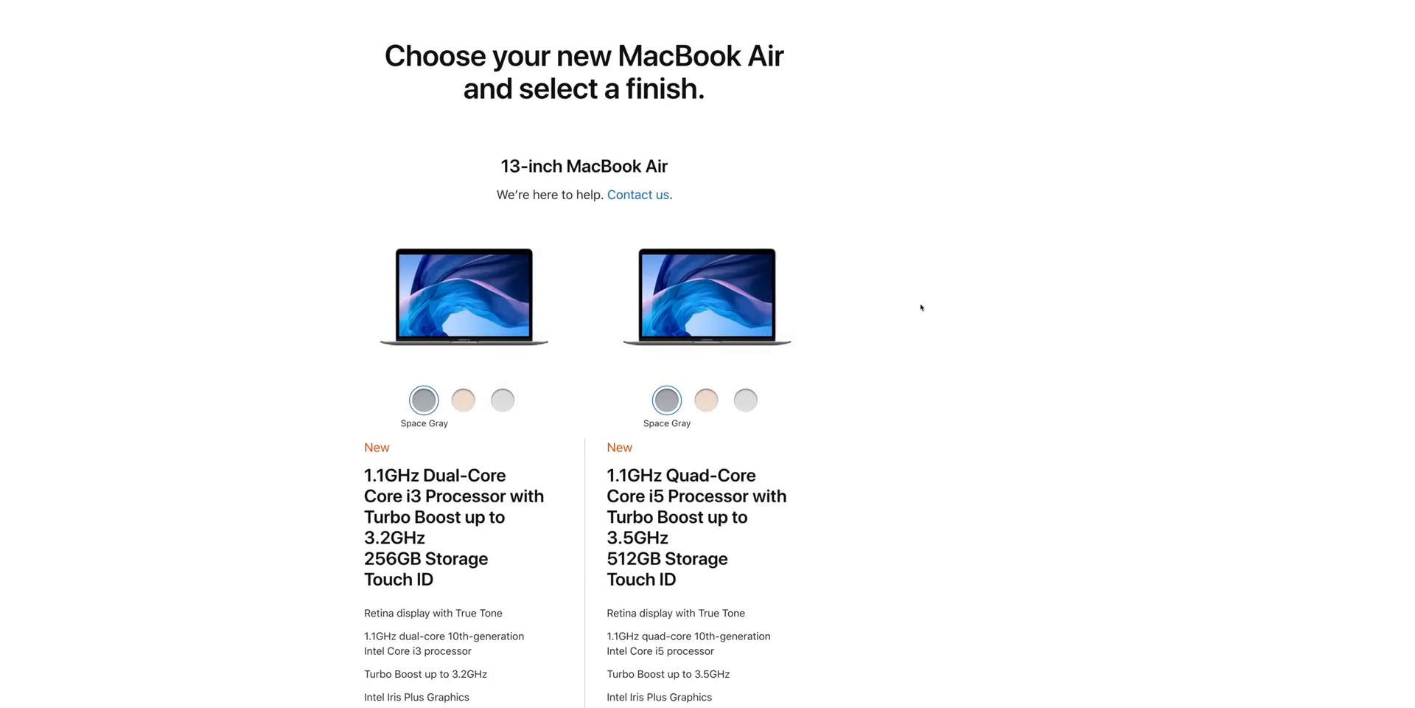
Browse the MacBook Air lineup and highlight 'Quad-Core' in the i5 model's title.
{"action": "scroll", "scroll_direction": "down", "scroll_amount": 3}
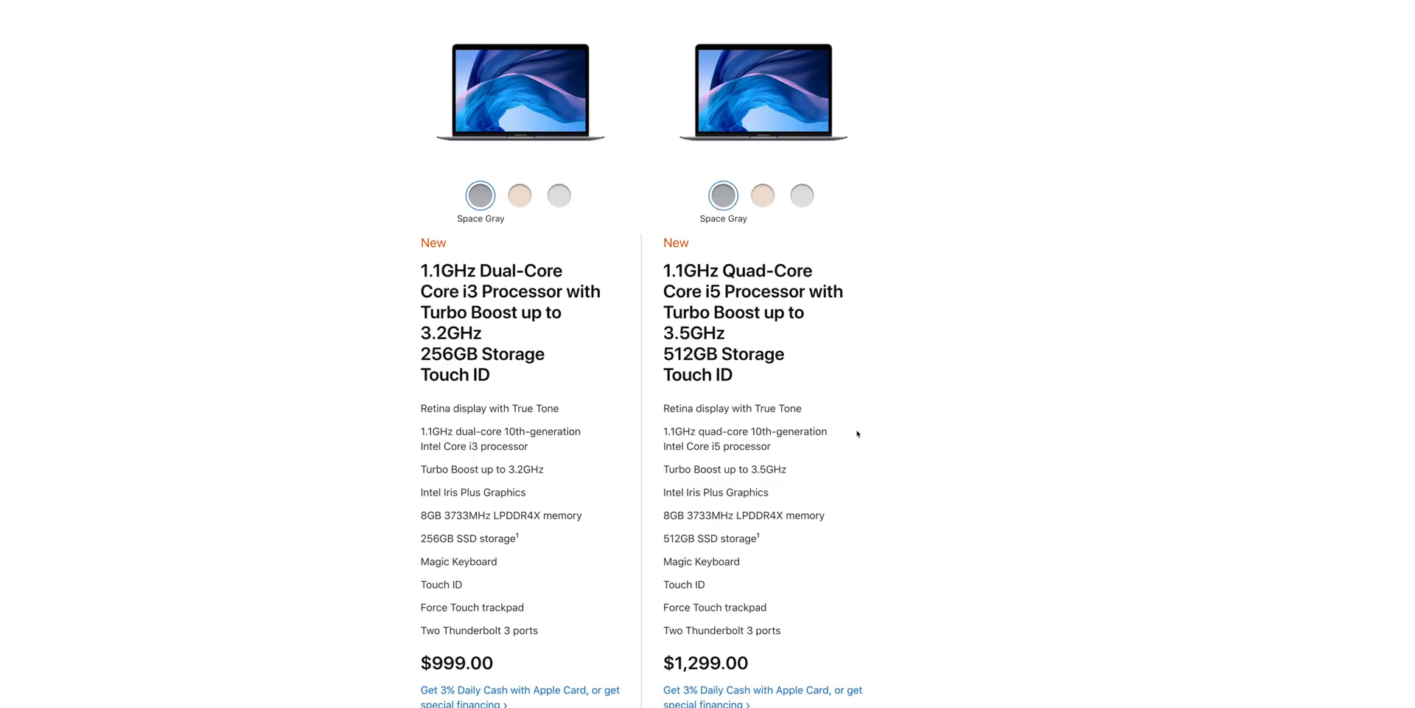
{"action": "scroll", "scroll_direction": "down", "scroll_amount": 3}
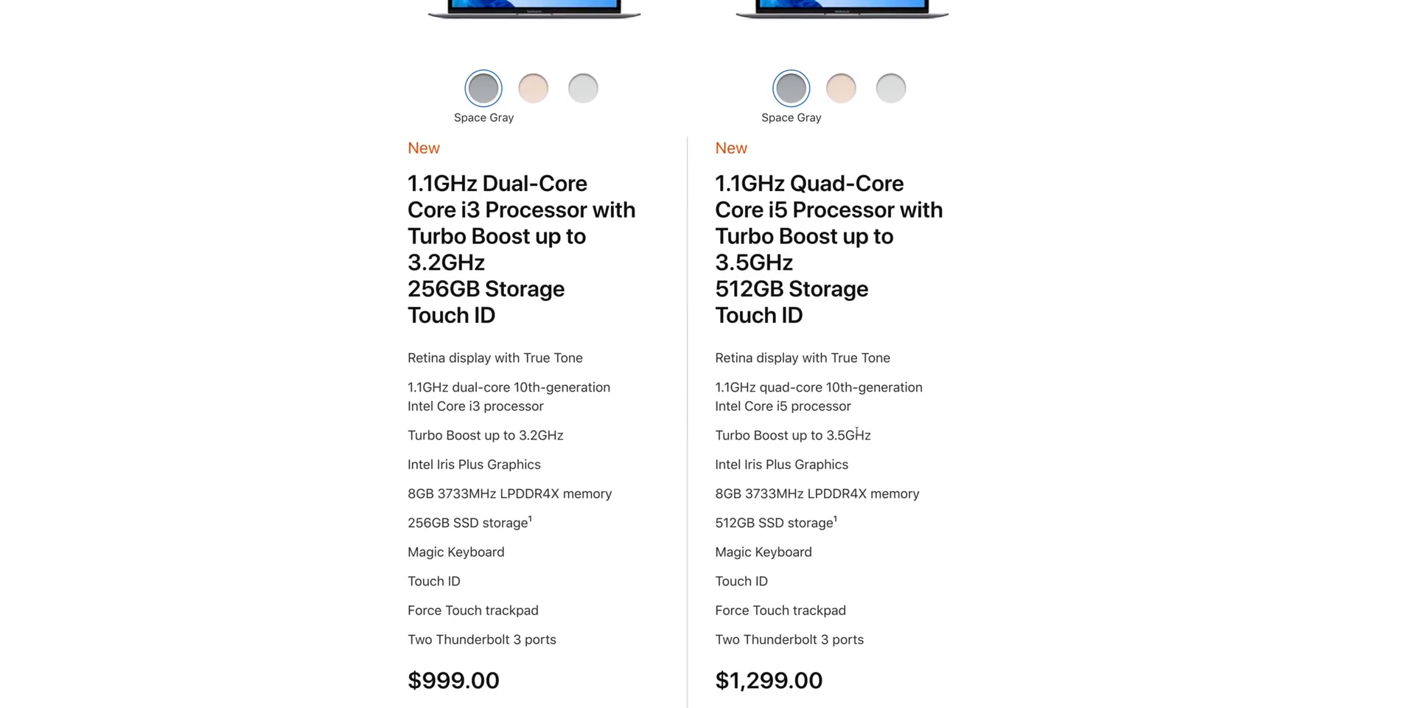
{"action": "scroll", "scroll_direction": "up", "scroll_amount": 3}
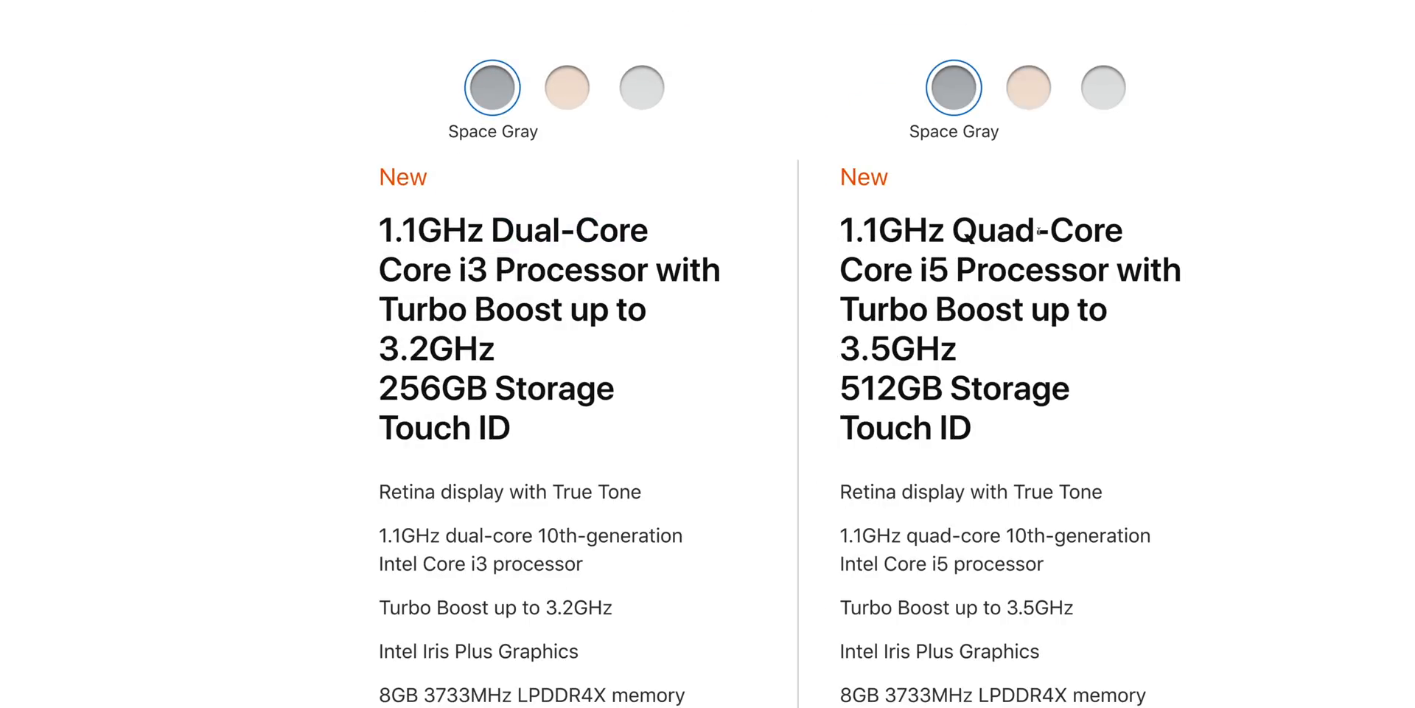
{"action": "double_click", "coordinate": [1035, 230]}
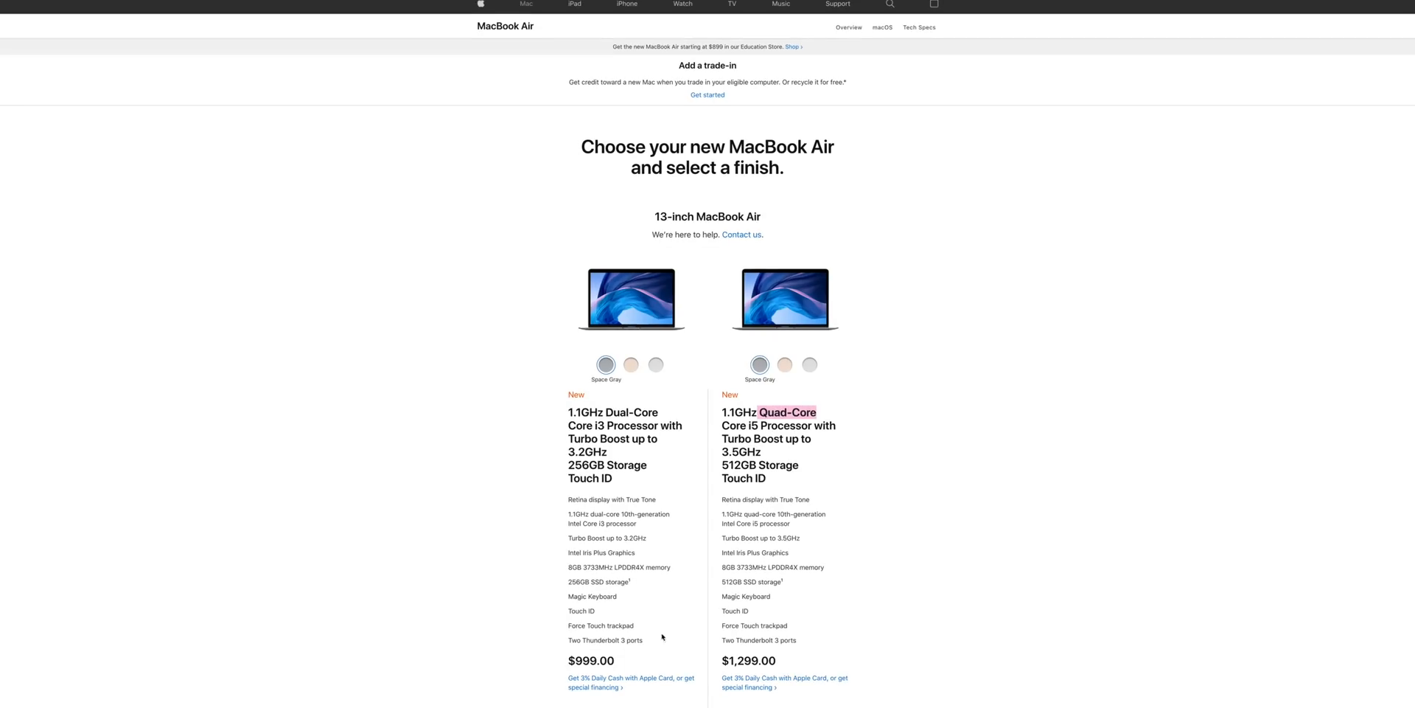
{"action": "mouse_move", "coordinate": [775, 663]}
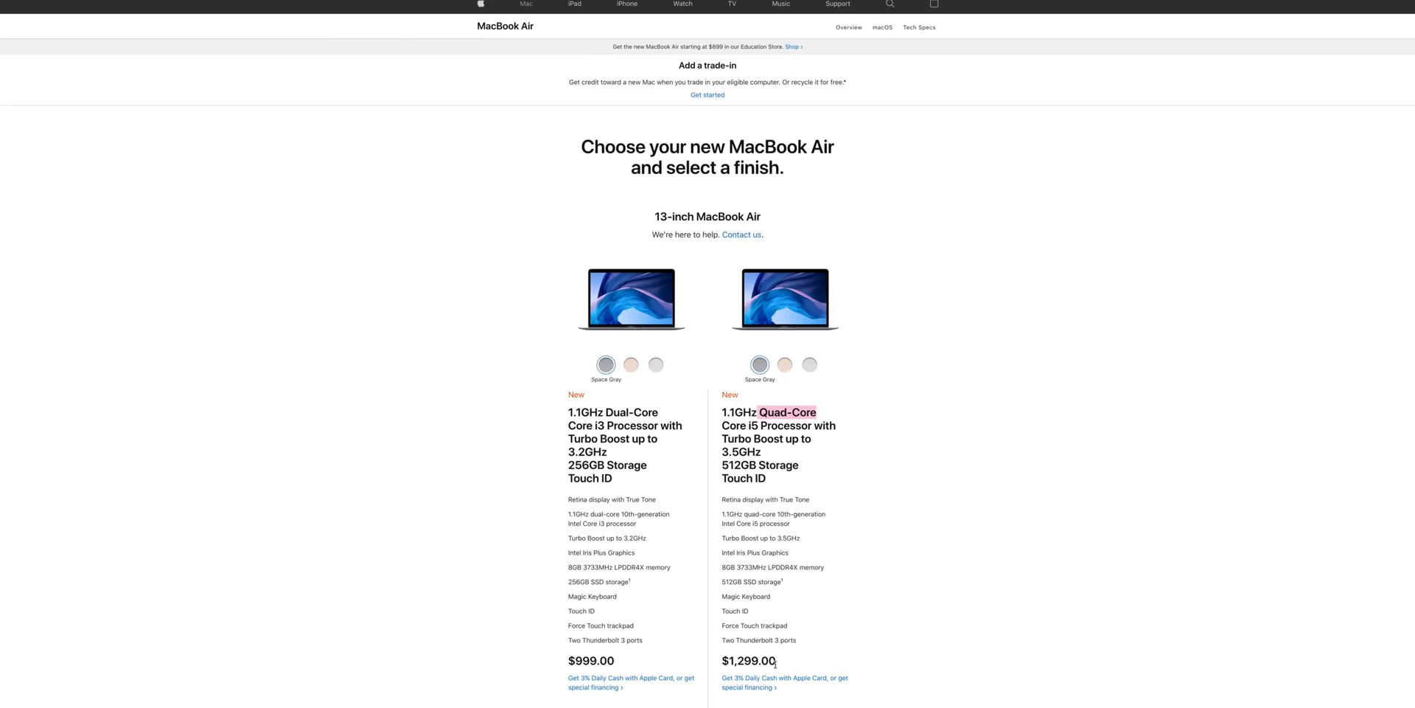
{"action": "mouse_move", "coordinate": [721, 623]}
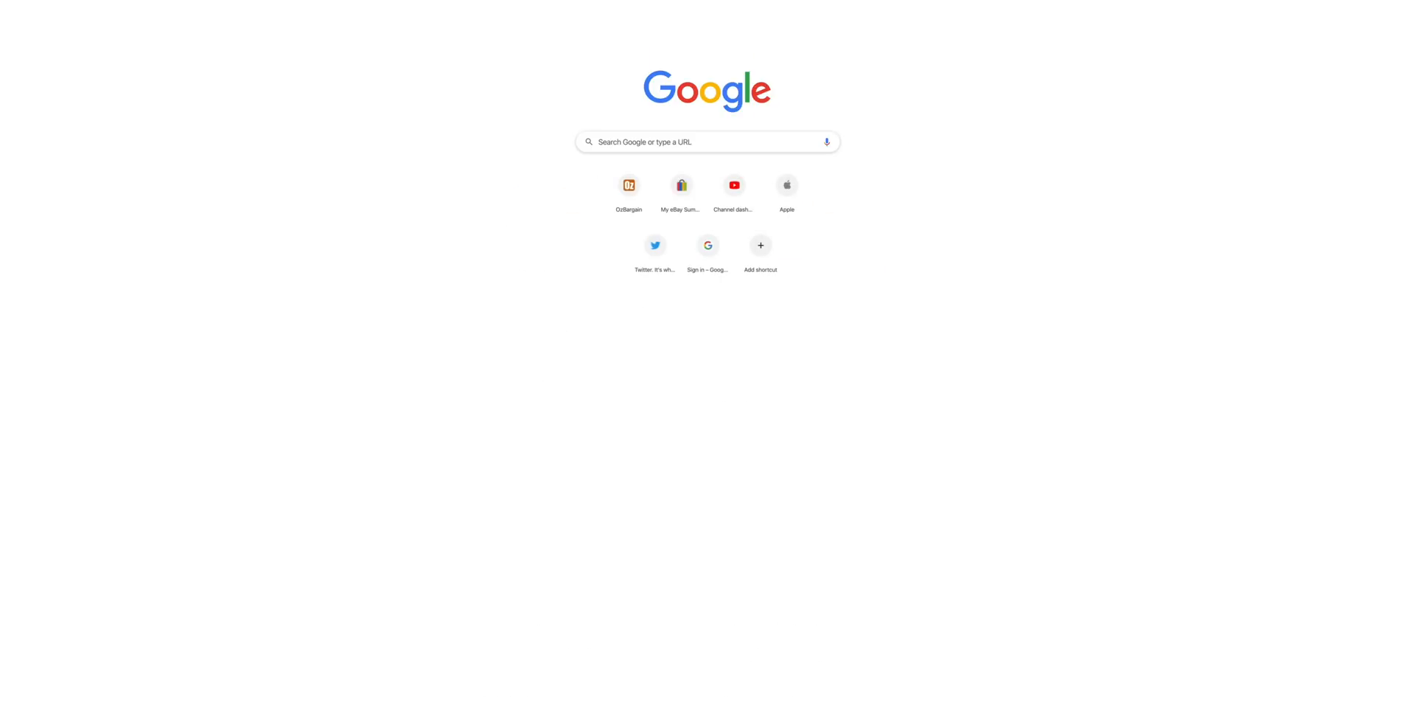
Search apple.com for 'apple education' to reach the Education Store.
{"action": "left_click", "coordinate": [786, 185]}
{"action": "type", "text": "a"}
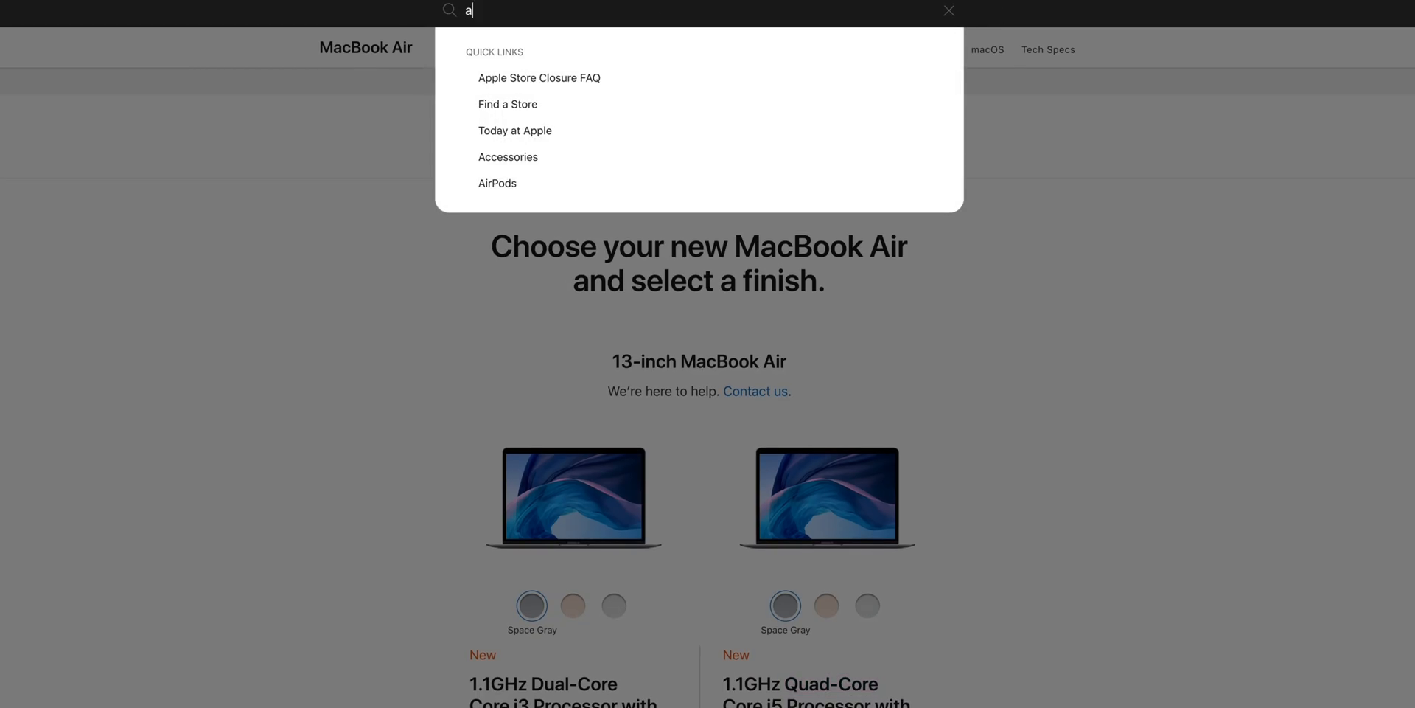
{"action": "type", "text": "pple ed"}
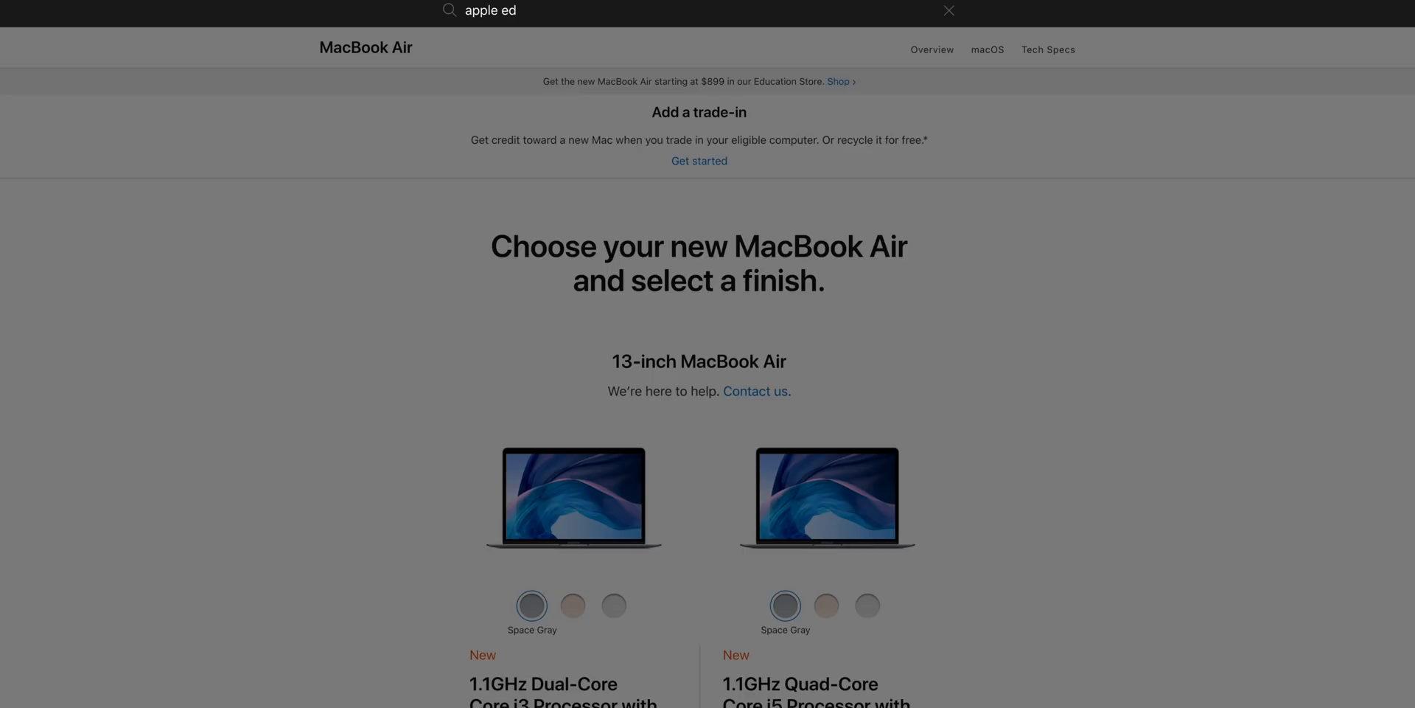
{"action": "type", "text": "ucation"}
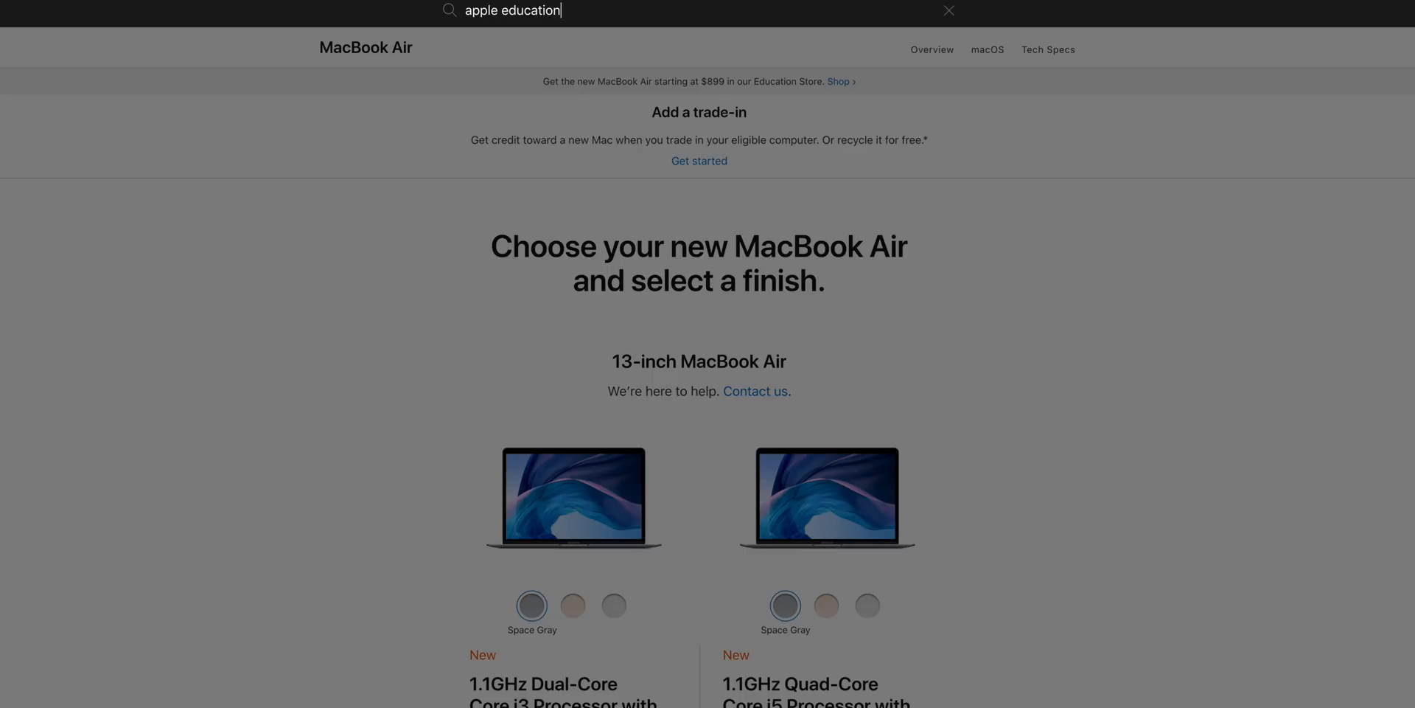
{"action": "key", "text": "Return"}
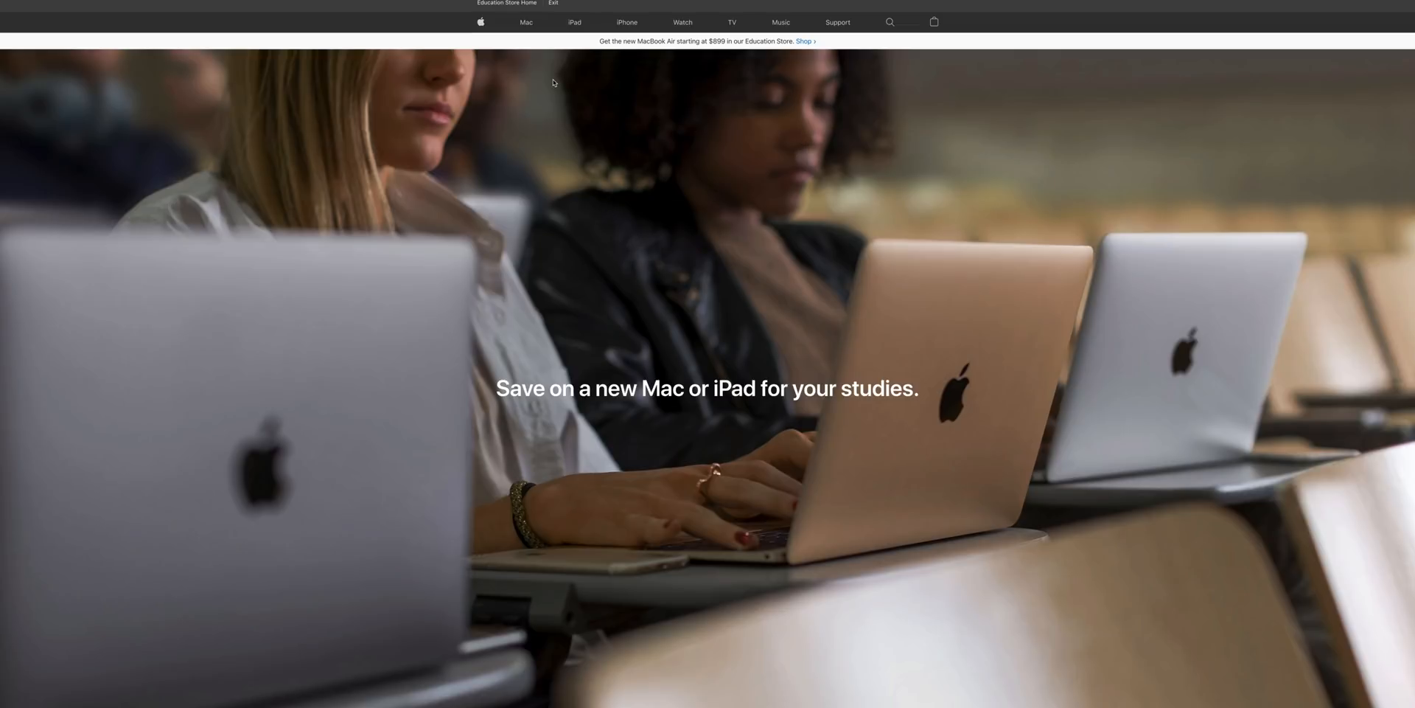
Scroll the Education Store page to the i3 ($899) and i5 ($1,199) MacBook Air models.
{"action": "scroll", "scroll_direction": "down", "scroll_amount": 3}
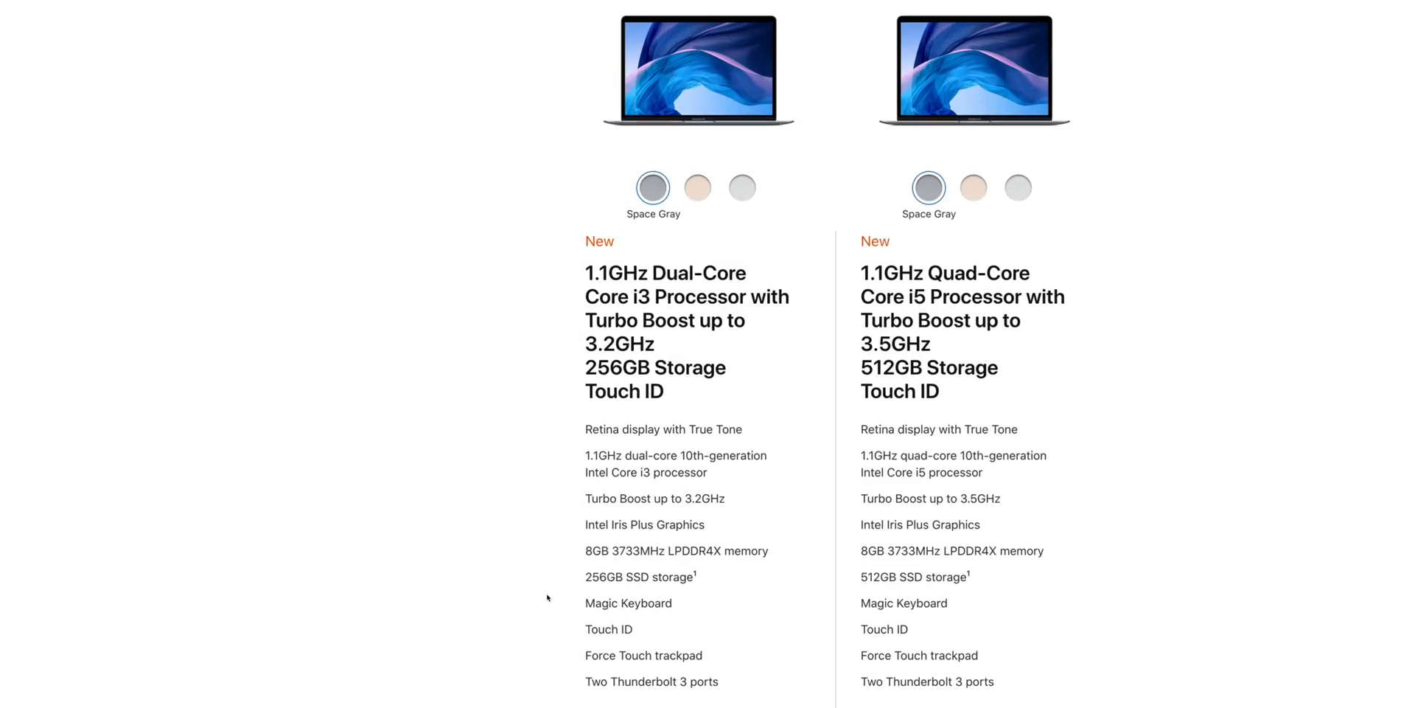
{"action": "scroll", "scroll_direction": "down", "scroll_amount": 3}
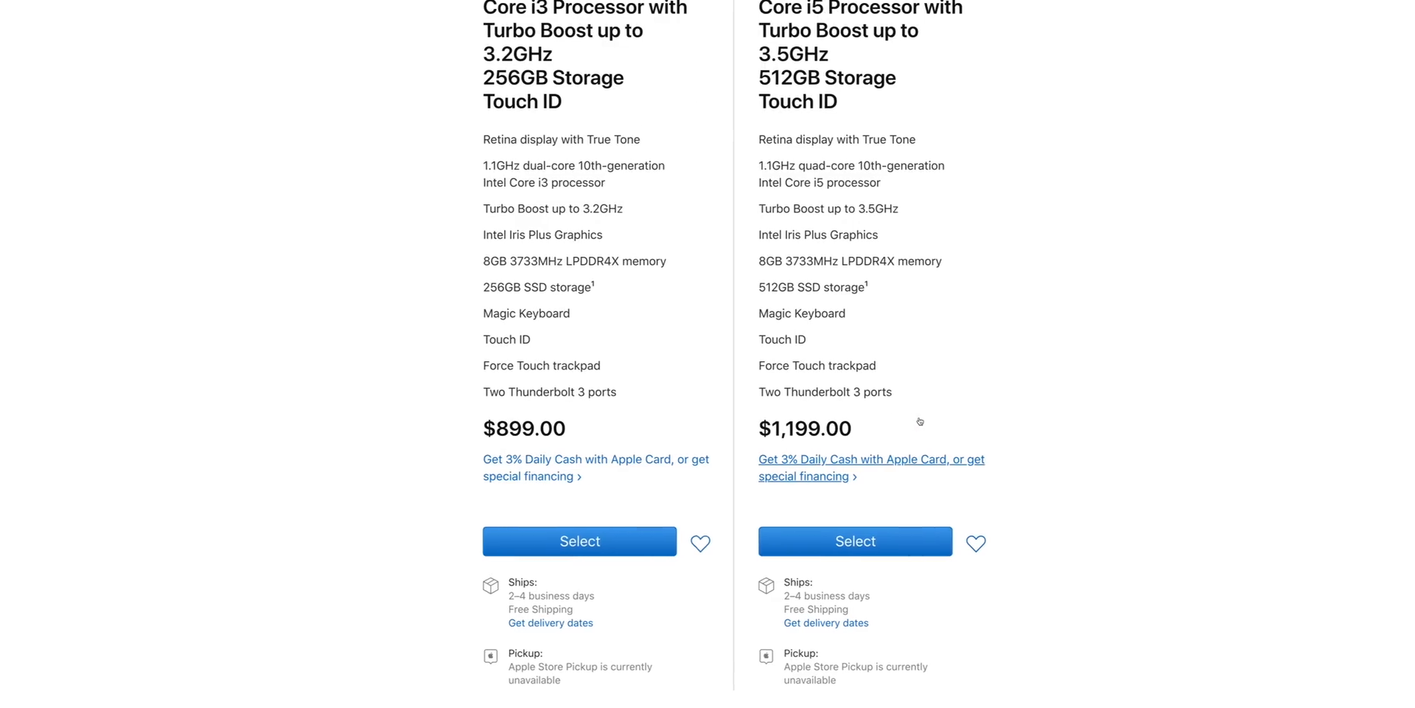
{"action": "scroll", "scroll_direction": "up", "scroll_amount": 3}
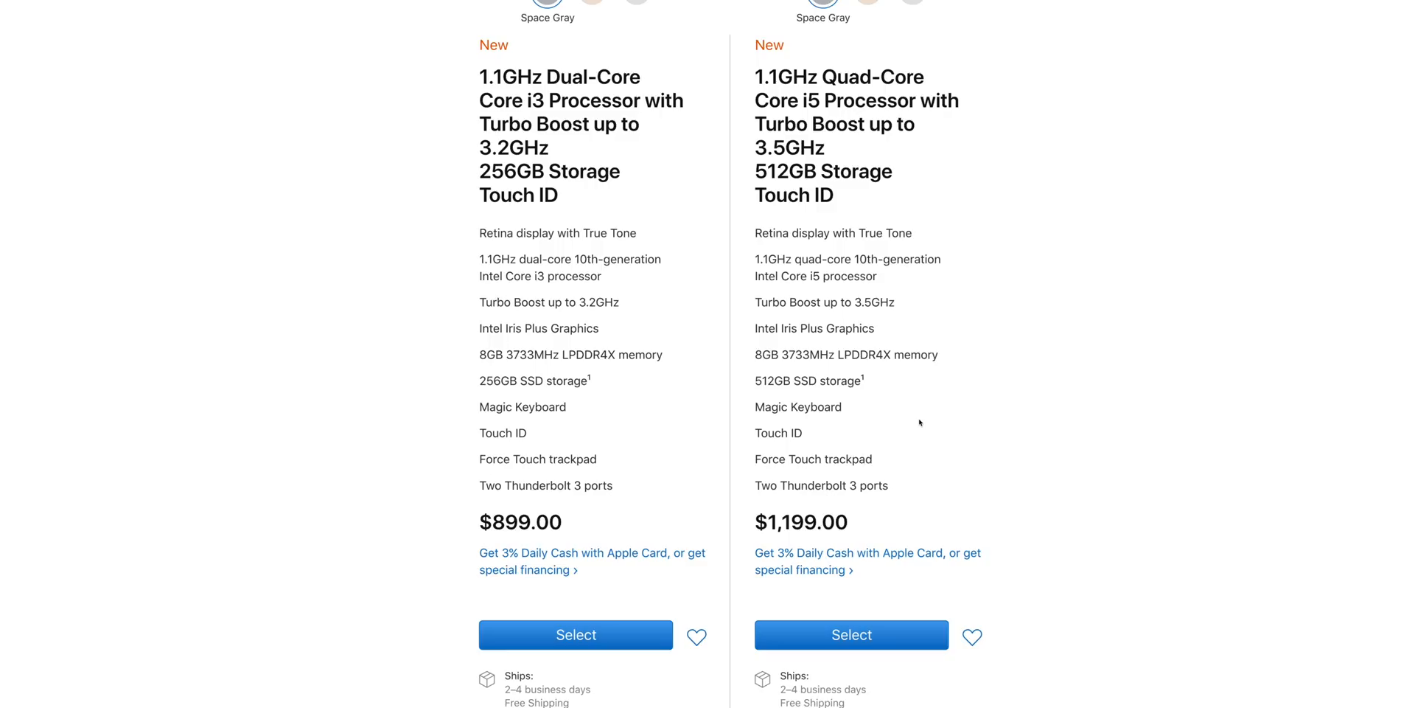
{"action": "mouse_move", "coordinate": [911, 426]}
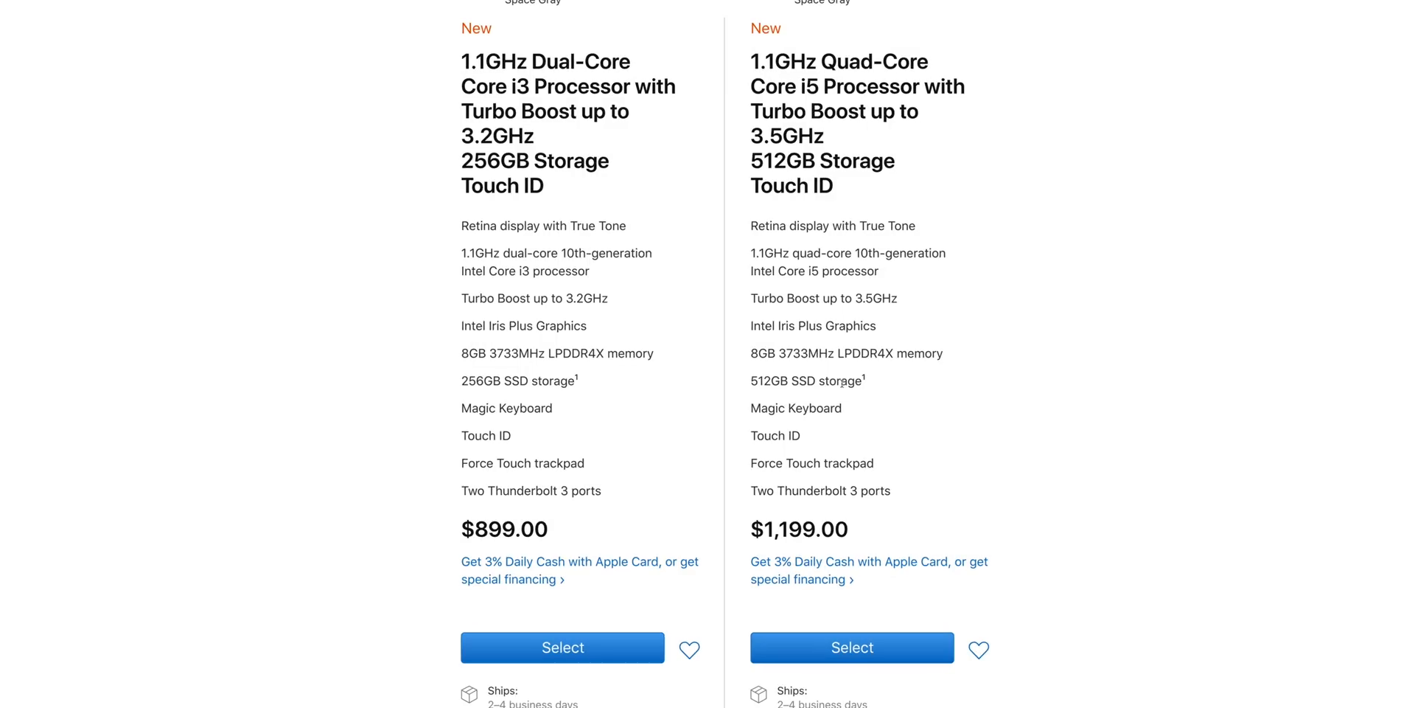
{"action": "scroll", "scroll_direction": "up", "scroll_amount": 3}
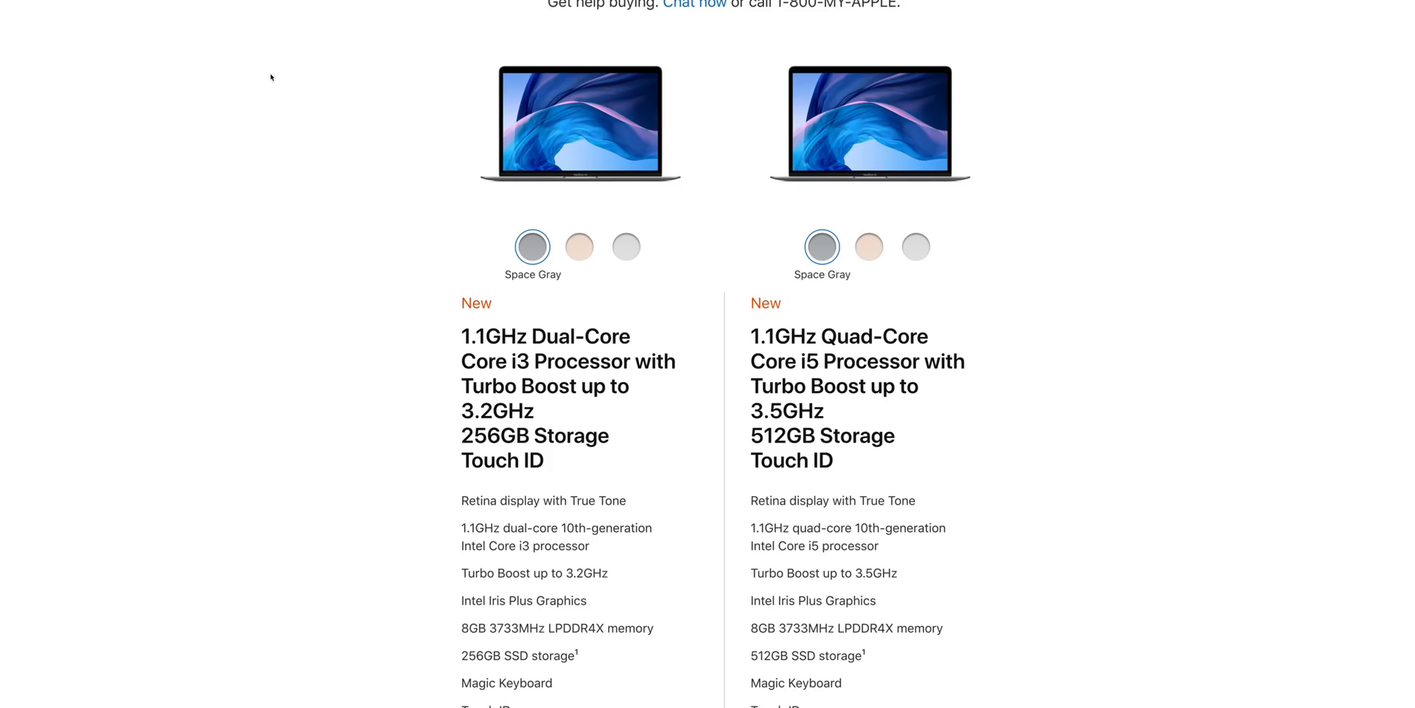
Scroll to the regular MacBook Air specs priced $999 and $1,299.
{"action": "scroll", "scroll_direction": "down", "scroll_amount": 3}
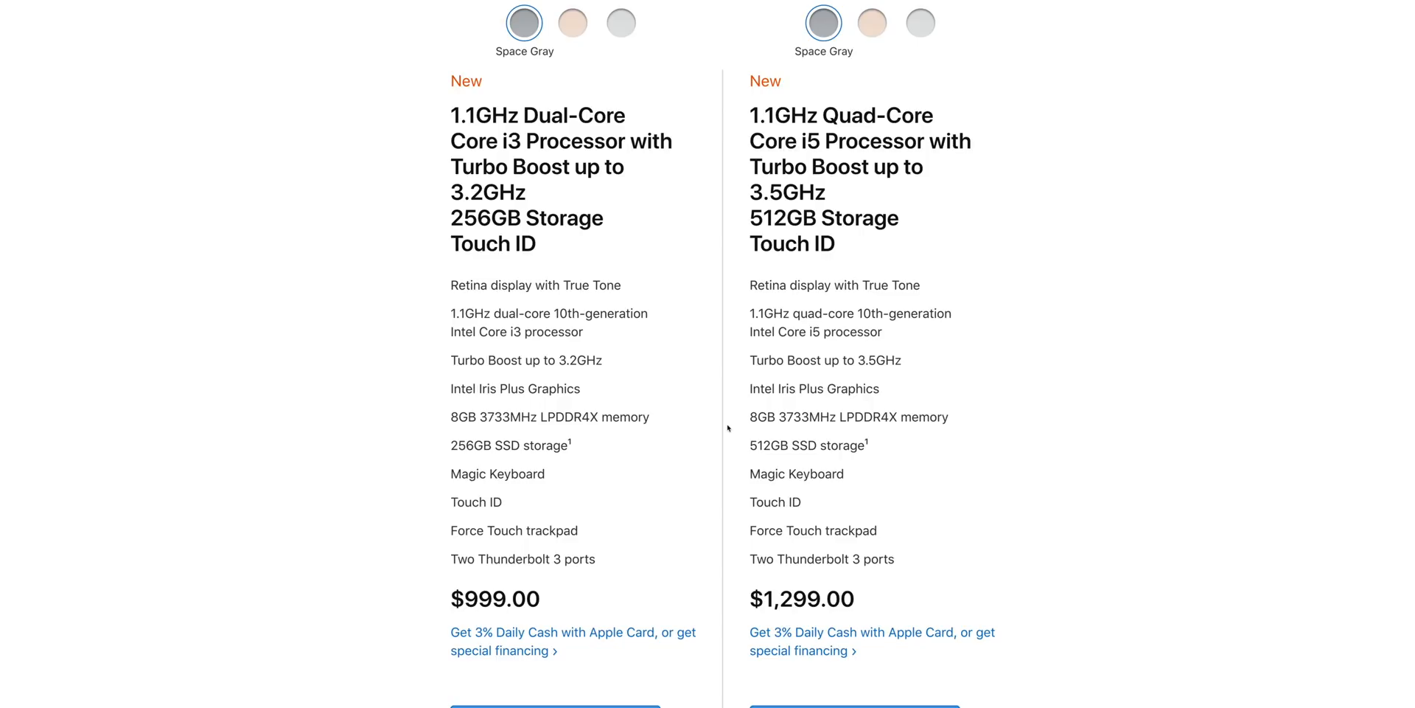
{"action": "mouse_move", "coordinate": [883, 345]}
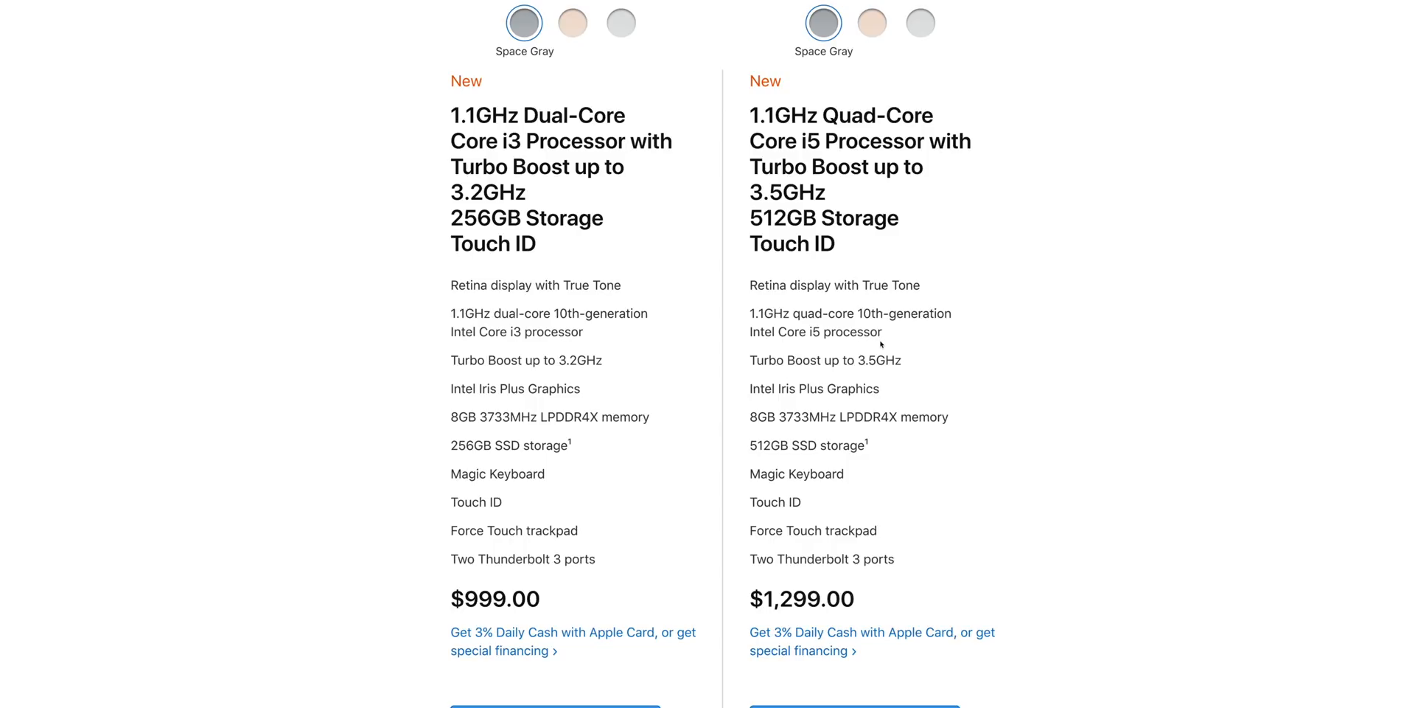
{"action": "mouse_move", "coordinate": [612, 402]}
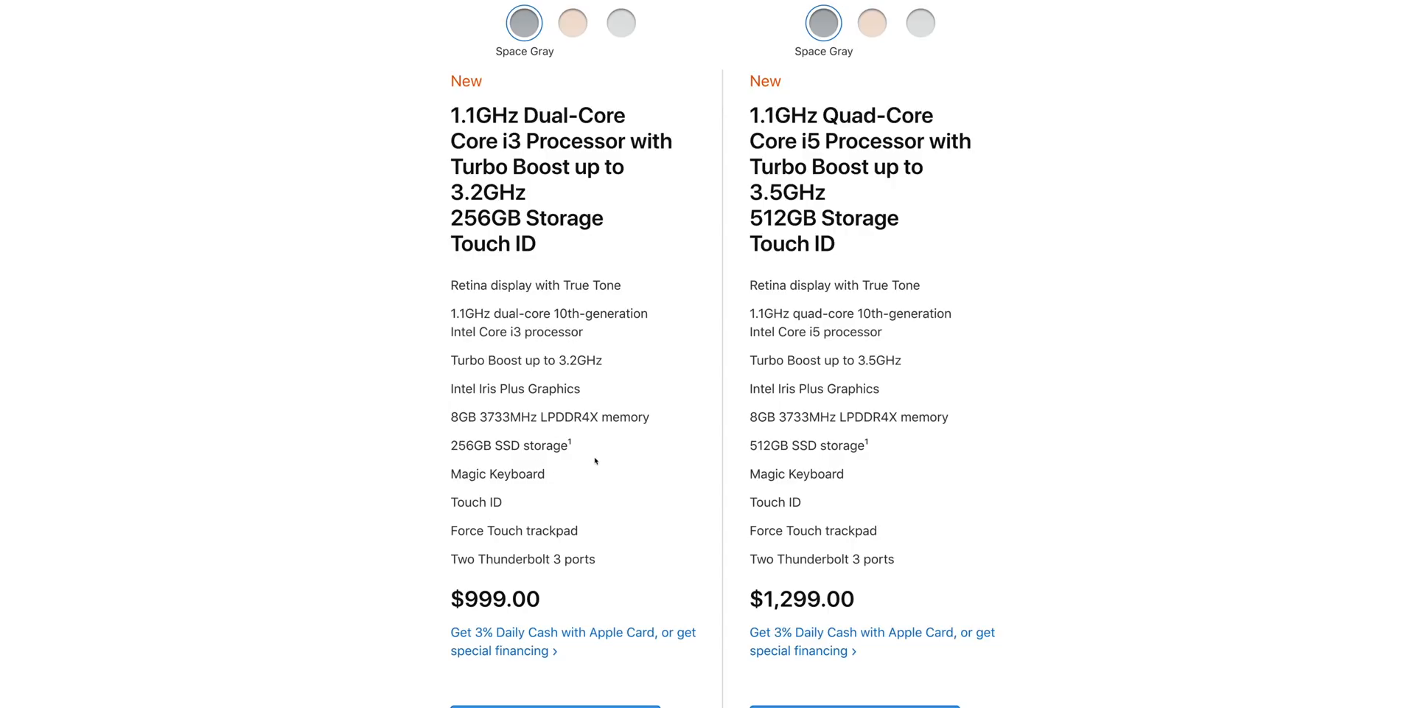
{"action": "mouse_move", "coordinate": [535, 467]}
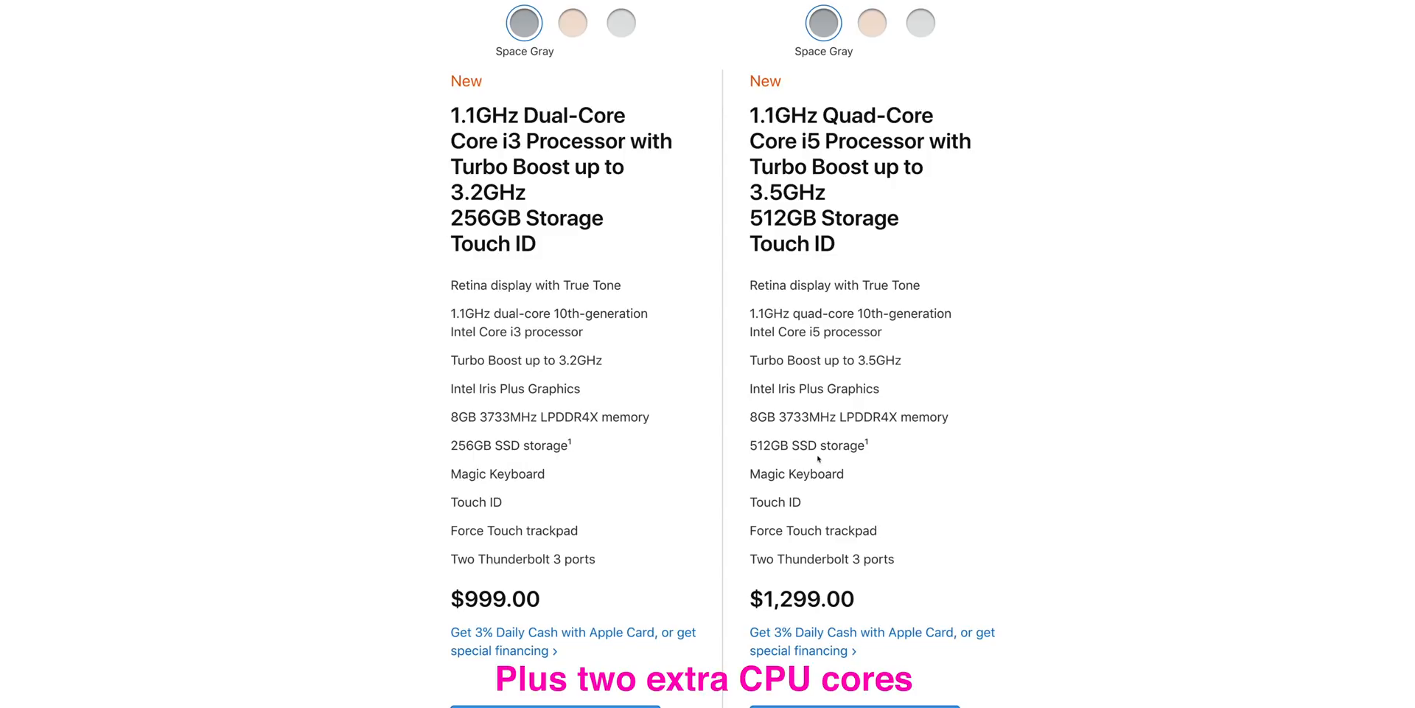
{"action": "double_click", "coordinate": [808, 444]}
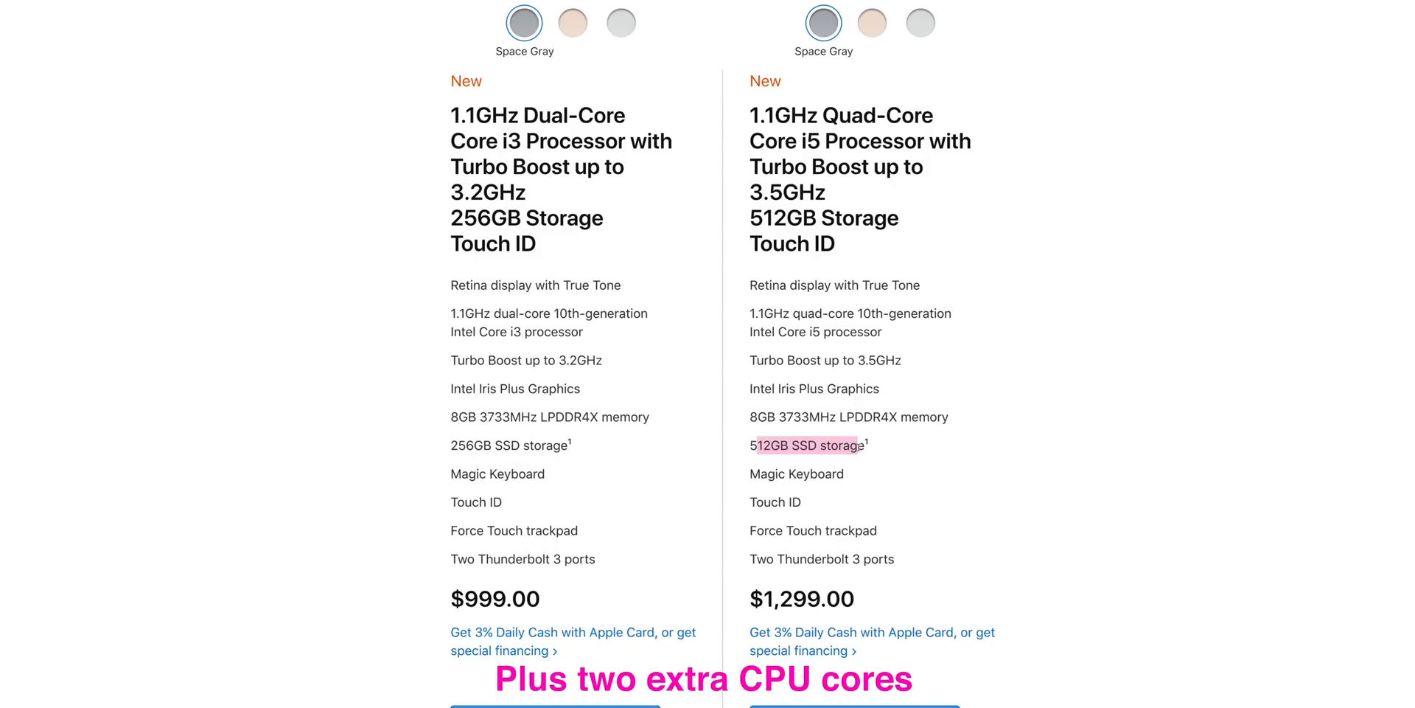
{"action": "scroll", "scroll_direction": "up", "scroll_amount": 3}
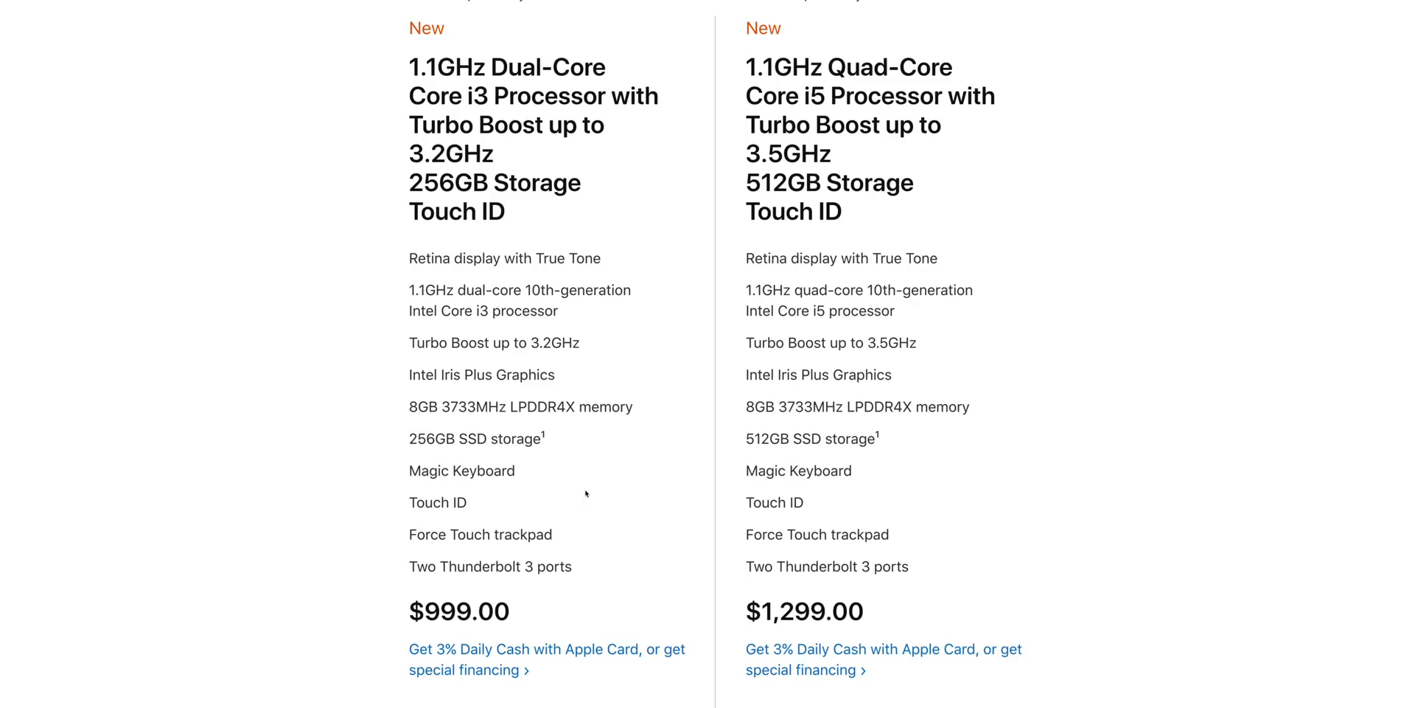
{"action": "mouse_move", "coordinate": [548, 503]}
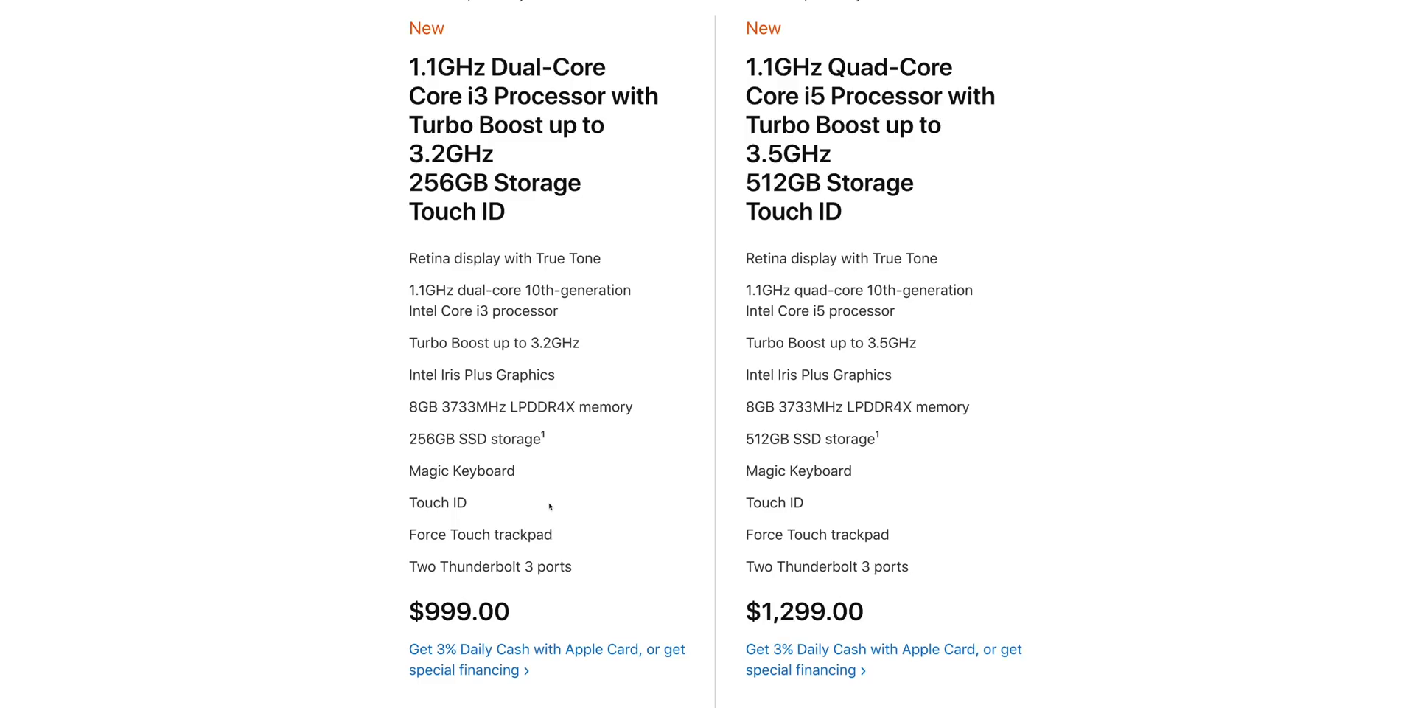
{"action": "scroll", "scroll_direction": "down", "scroll_amount": 3}
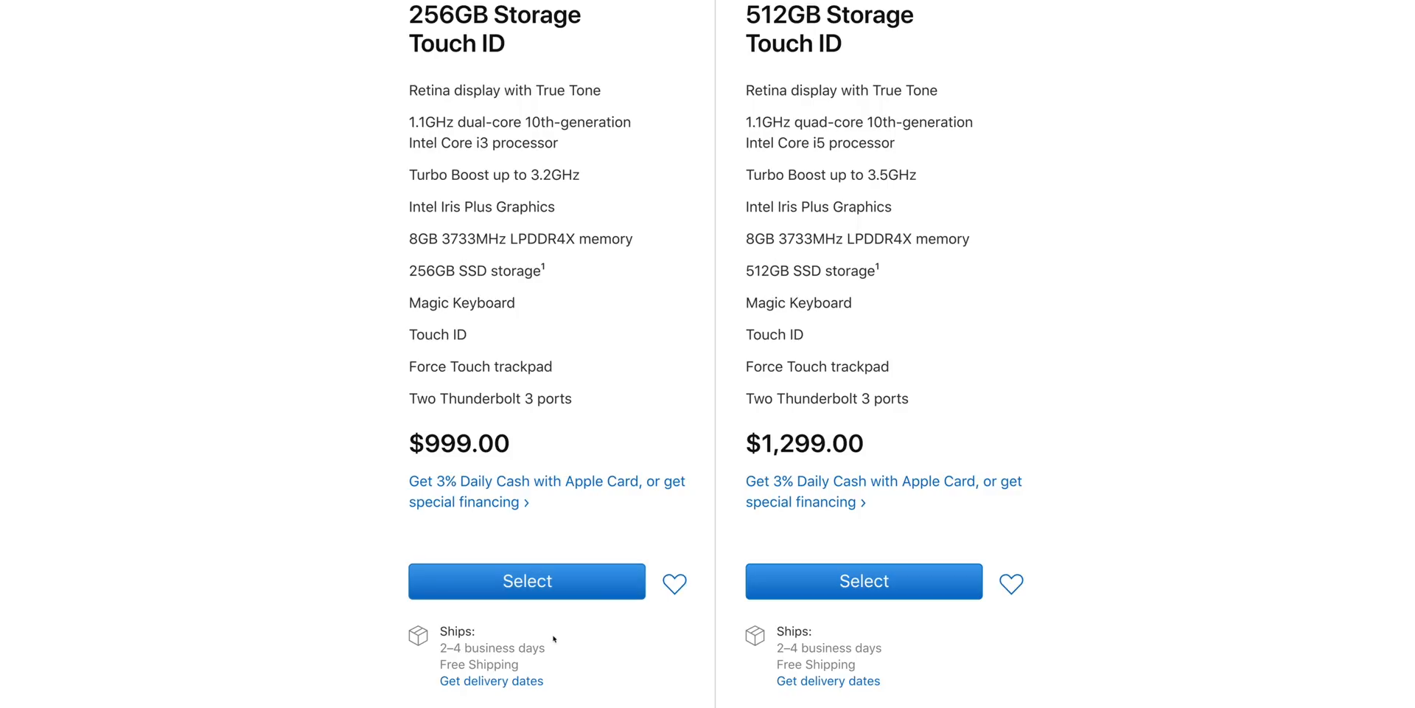
{"action": "scroll", "scroll_direction": "up", "scroll_amount": 3}
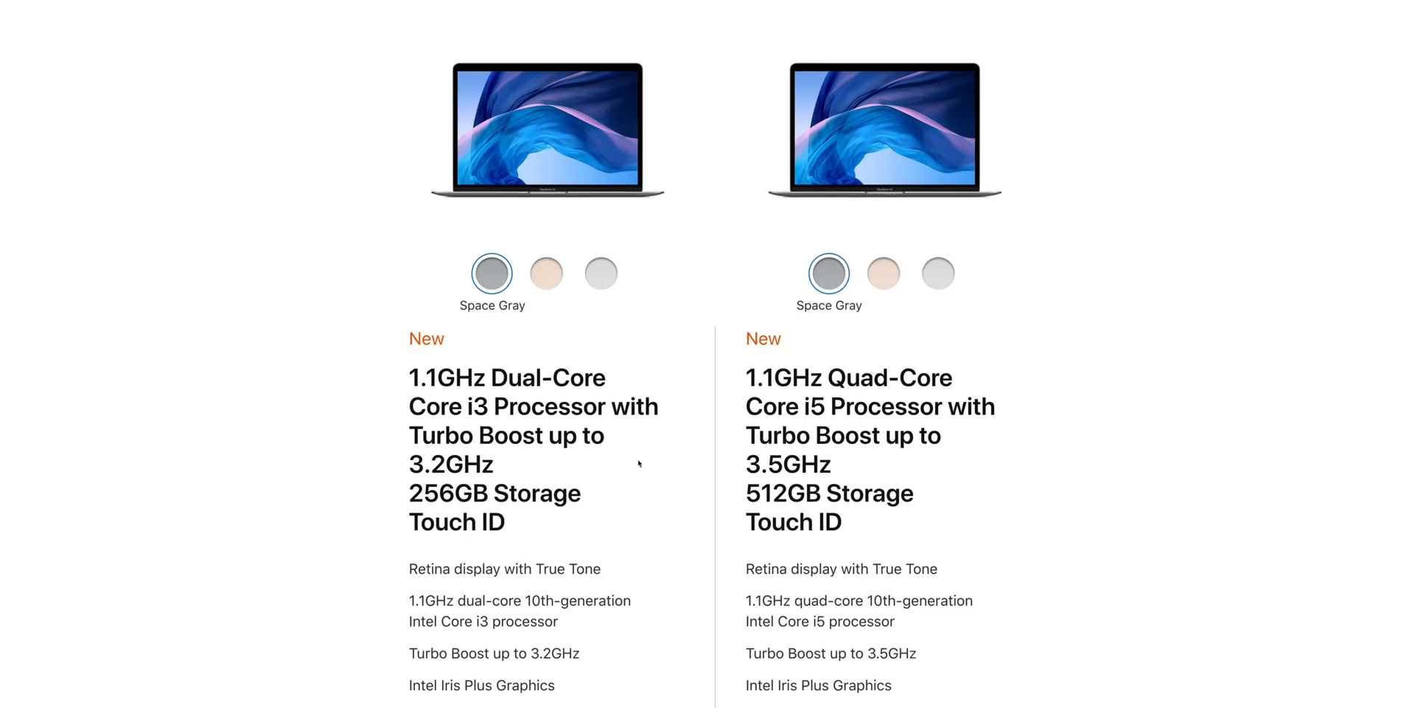
{"action": "scroll", "scroll_direction": "down", "scroll_amount": 3}
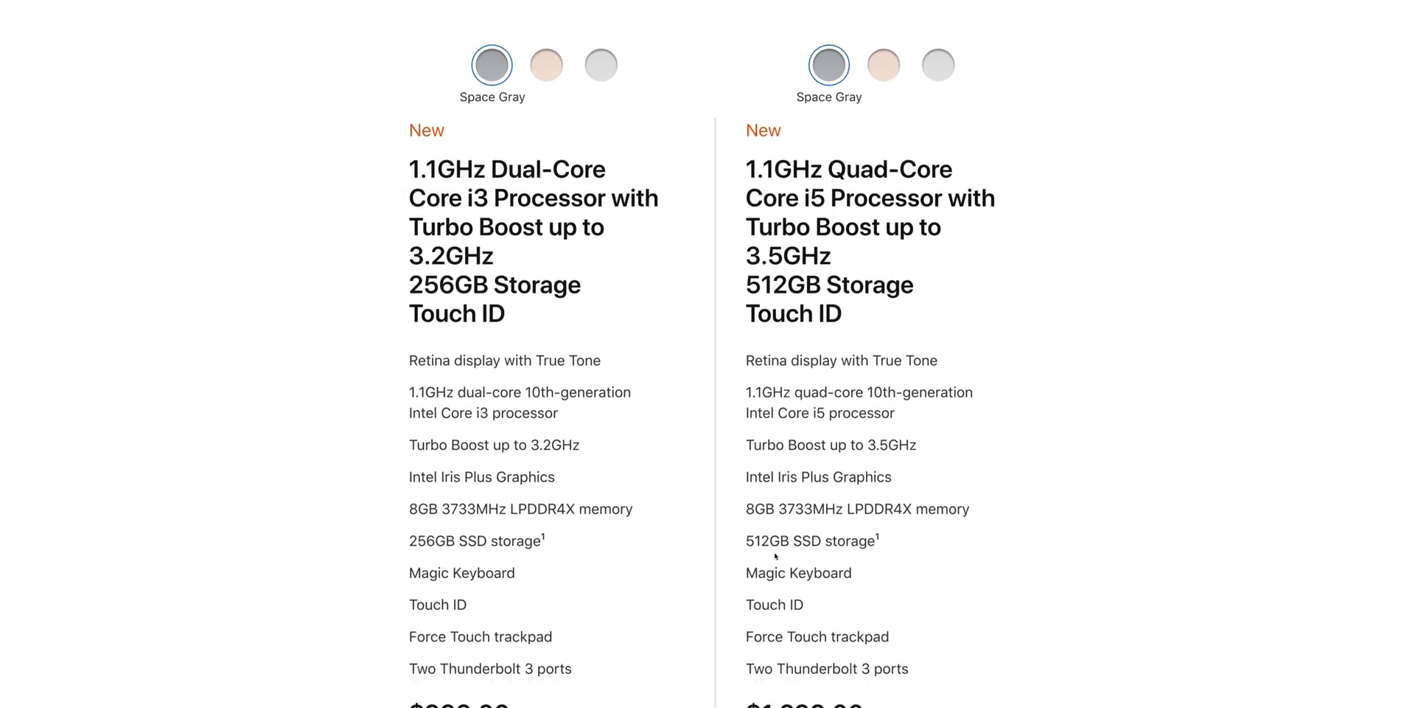
{"action": "scroll", "scroll_direction": "down", "scroll_amount": 3}
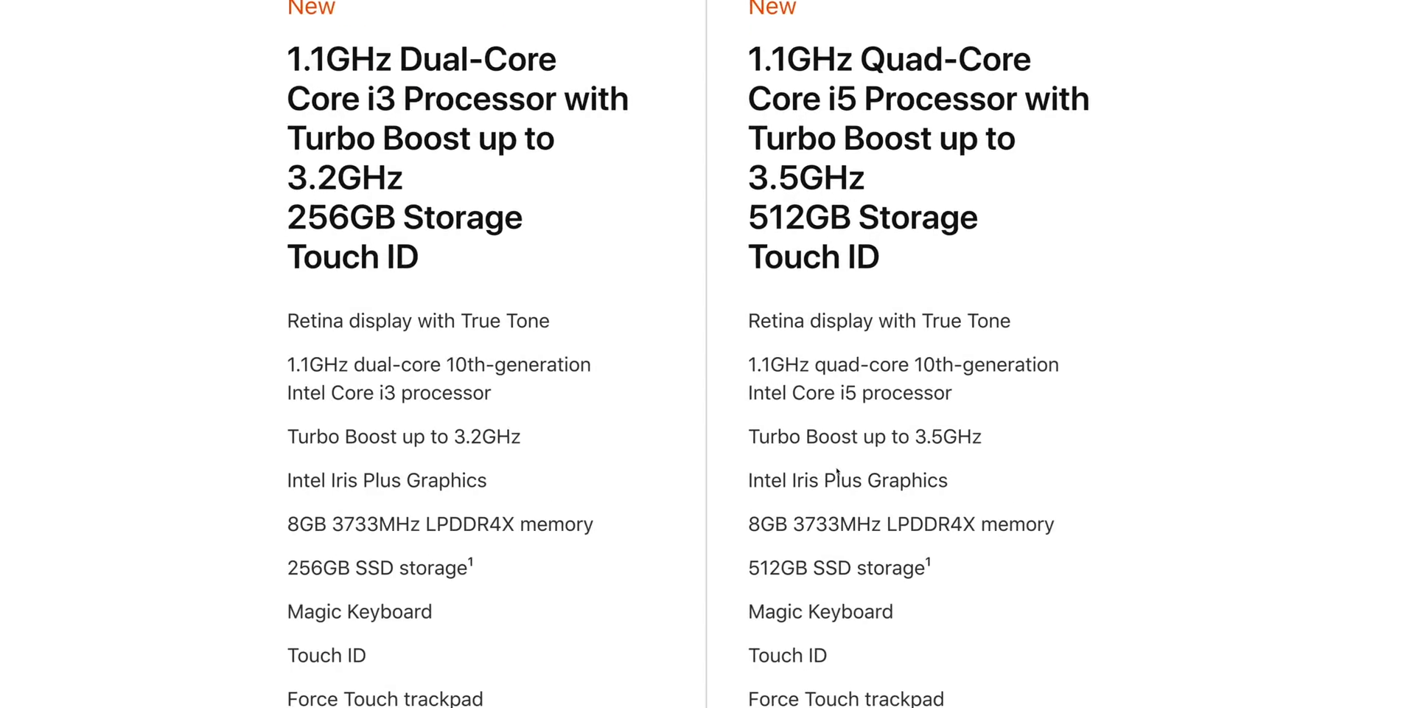
{"action": "scroll", "scroll_direction": "up", "scroll_amount": 3}
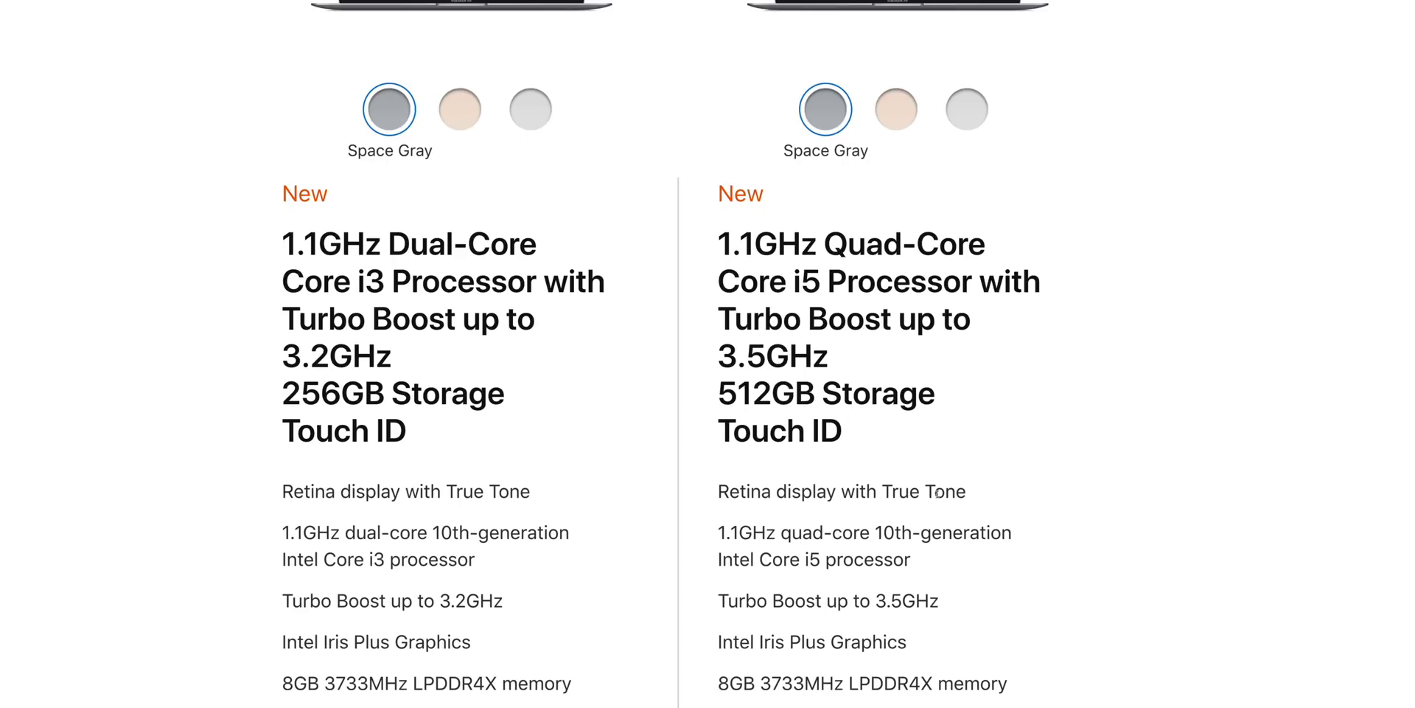
{"action": "mouse_move", "coordinate": [961, 513]}
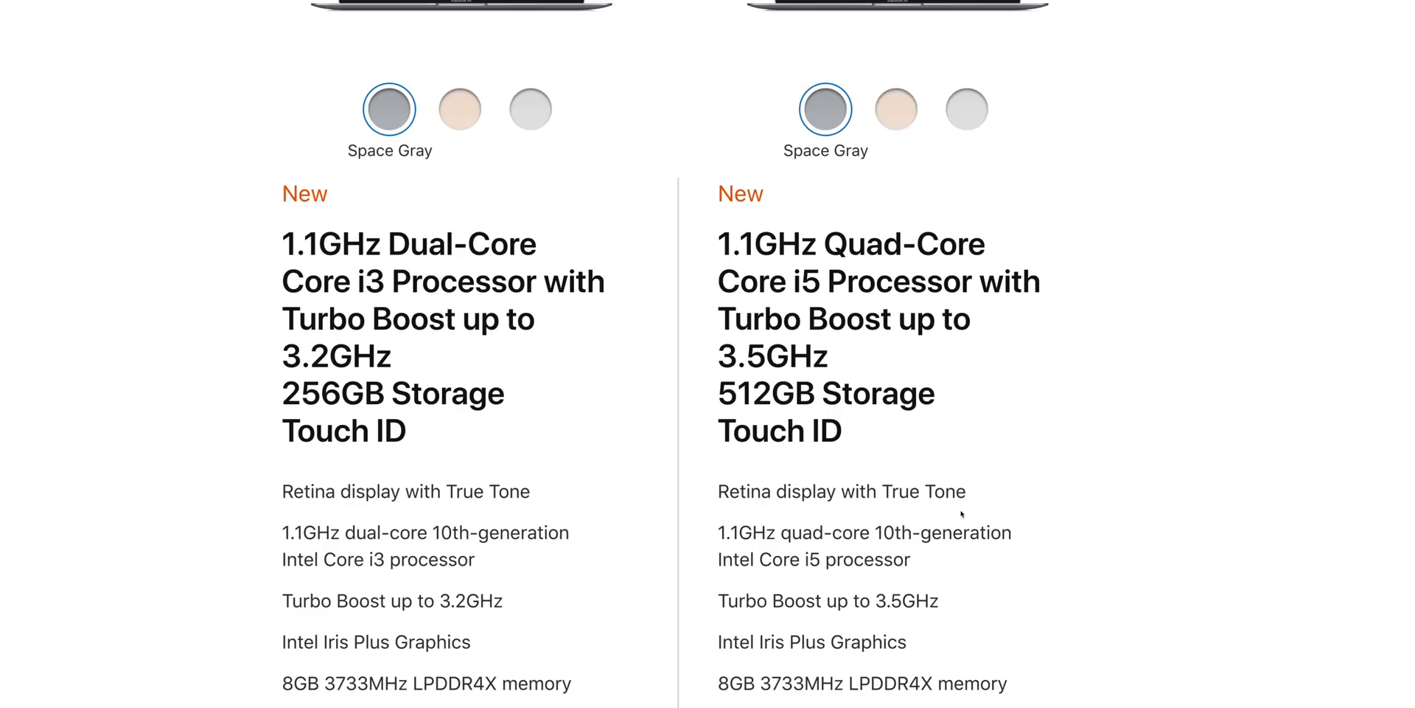
{"action": "scroll", "scroll_direction": "down", "scroll_amount": 3}
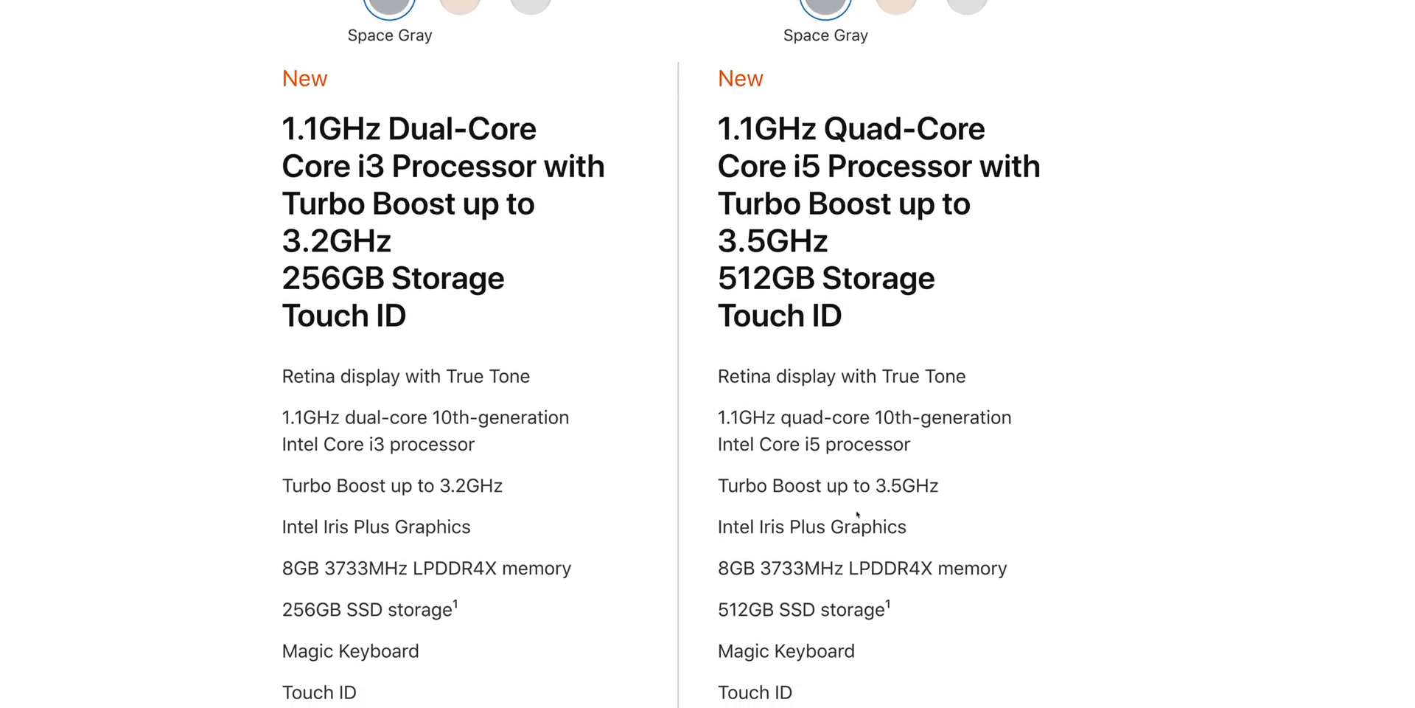
{"action": "scroll", "scroll_direction": "up", "scroll_amount": 3}
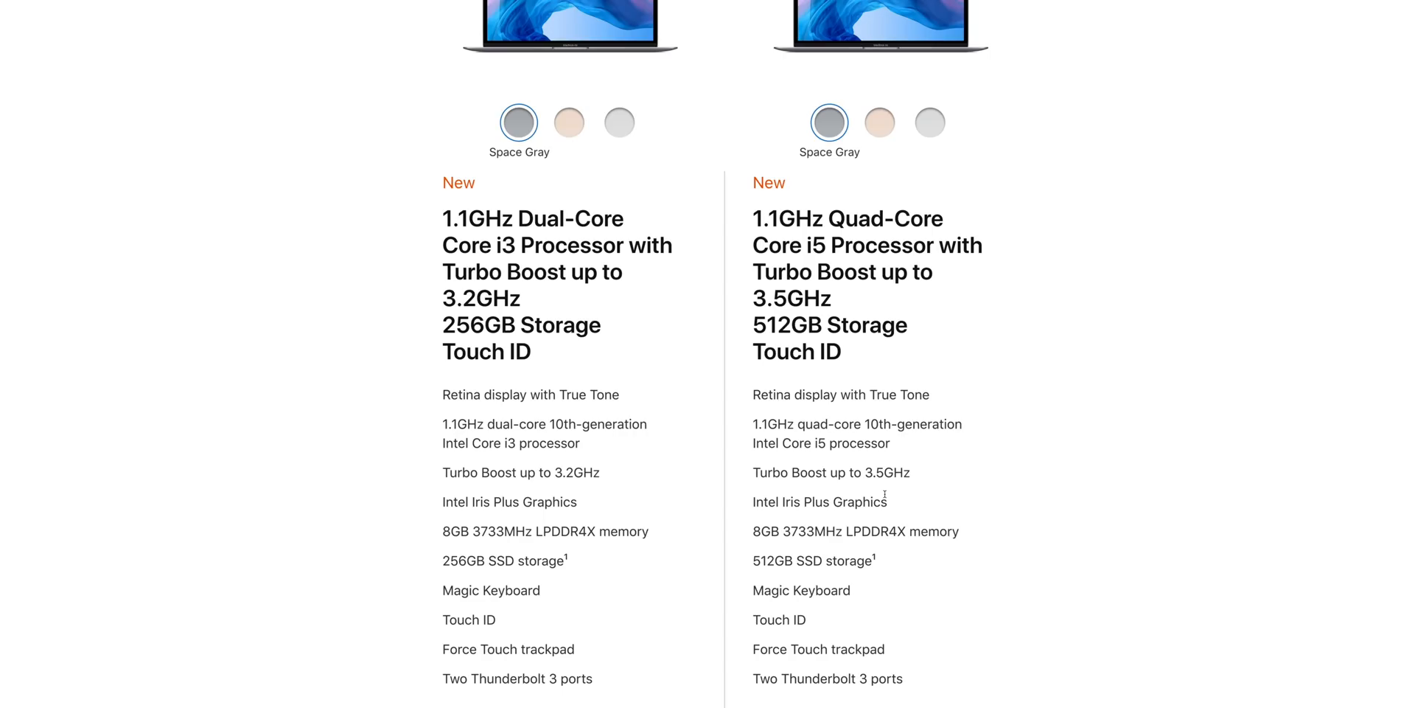
{"action": "scroll", "scroll_direction": "down", "scroll_amount": 3}
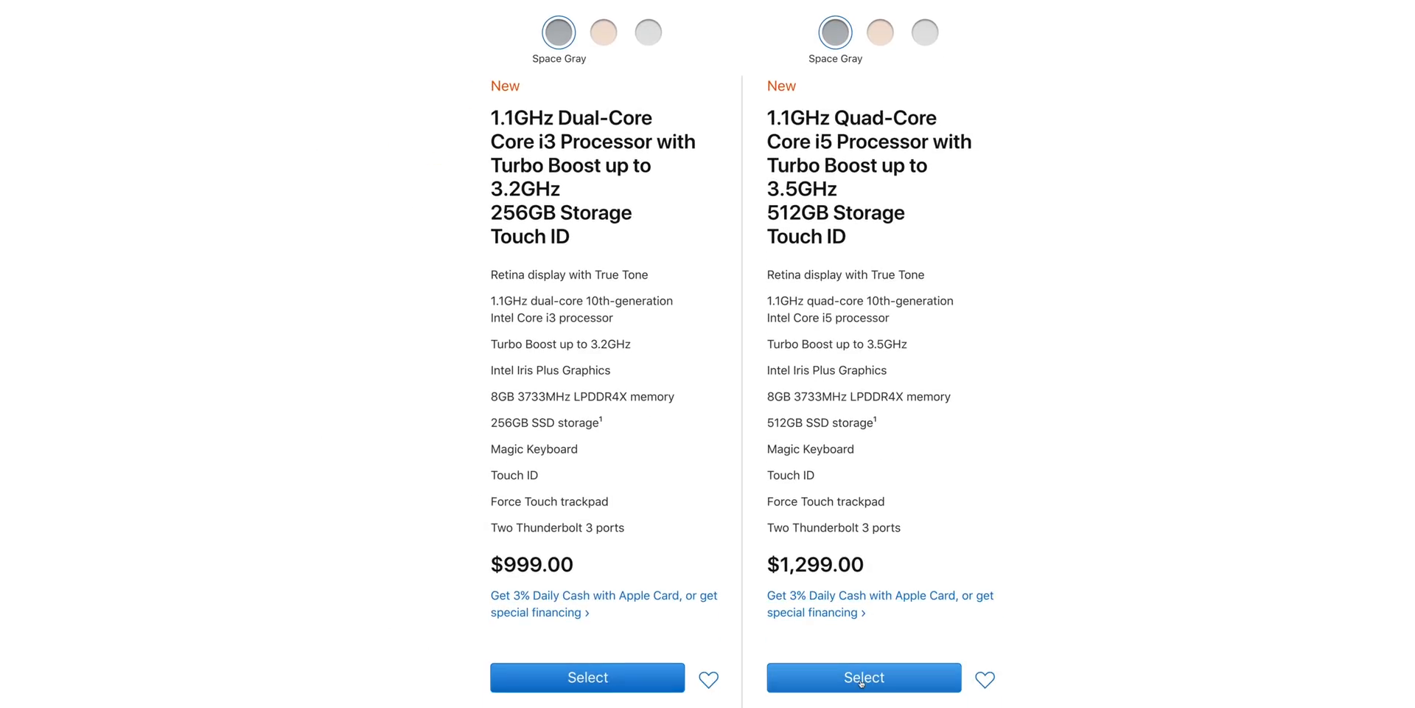
Configure the $1,299 MacBook Air with 16GB memory and the 1.2GHz Core i7, totalling $1,649.
{"action": "left_click", "coordinate": [864, 677]}
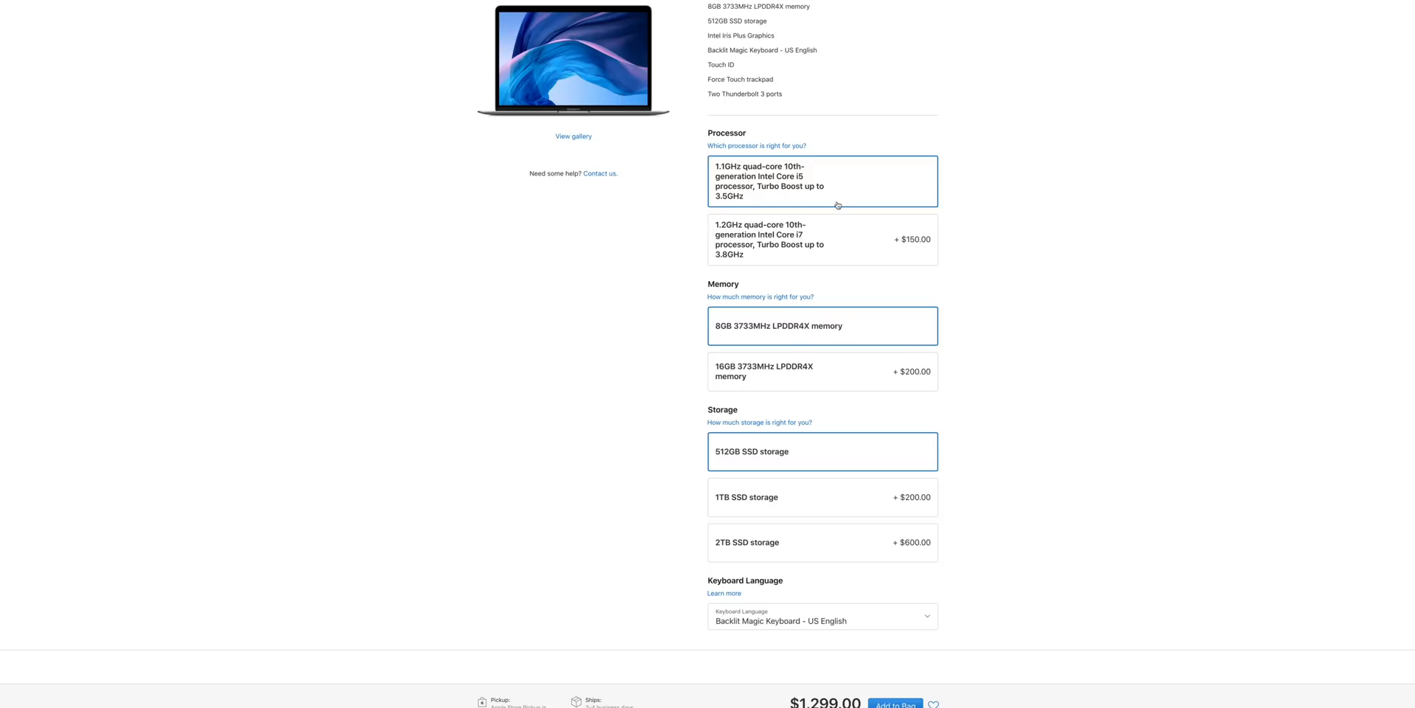
{"action": "scroll", "scroll_direction": "up", "scroll_amount": 3}
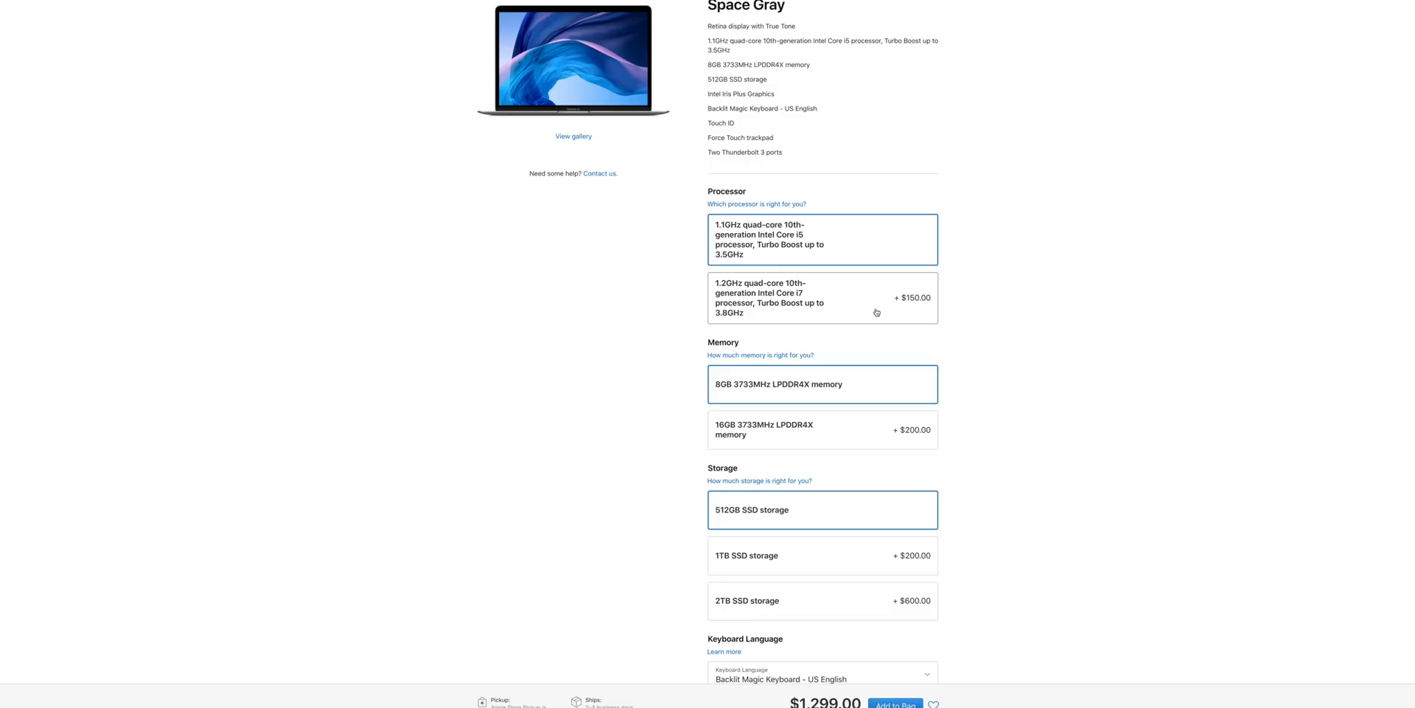
{"action": "left_click", "coordinate": [821, 429]}
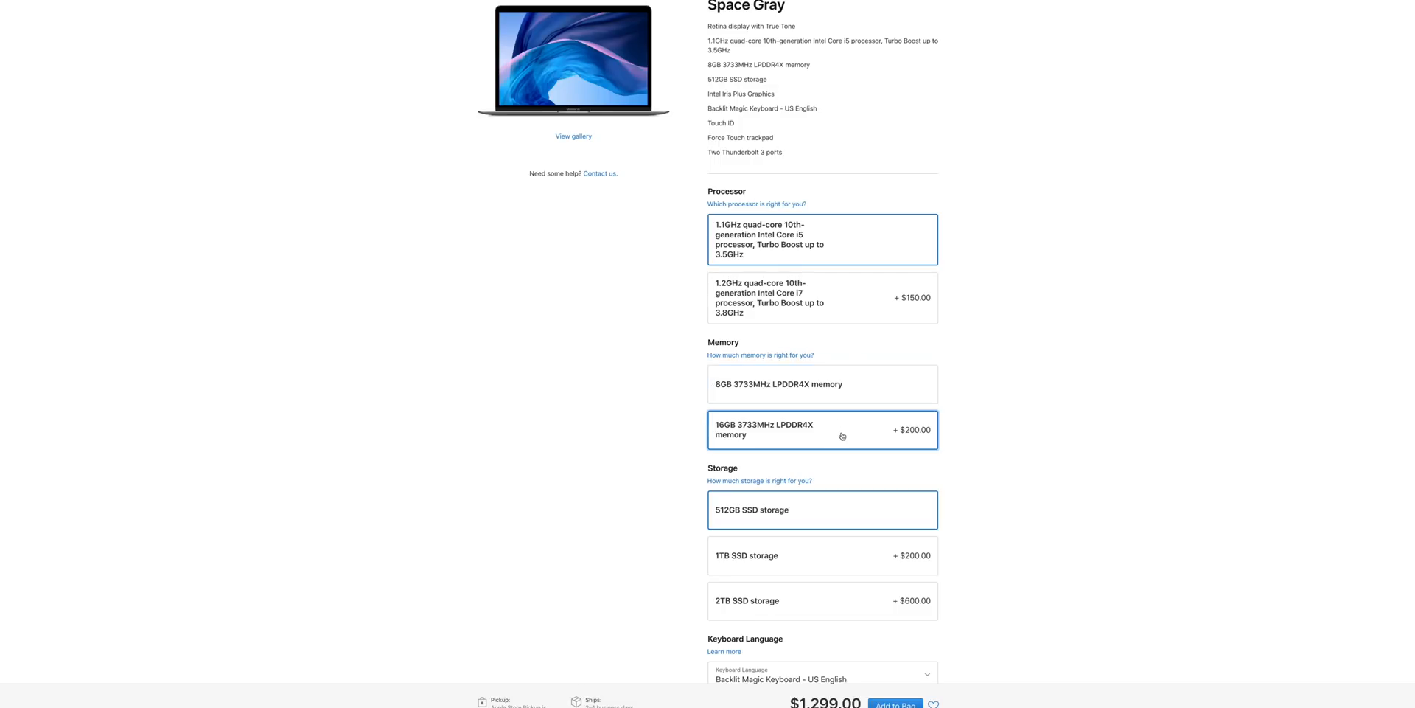
{"action": "left_click", "coordinate": [821, 429]}
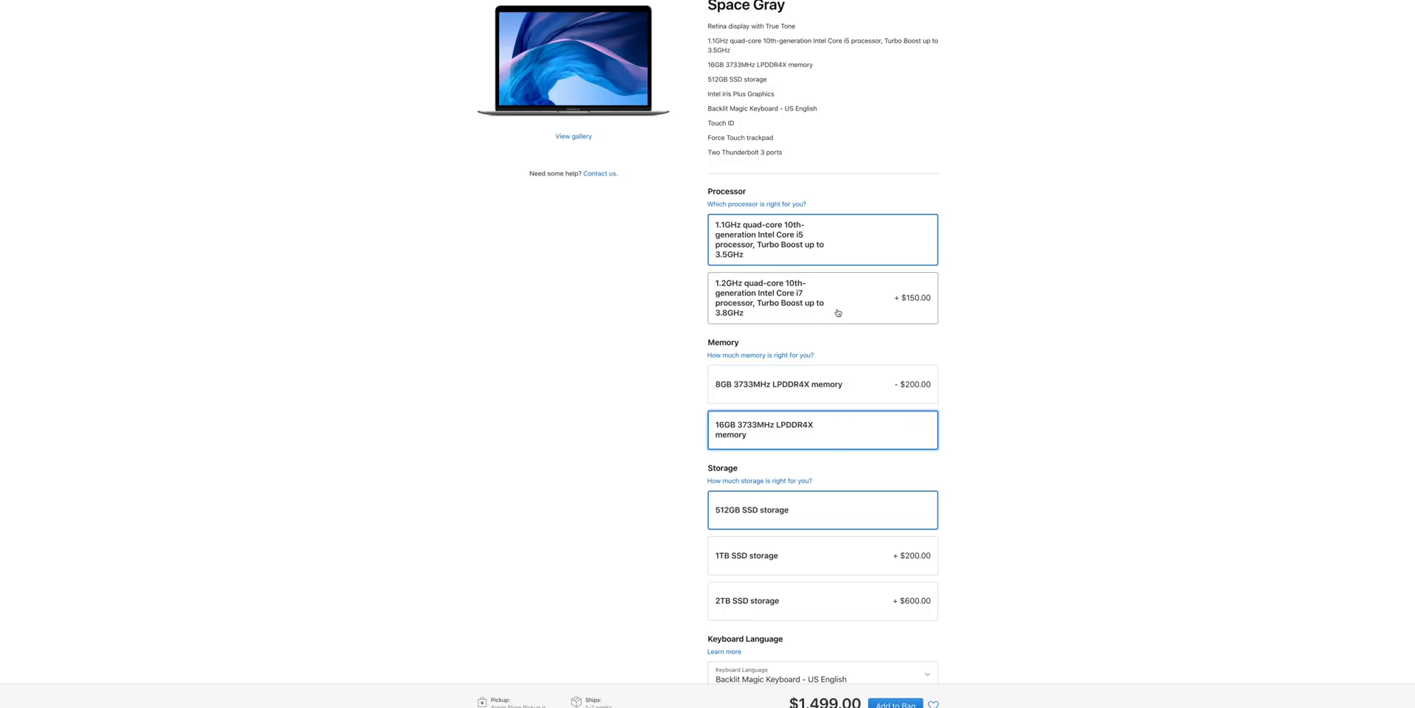
{"action": "left_click", "coordinate": [821, 297]}
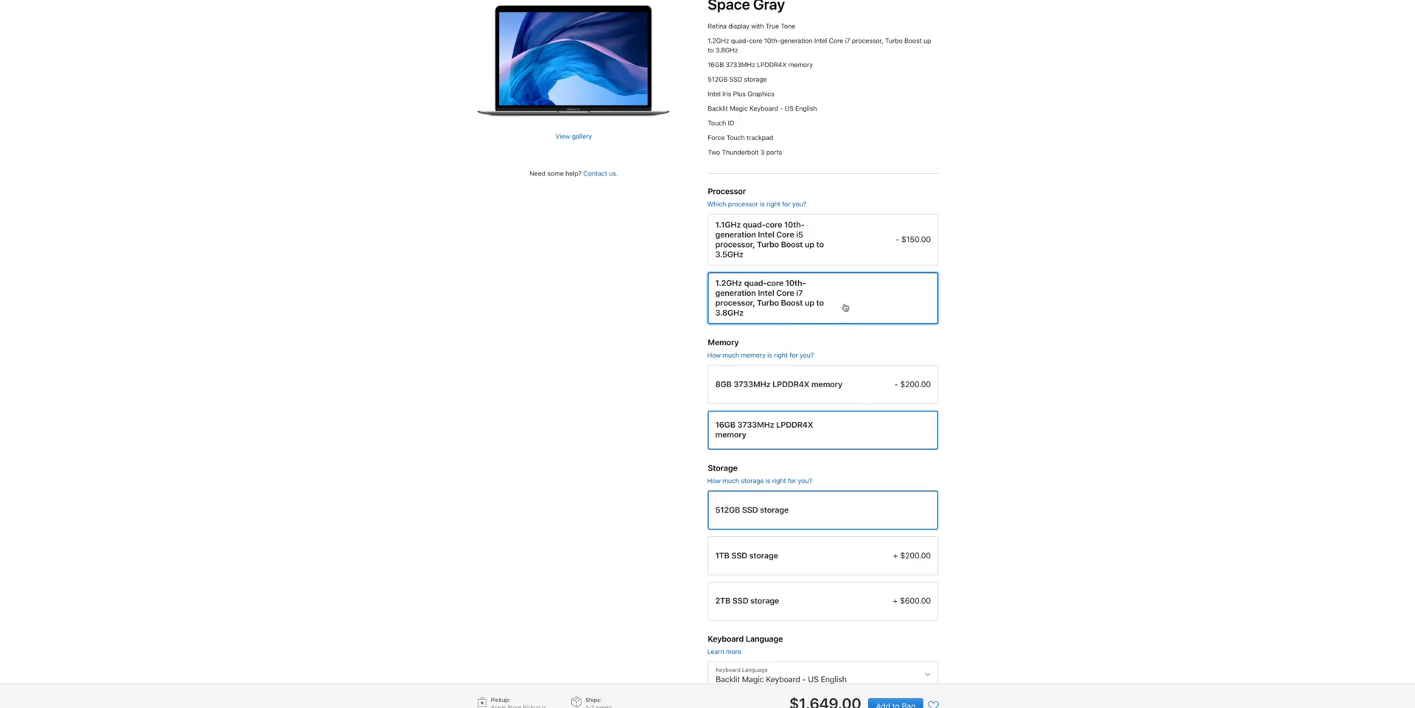
{"action": "mouse_move", "coordinate": [824, 426]}
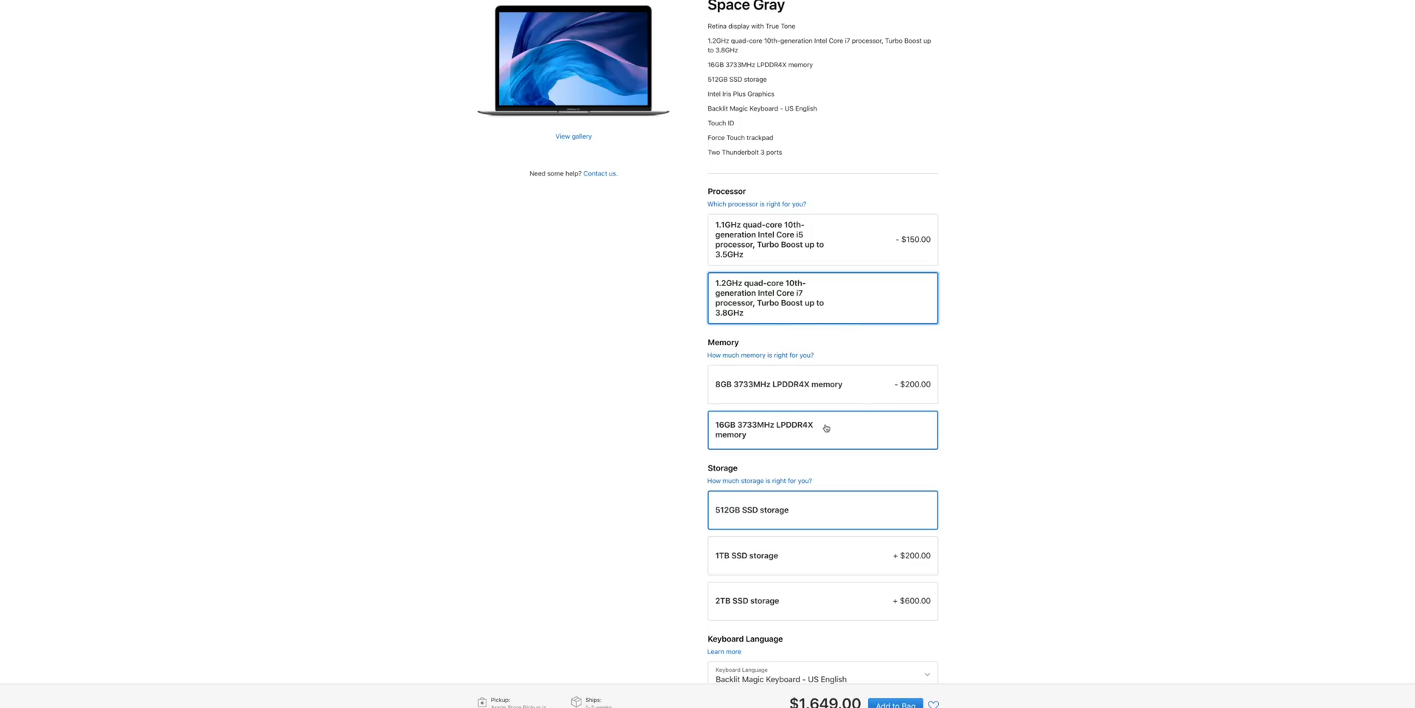
{"action": "mouse_move", "coordinate": [863, 574]}
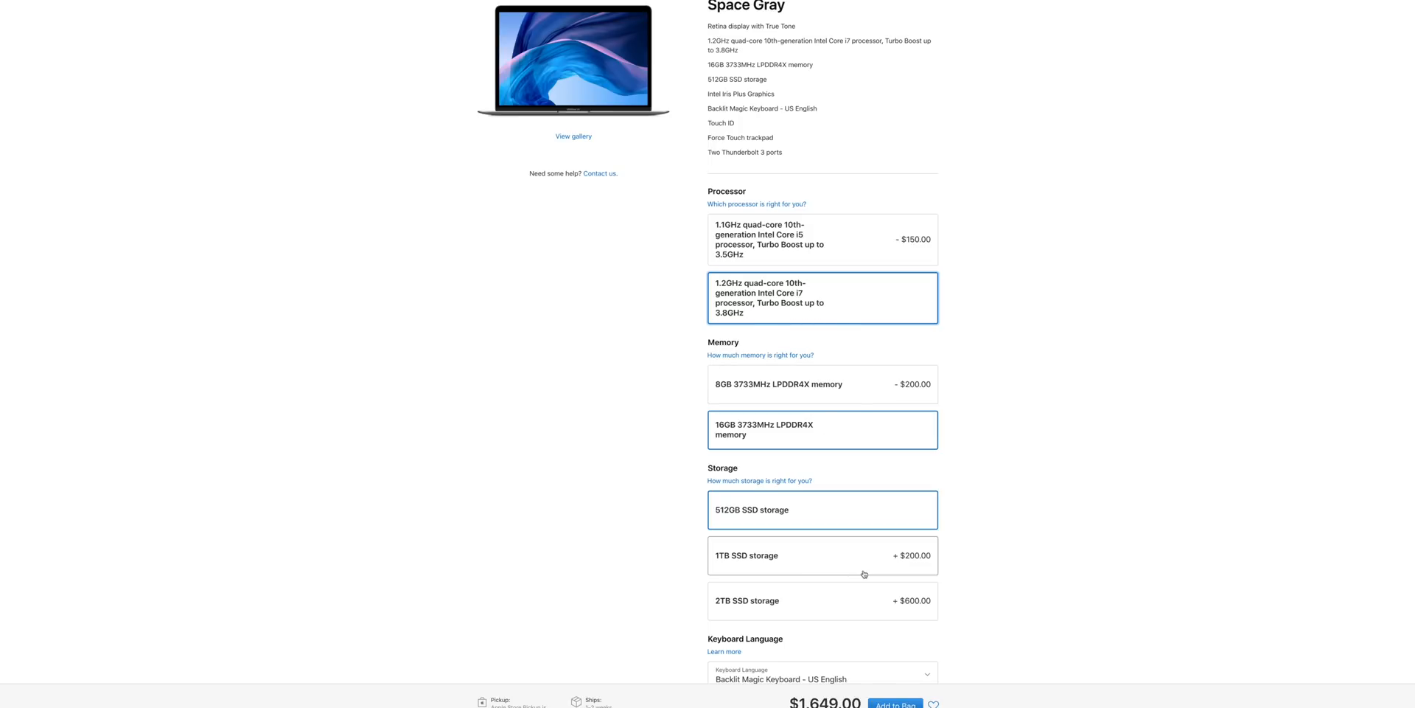
{"action": "mouse_move", "coordinate": [834, 339]}
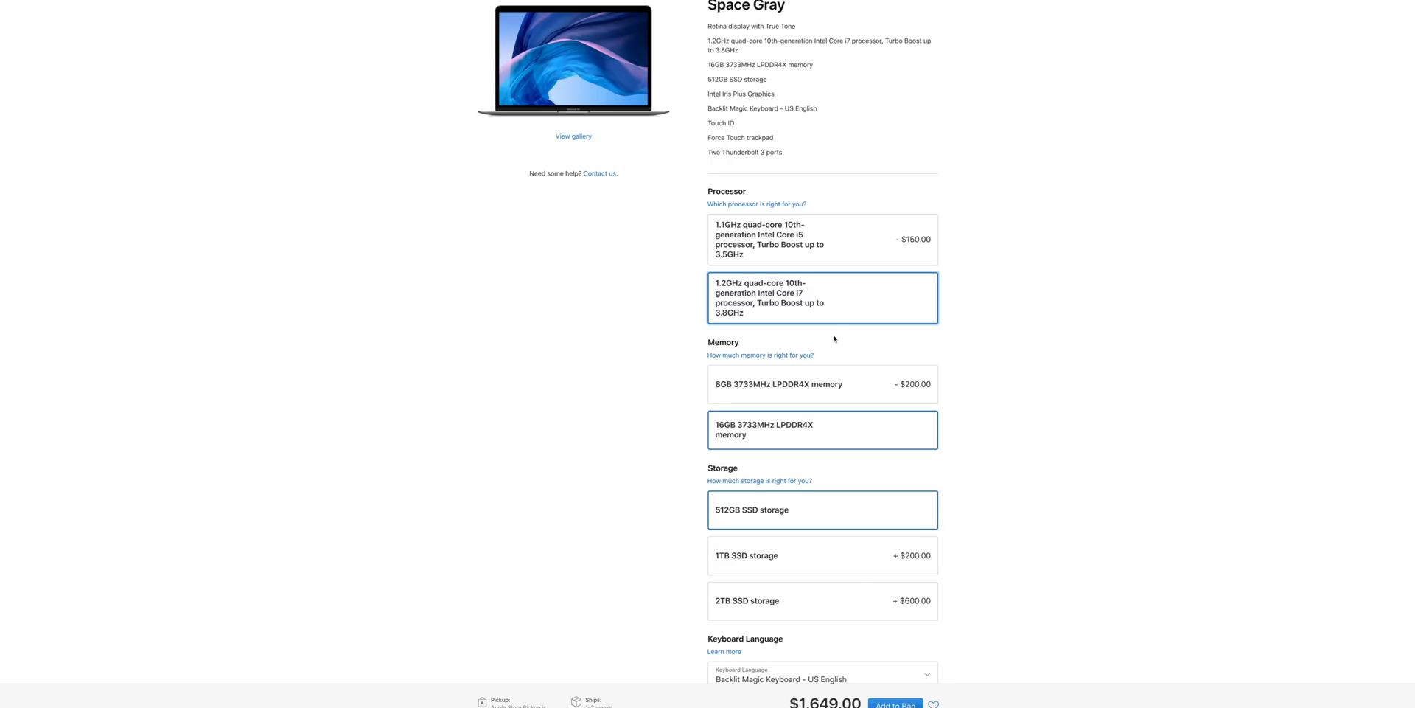
{"action": "mouse_move", "coordinate": [815, 287]}
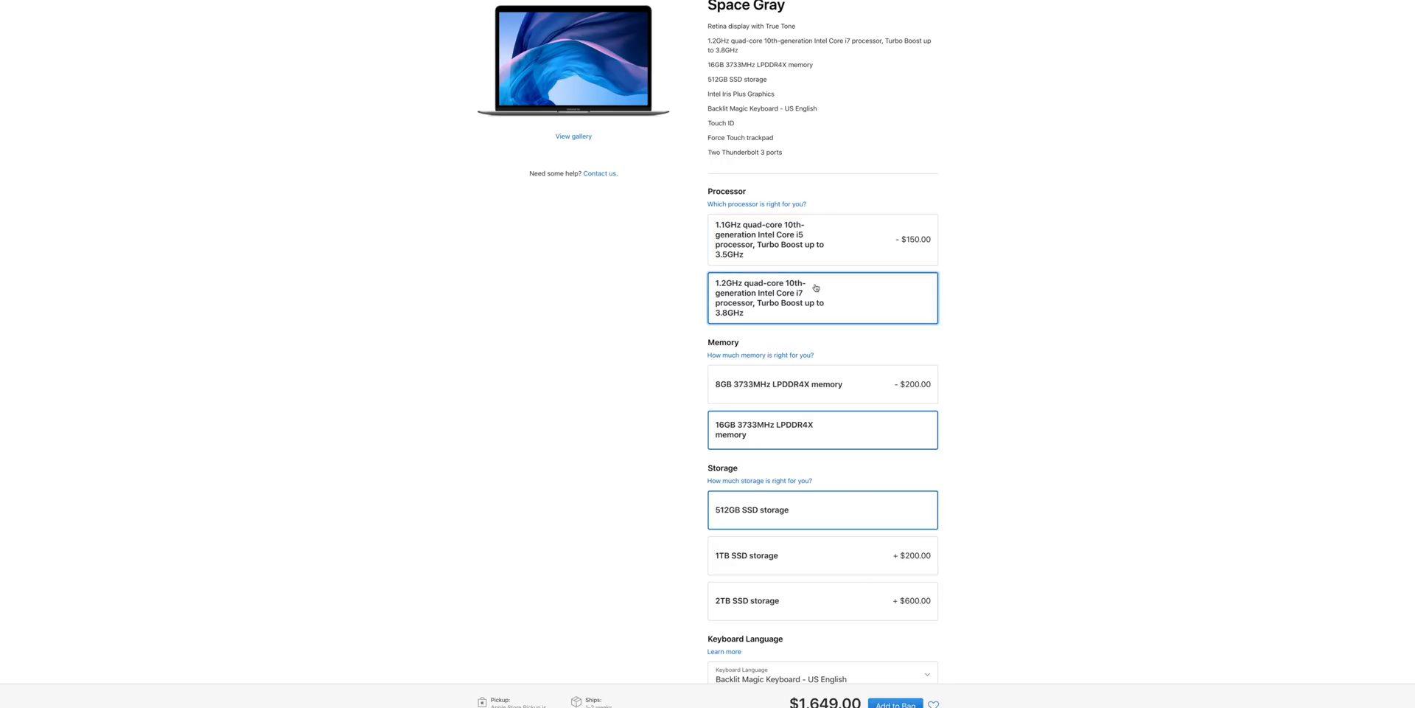
{"action": "mouse_move", "coordinate": [729, 273]}
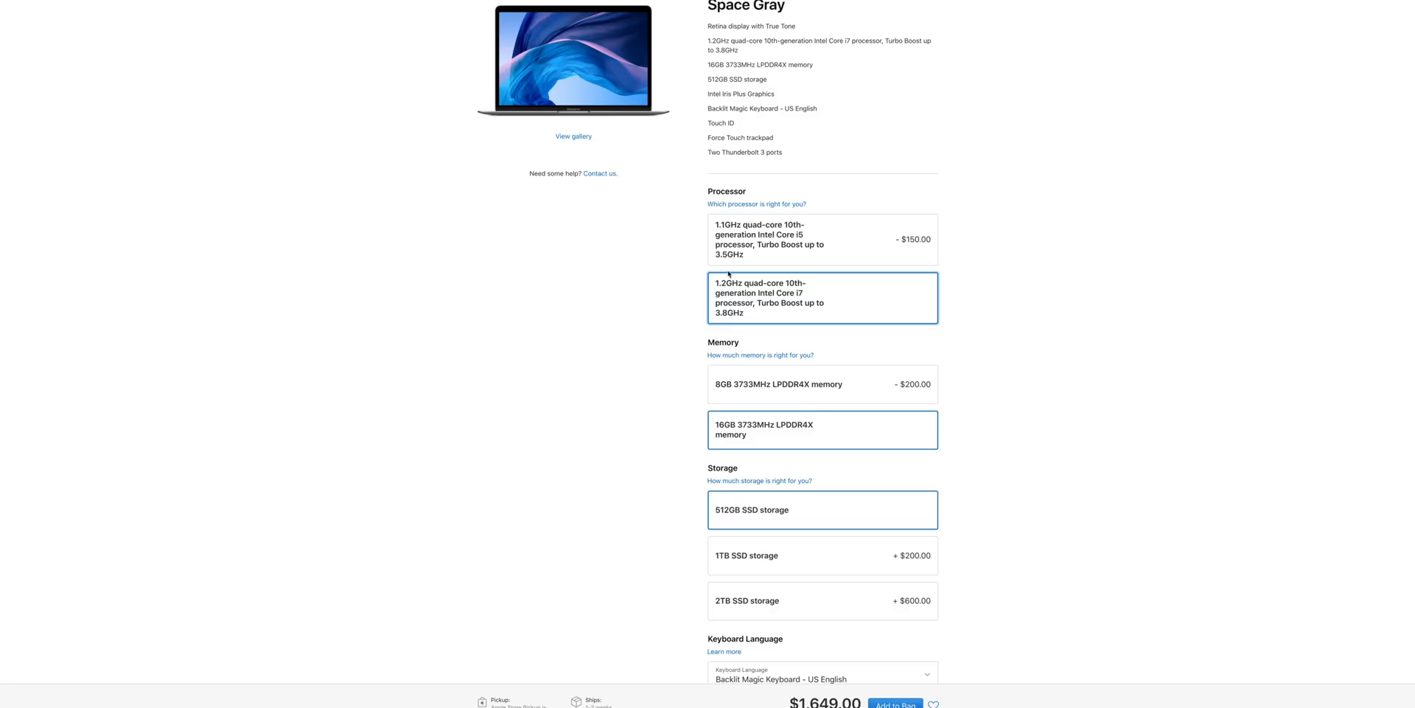
{"action": "mouse_move", "coordinate": [801, 281]}
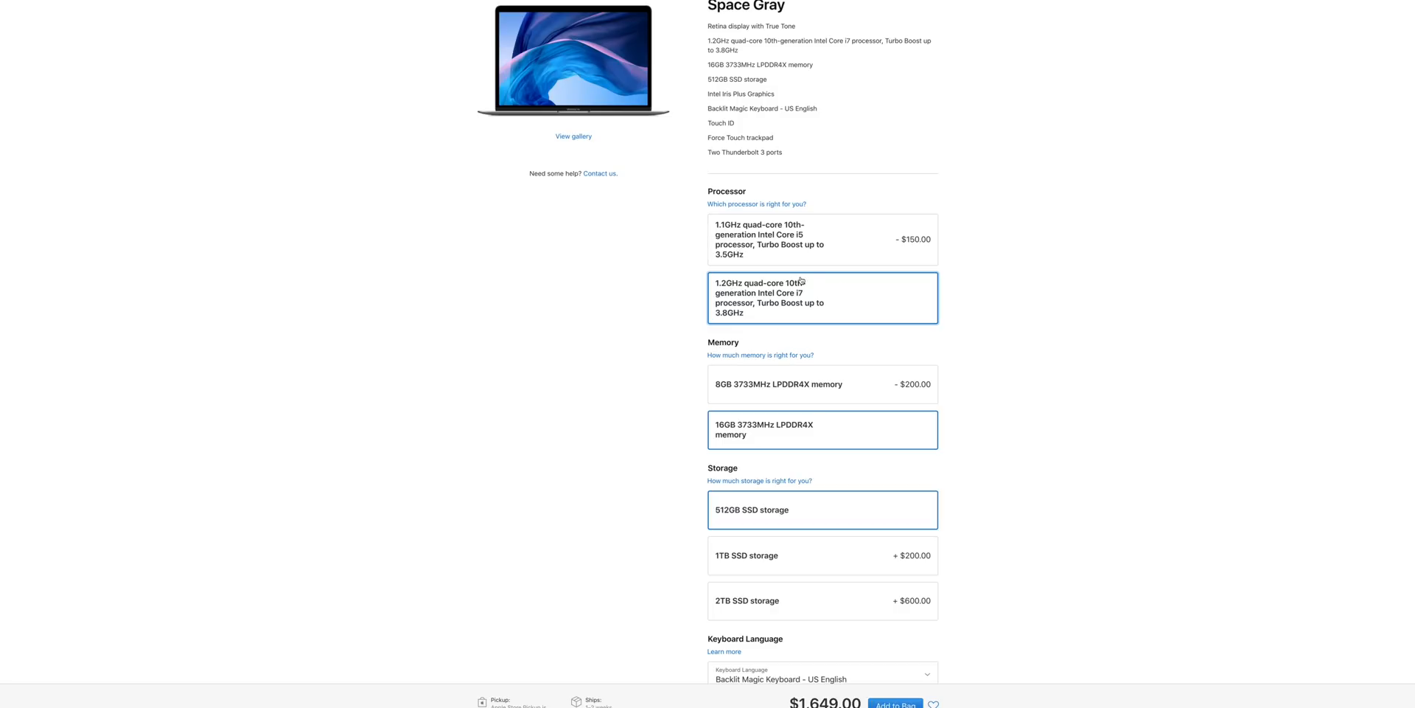
{"action": "mouse_move", "coordinate": [801, 328]}
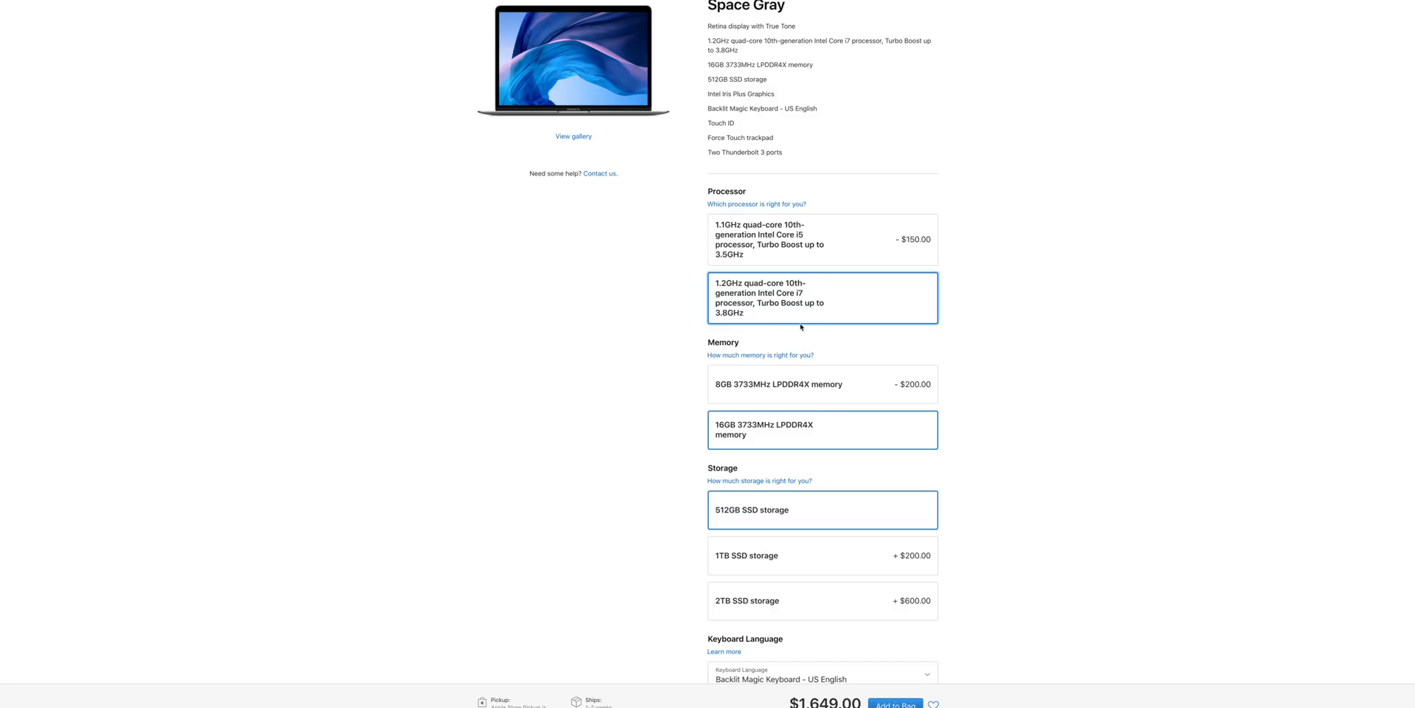
{"action": "mouse_move", "coordinate": [823, 249]}
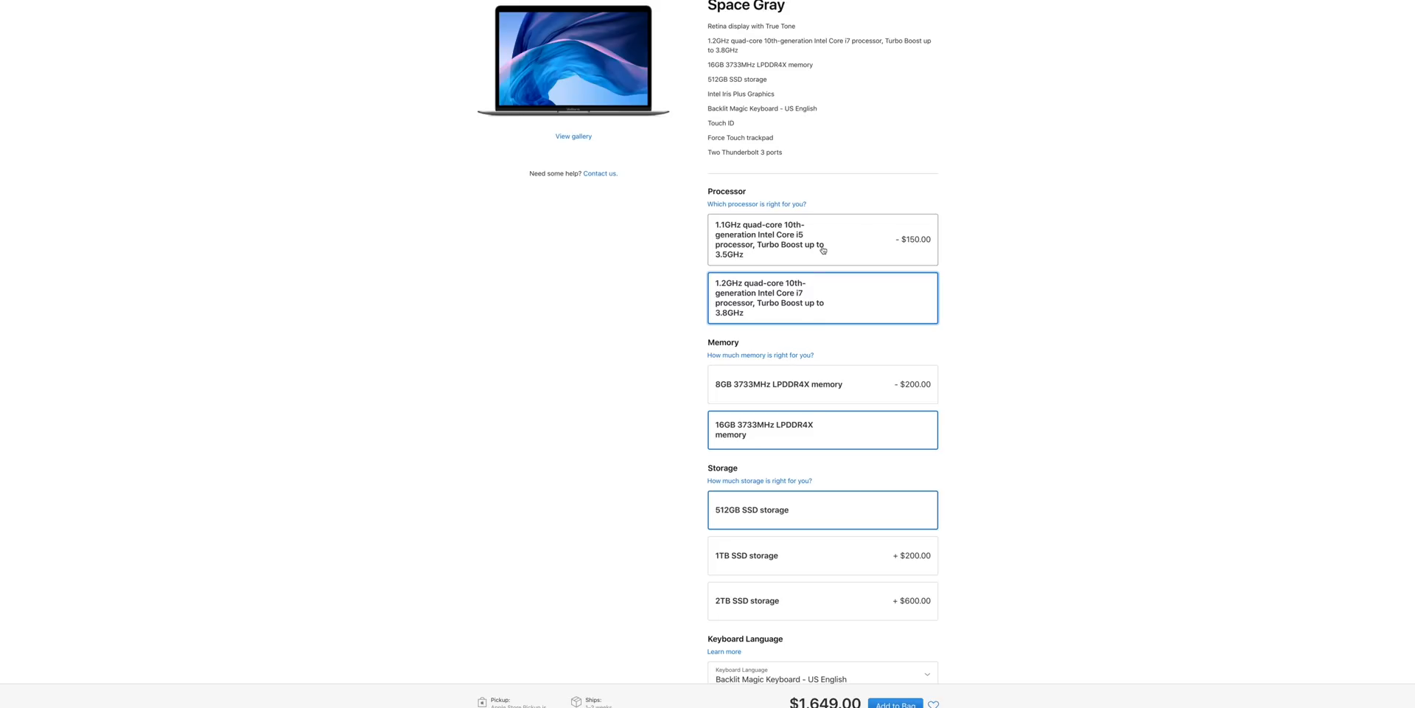
Highlight 'Quad-Core' in the i5 model's title and scroll to the $999 and $1,299 prices.
{"action": "scroll", "scroll_direction": "up", "scroll_amount": 3}
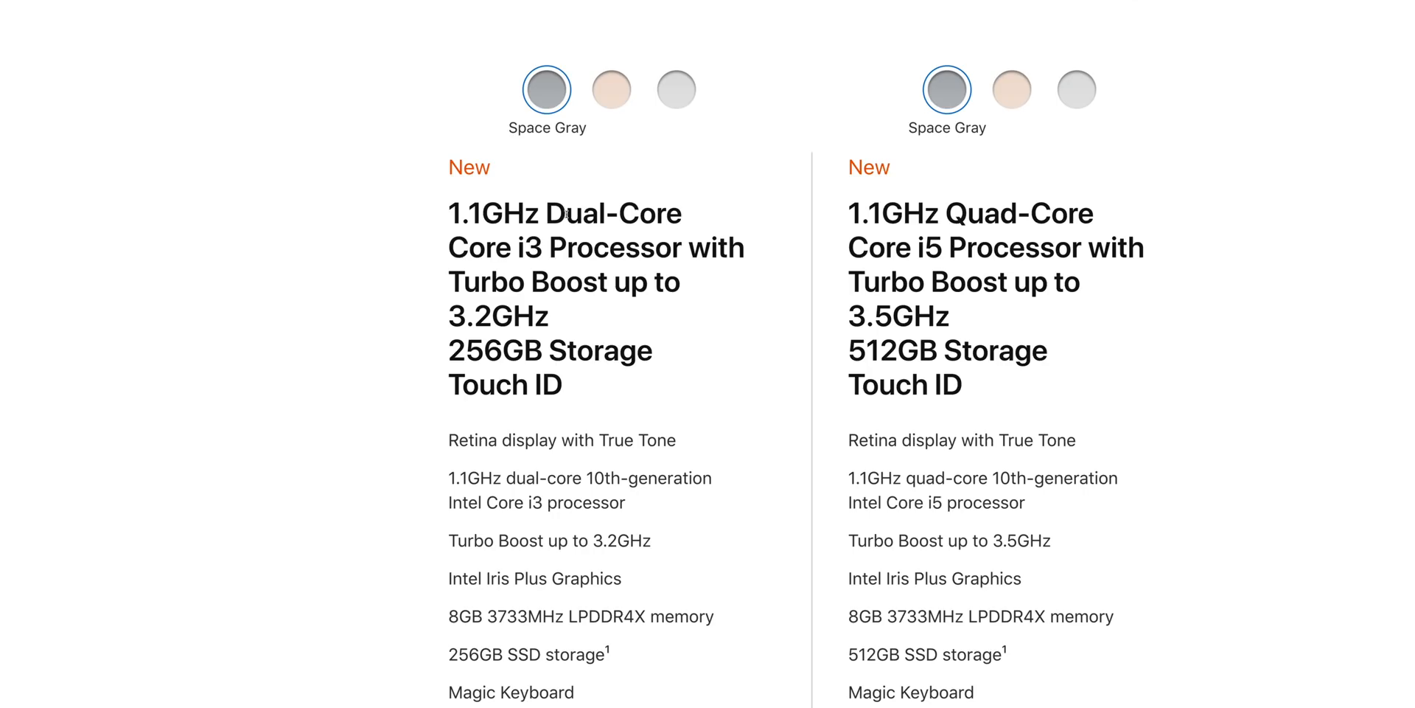
{"action": "double_click", "coordinate": [1018, 214]}
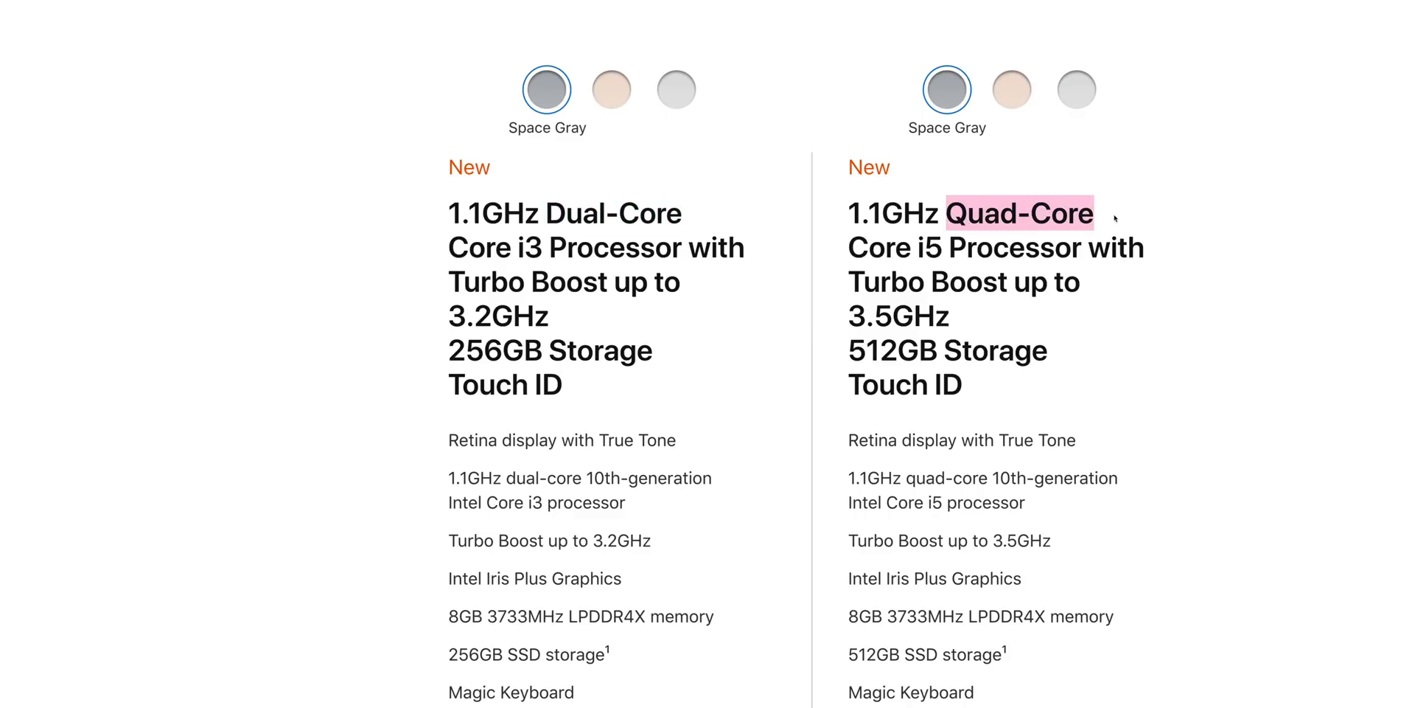
{"action": "mouse_move", "coordinate": [1029, 334]}
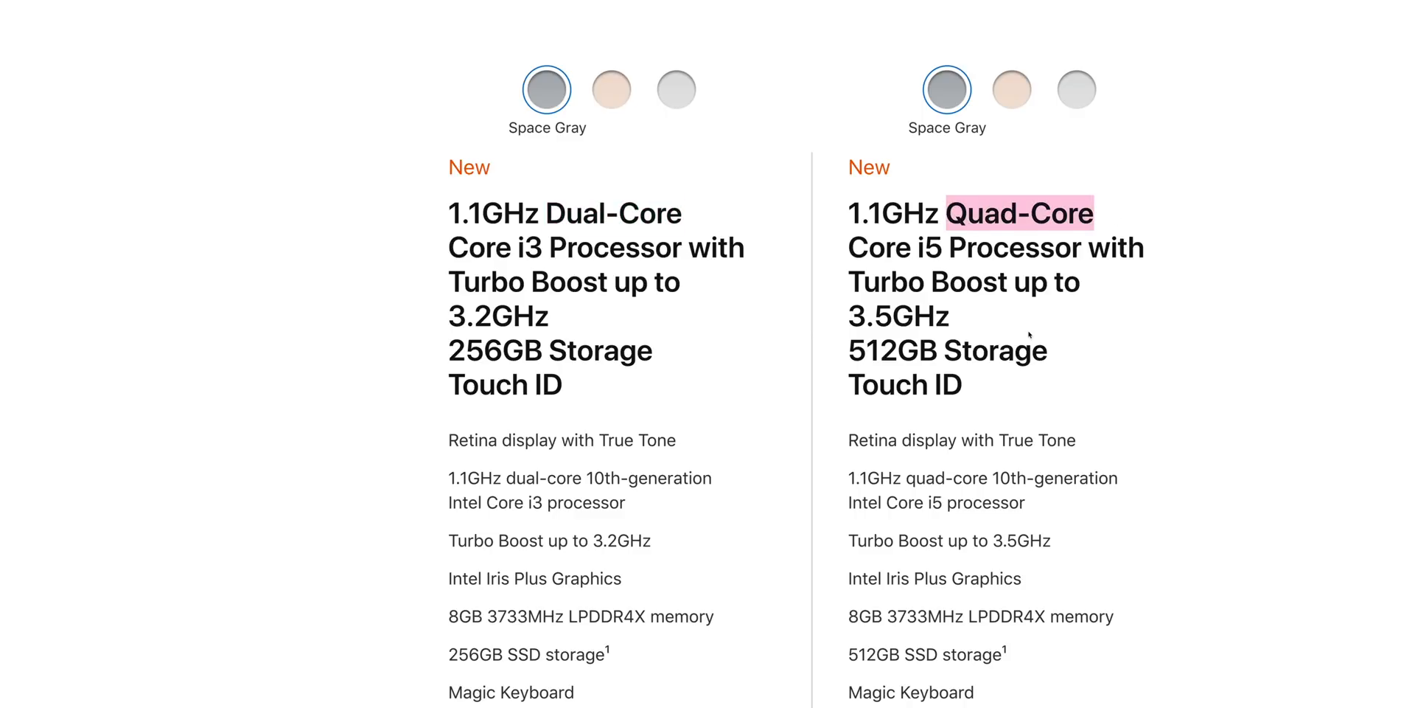
{"action": "scroll", "scroll_direction": "up", "scroll_amount": 3}
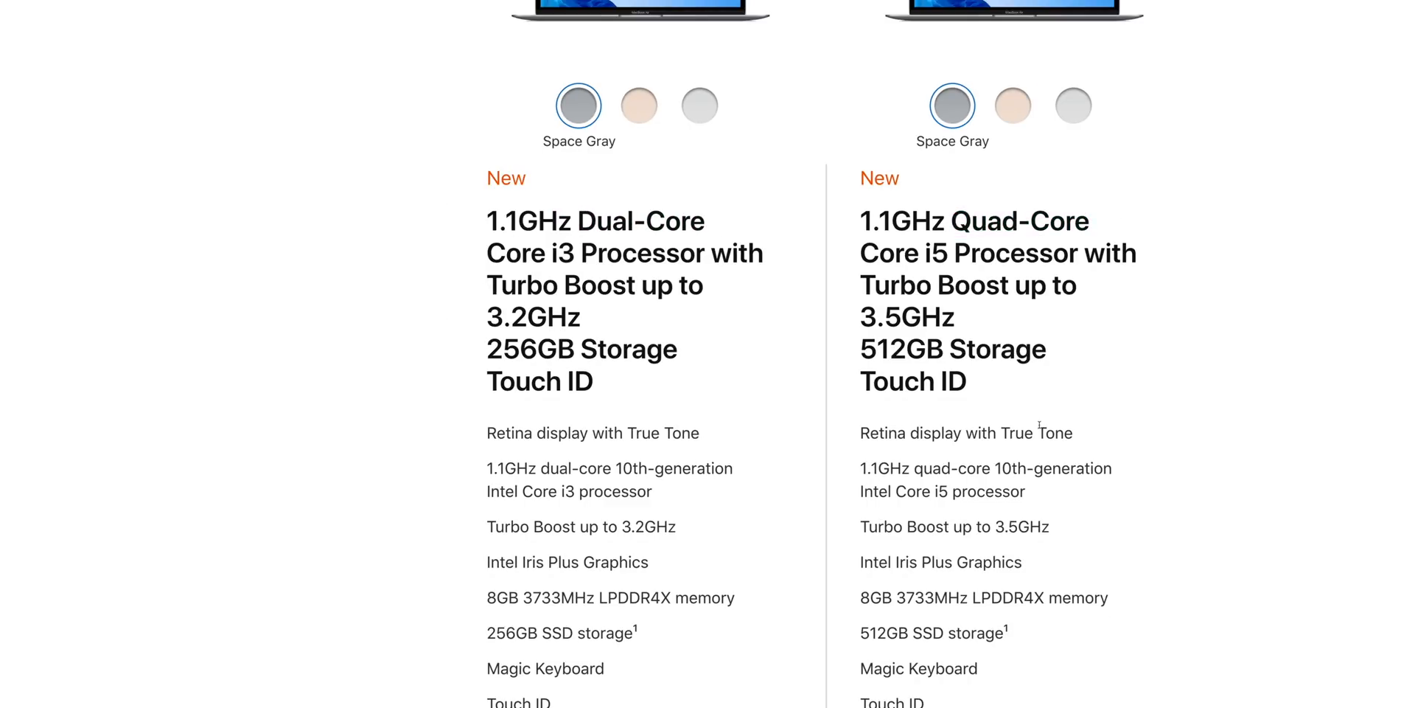
{"action": "scroll", "scroll_direction": "down", "scroll_amount": 3}
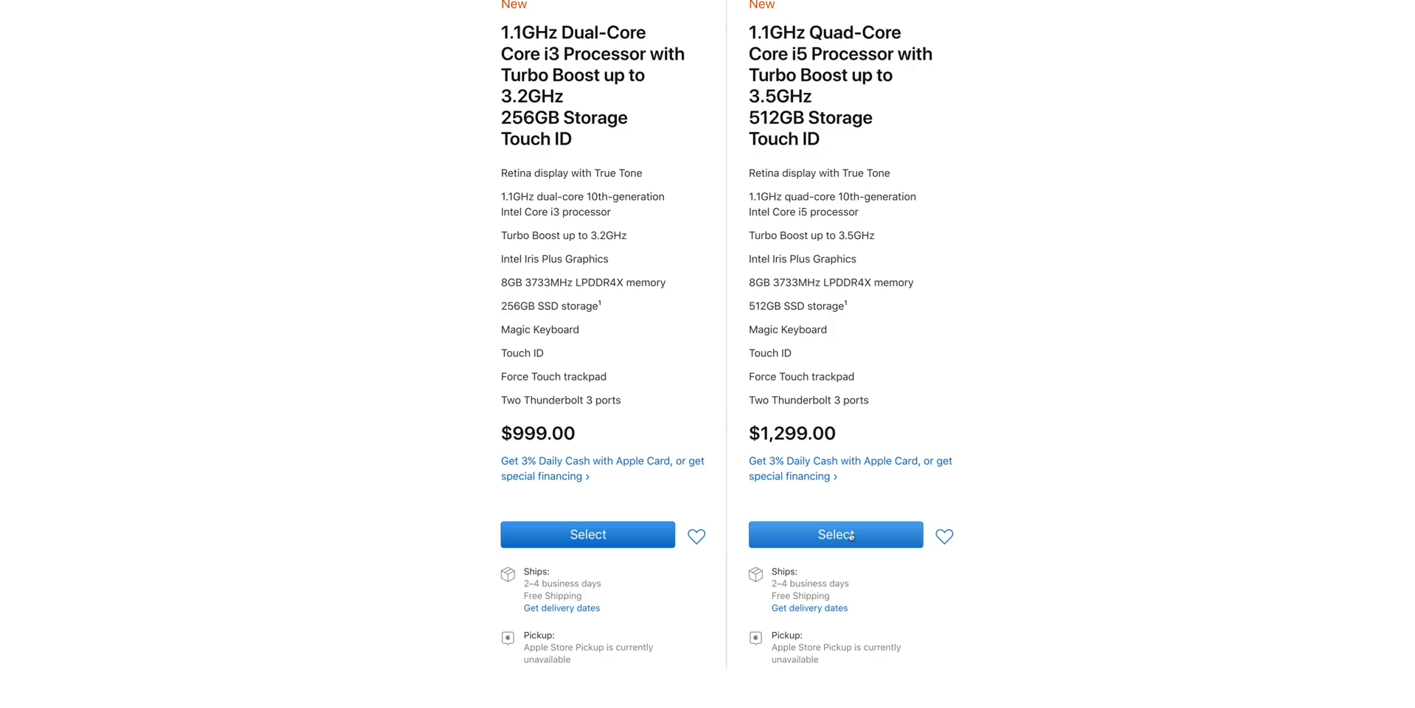
Reopen the i5 model's configurator and pick the 1.1GHz quad-core Core i5, totalling $1,499.
{"action": "left_click", "coordinate": [835, 534]}
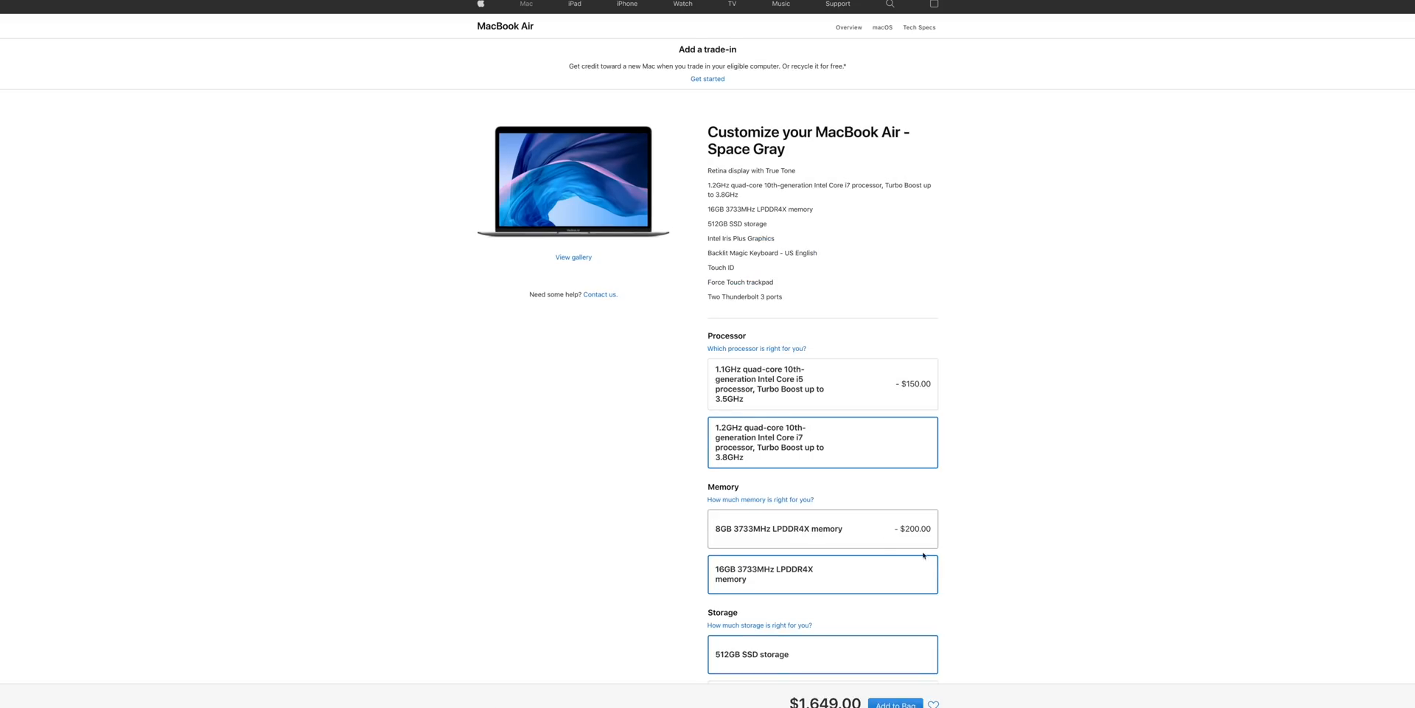
{"action": "scroll", "scroll_direction": "down", "scroll_amount": 3}
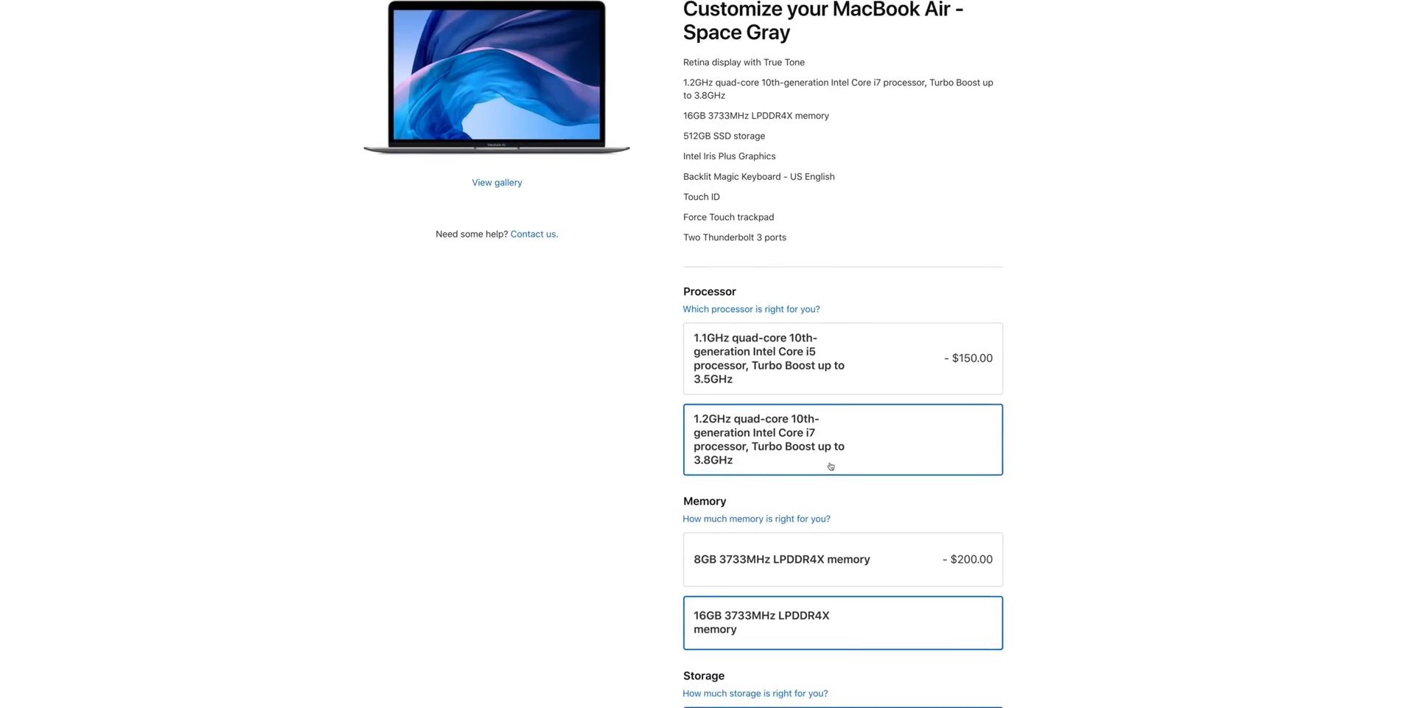
{"action": "scroll", "scroll_direction": "down", "scroll_amount": 3}
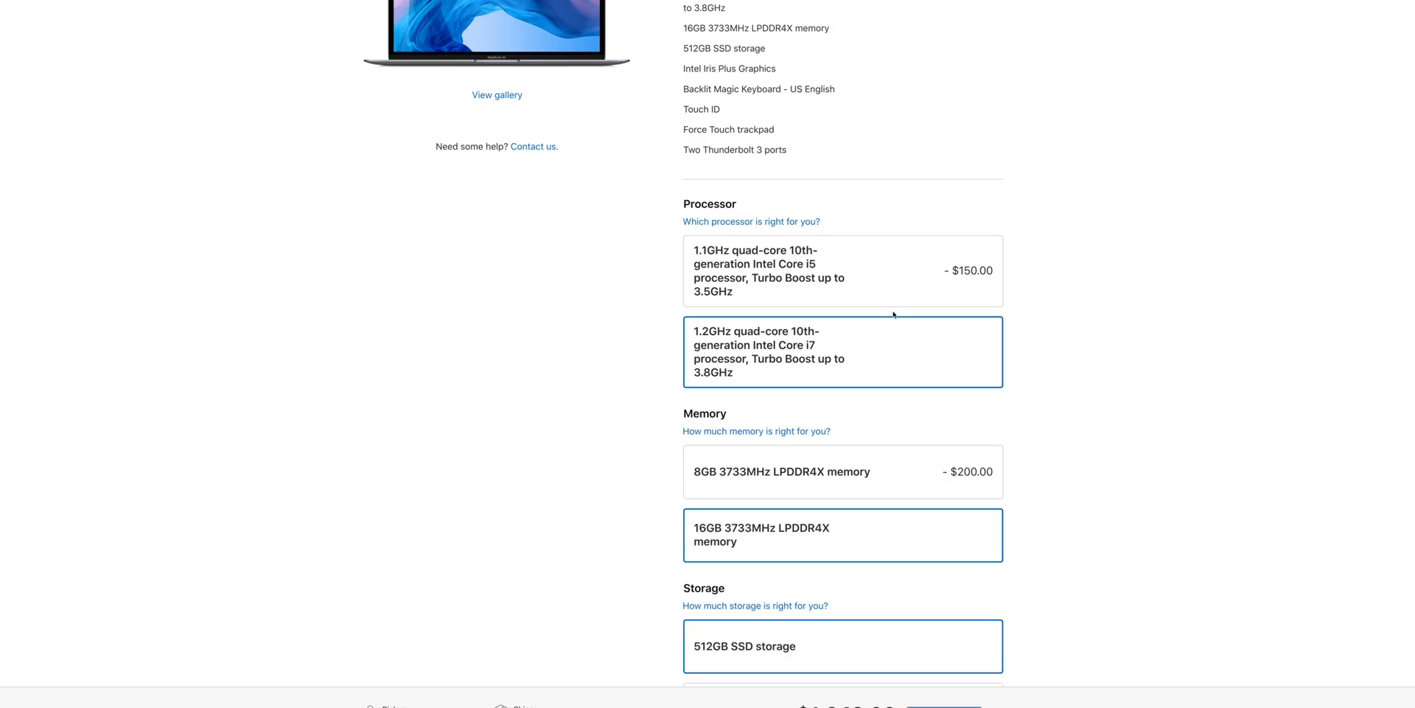
{"action": "left_click", "coordinate": [842, 271]}
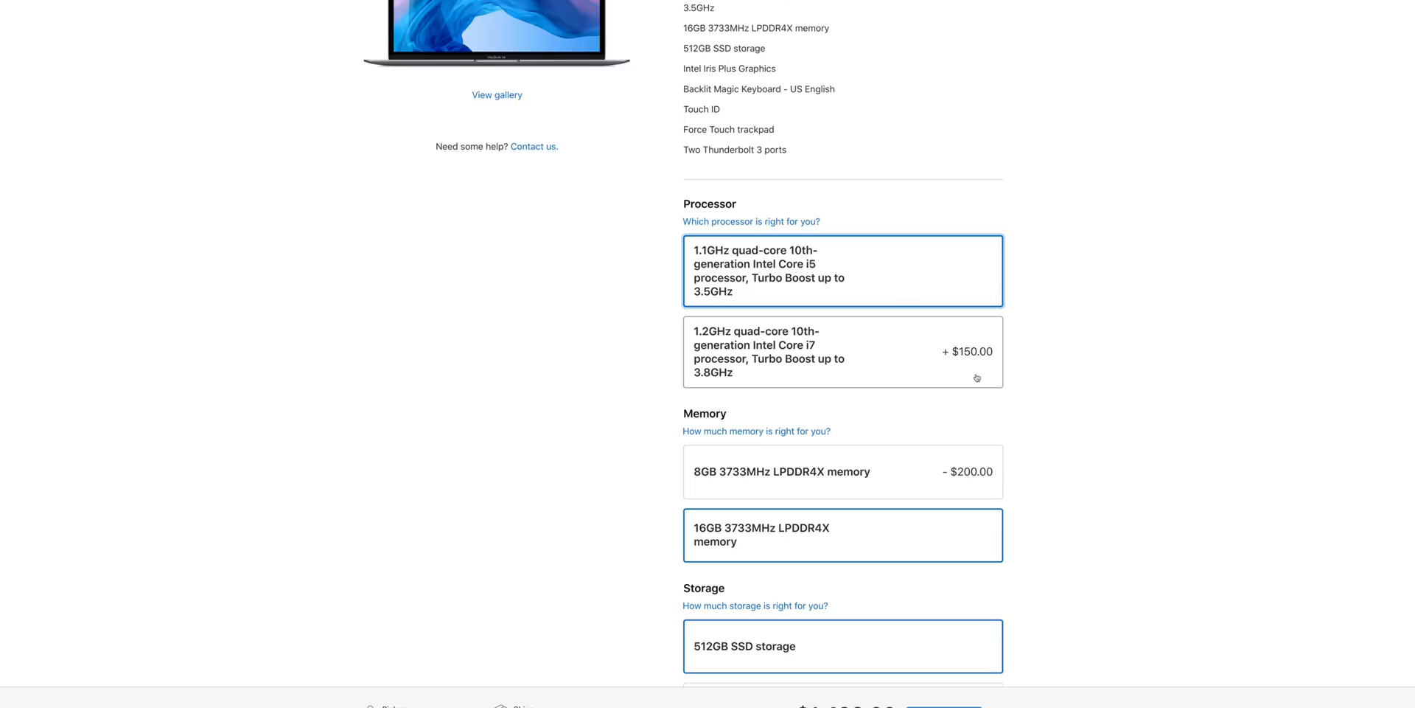
{"action": "scroll", "scroll_direction": "down", "scroll_amount": 3}
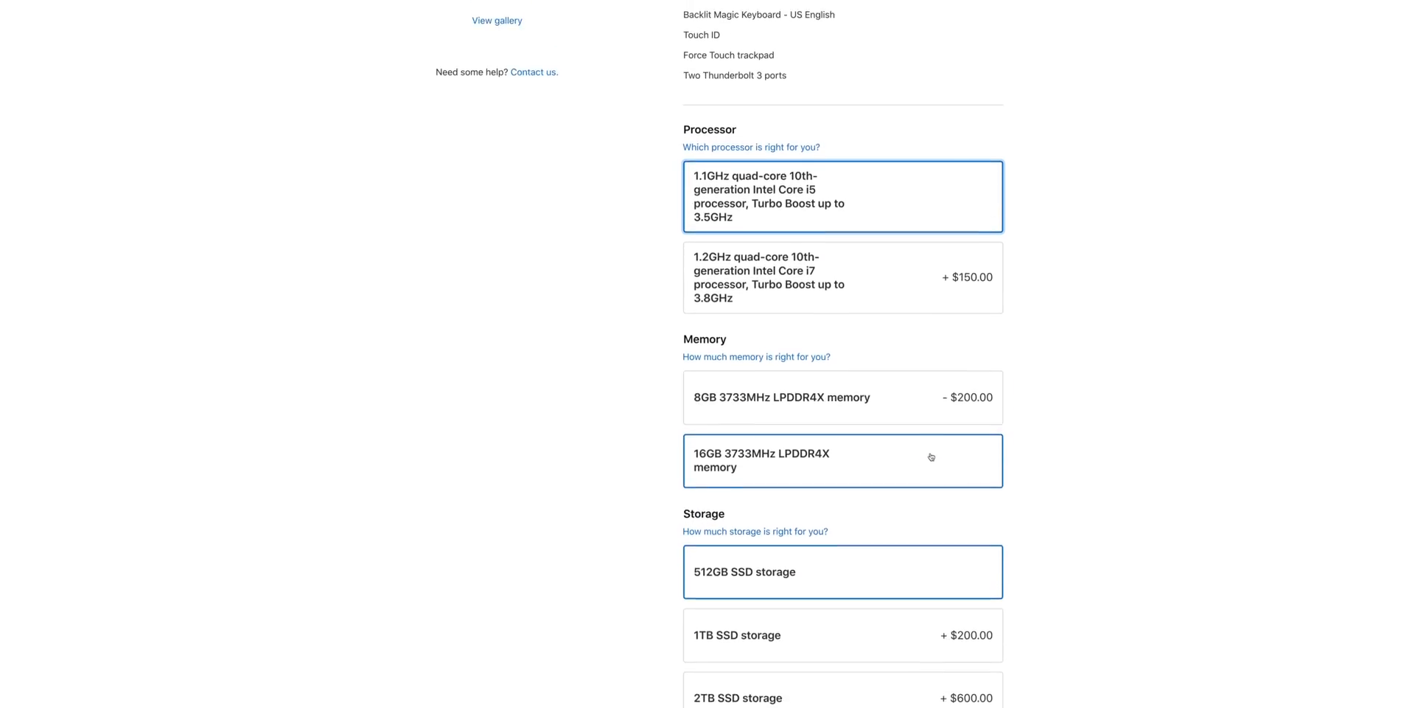
{"action": "scroll", "scroll_direction": "down", "scroll_amount": 3}
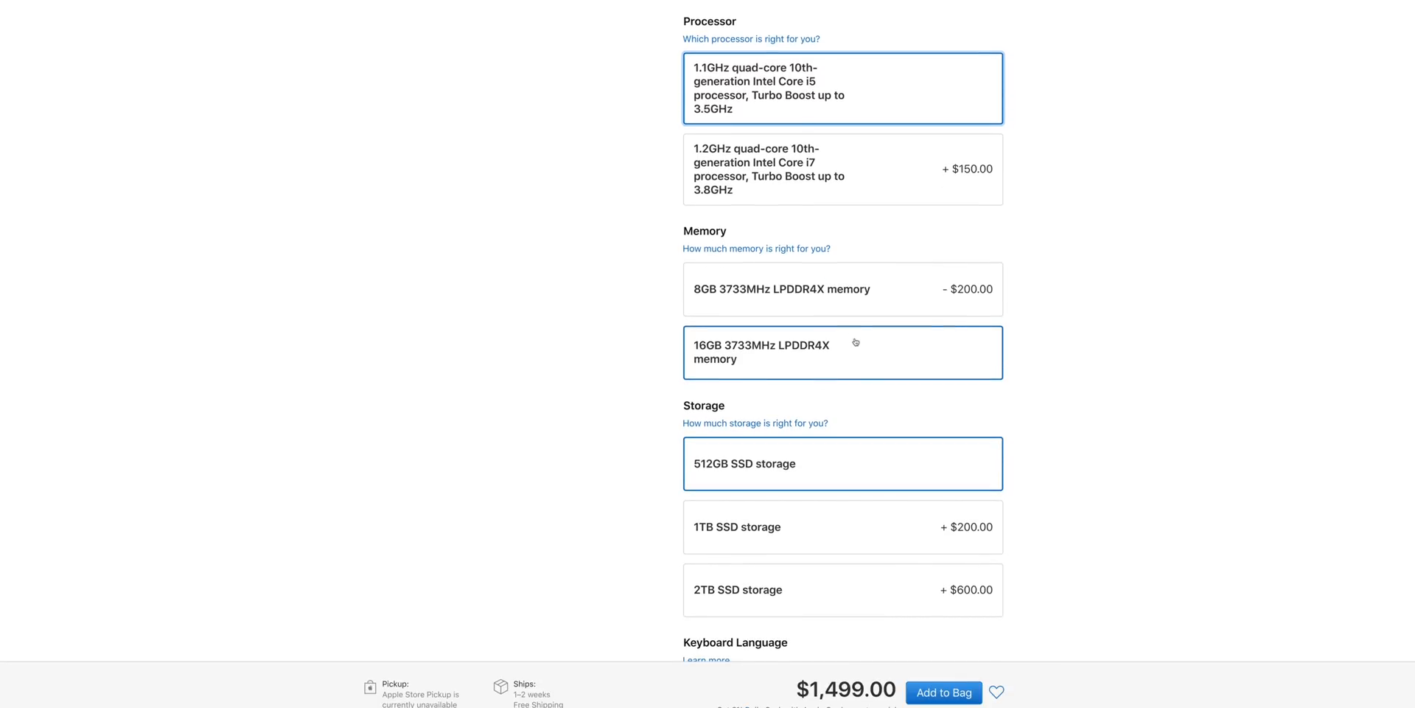
Choose 1TB SSD storage for a $1,699 total and scroll through the configuration.
{"action": "left_click", "coordinate": [842, 526]}
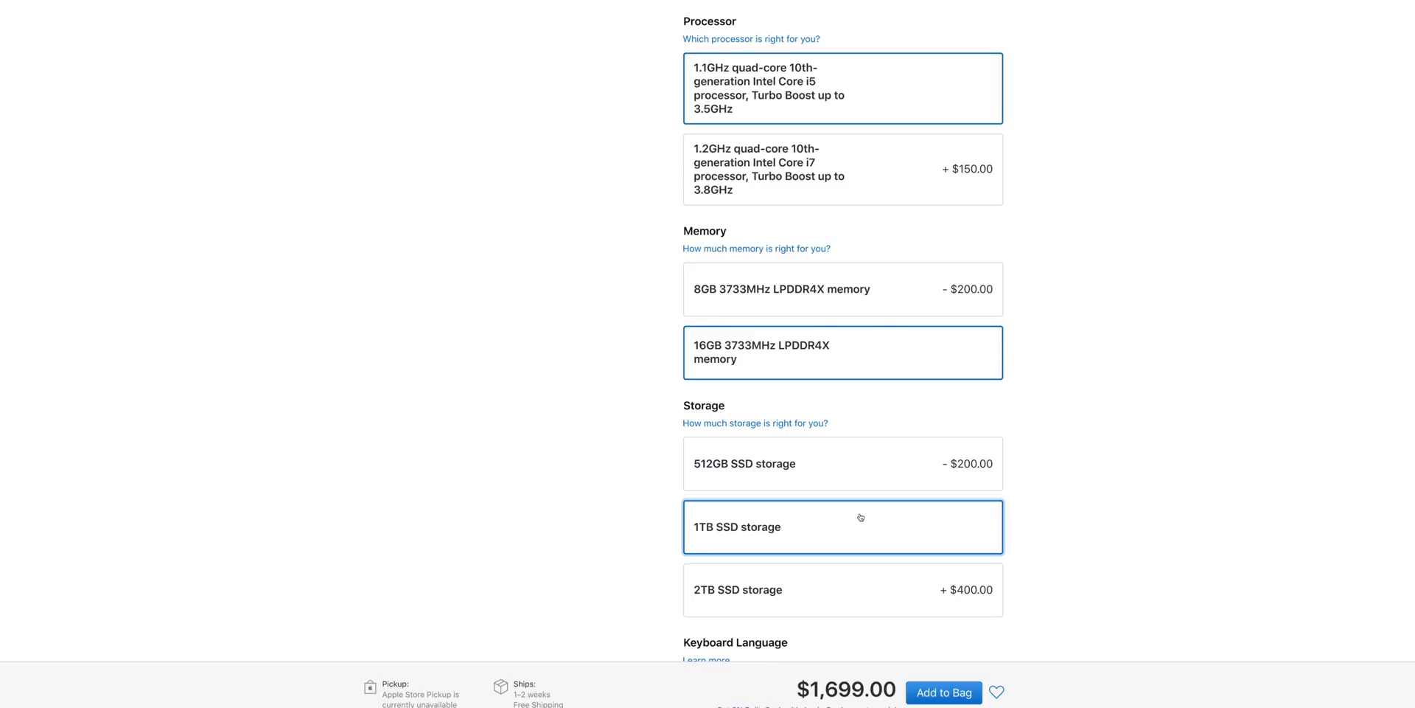
{"action": "mouse_move", "coordinate": [871, 519]}
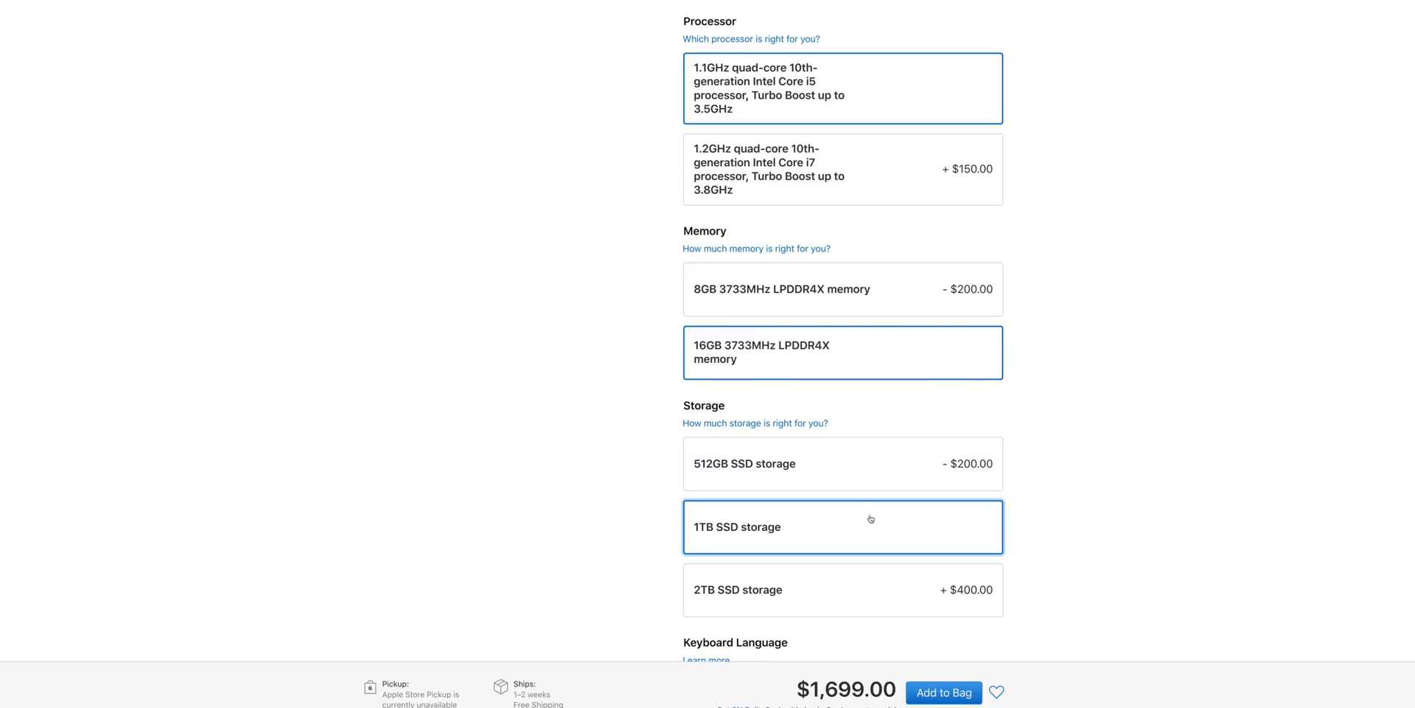
{"action": "scroll", "scroll_direction": "up", "scroll_amount": 3}
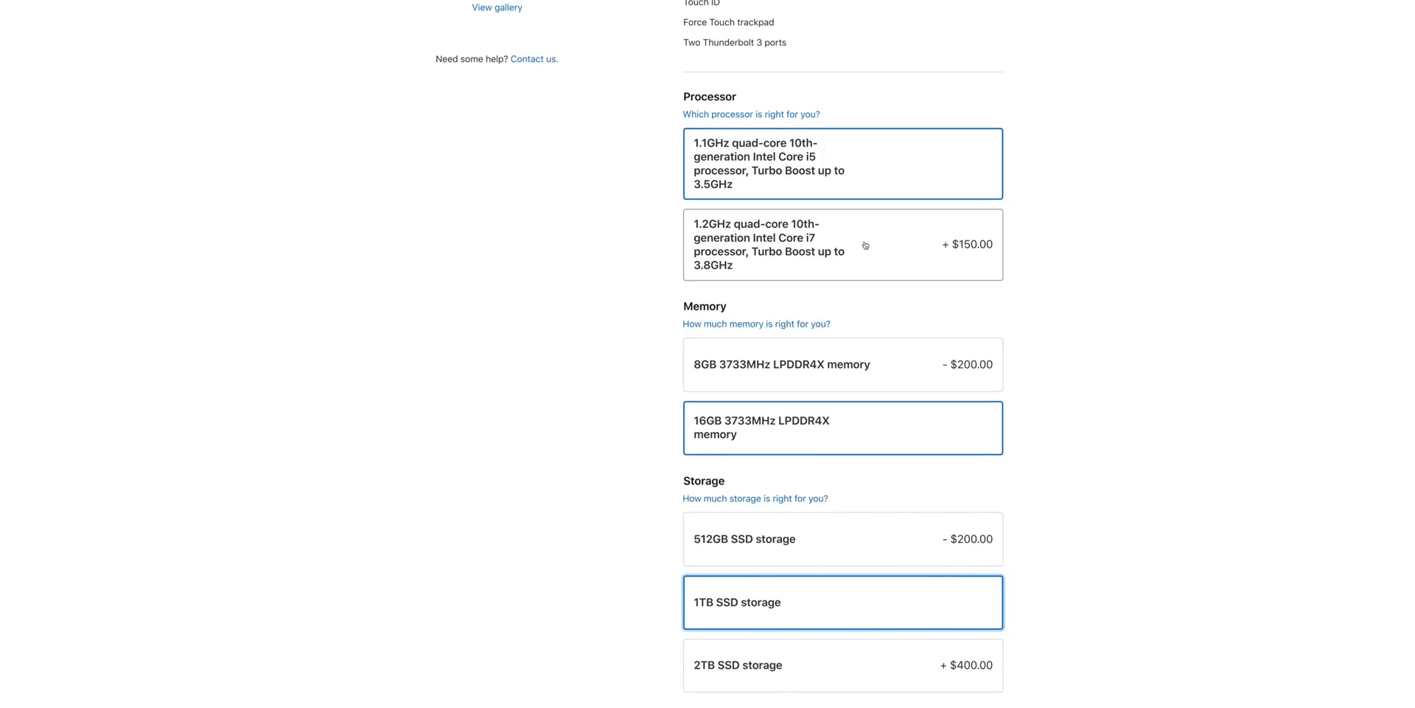
{"action": "mouse_move", "coordinate": [926, 310]}
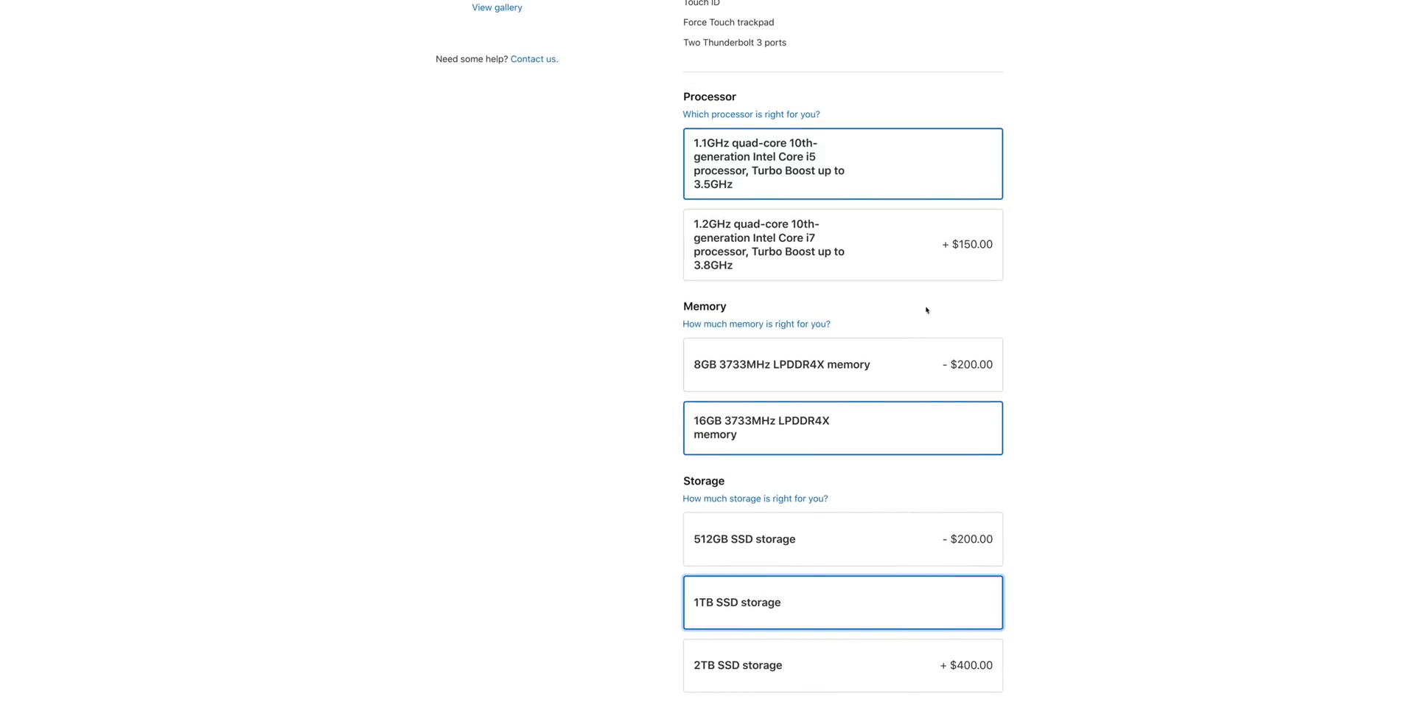
{"action": "mouse_move", "coordinate": [852, 287]}
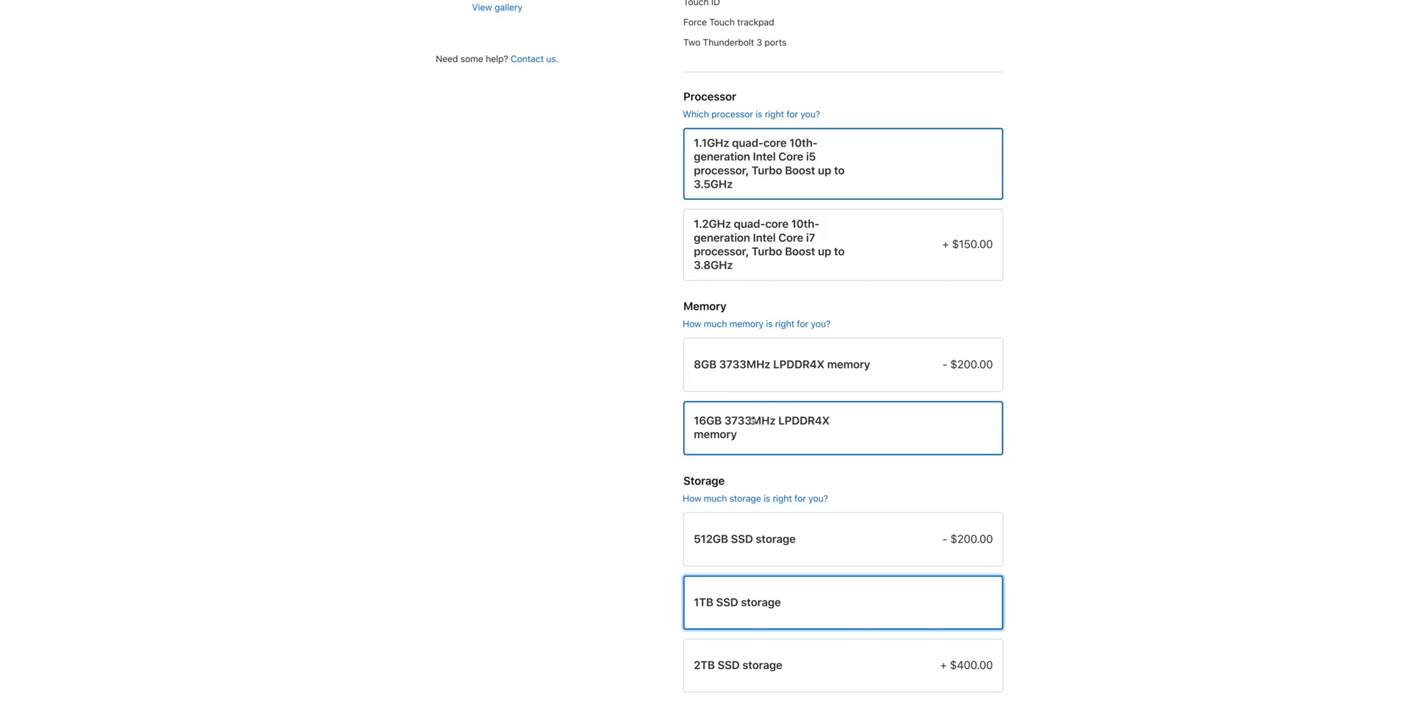
{"action": "mouse_move", "coordinate": [751, 439]}
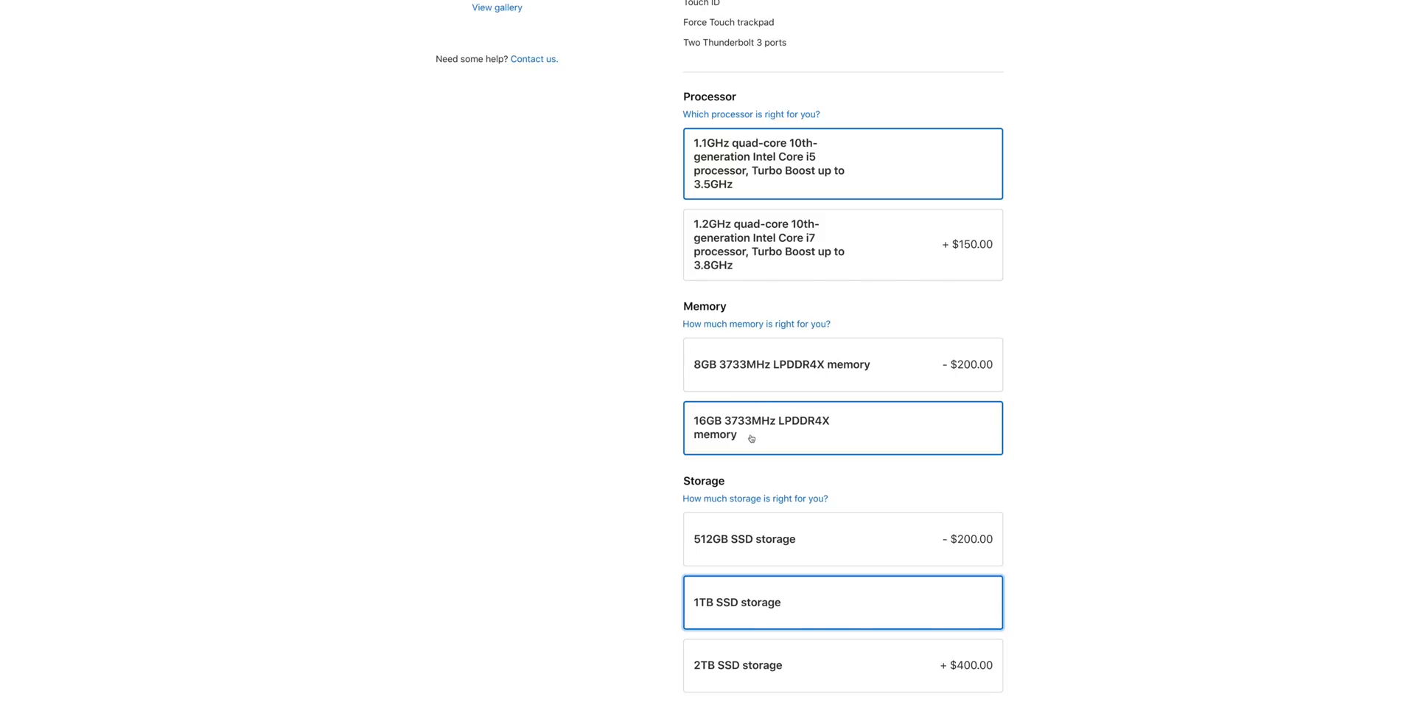
{"action": "mouse_move", "coordinate": [841, 264]}
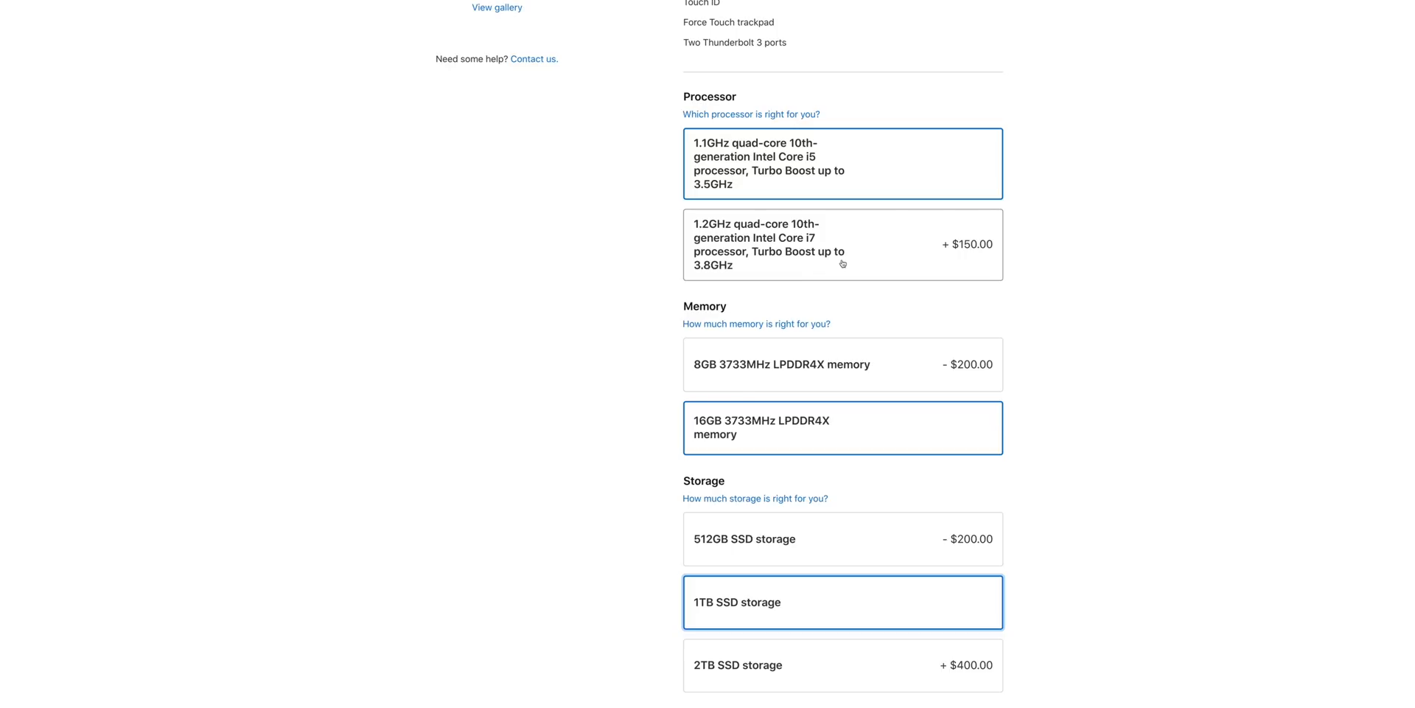
{"action": "mouse_move", "coordinate": [798, 603]}
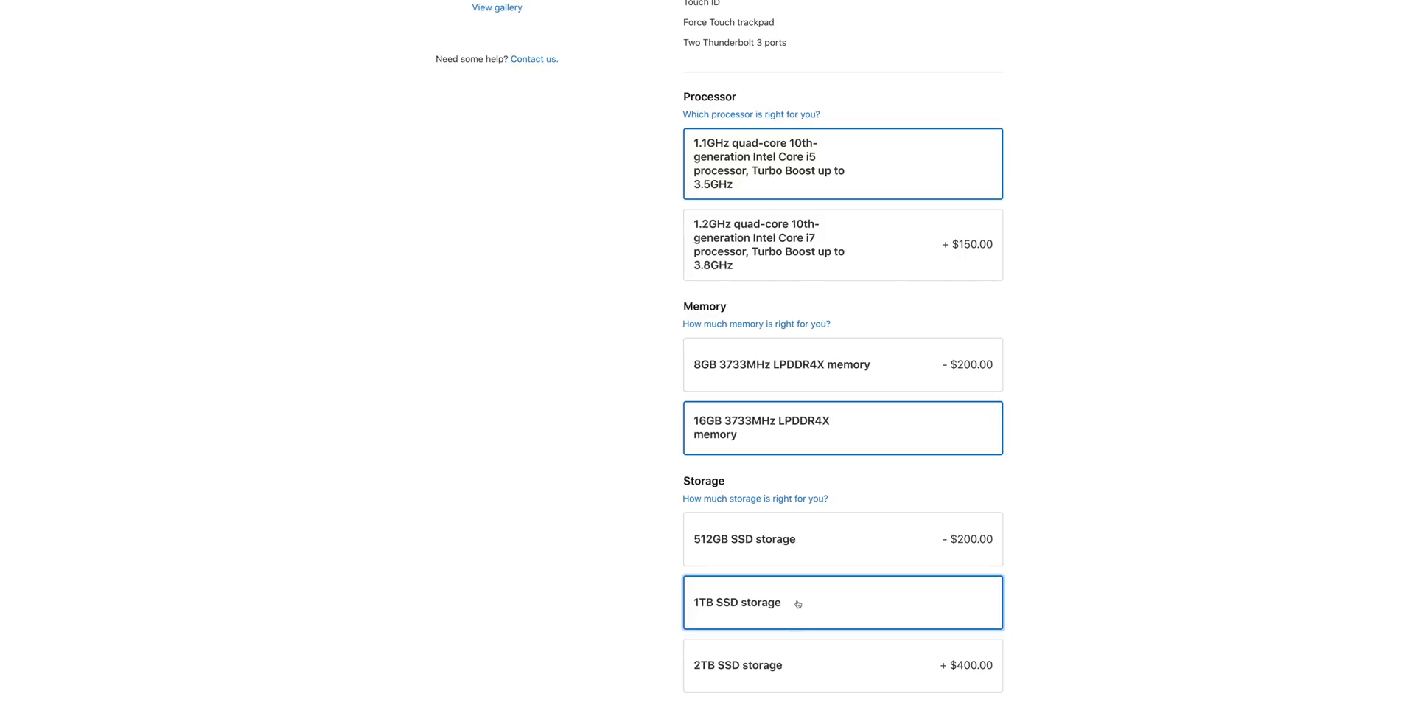
{"action": "mouse_move", "coordinate": [795, 621]}
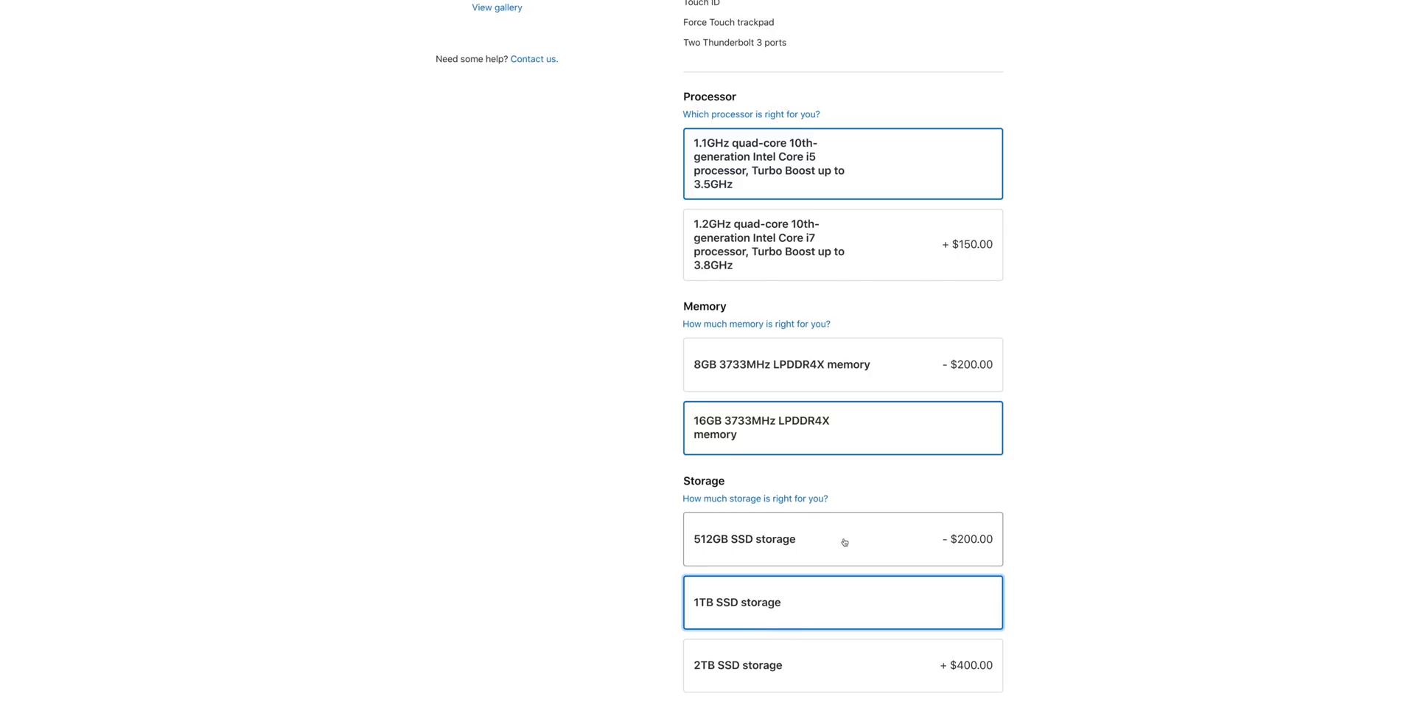
{"action": "mouse_move", "coordinate": [735, 524]}
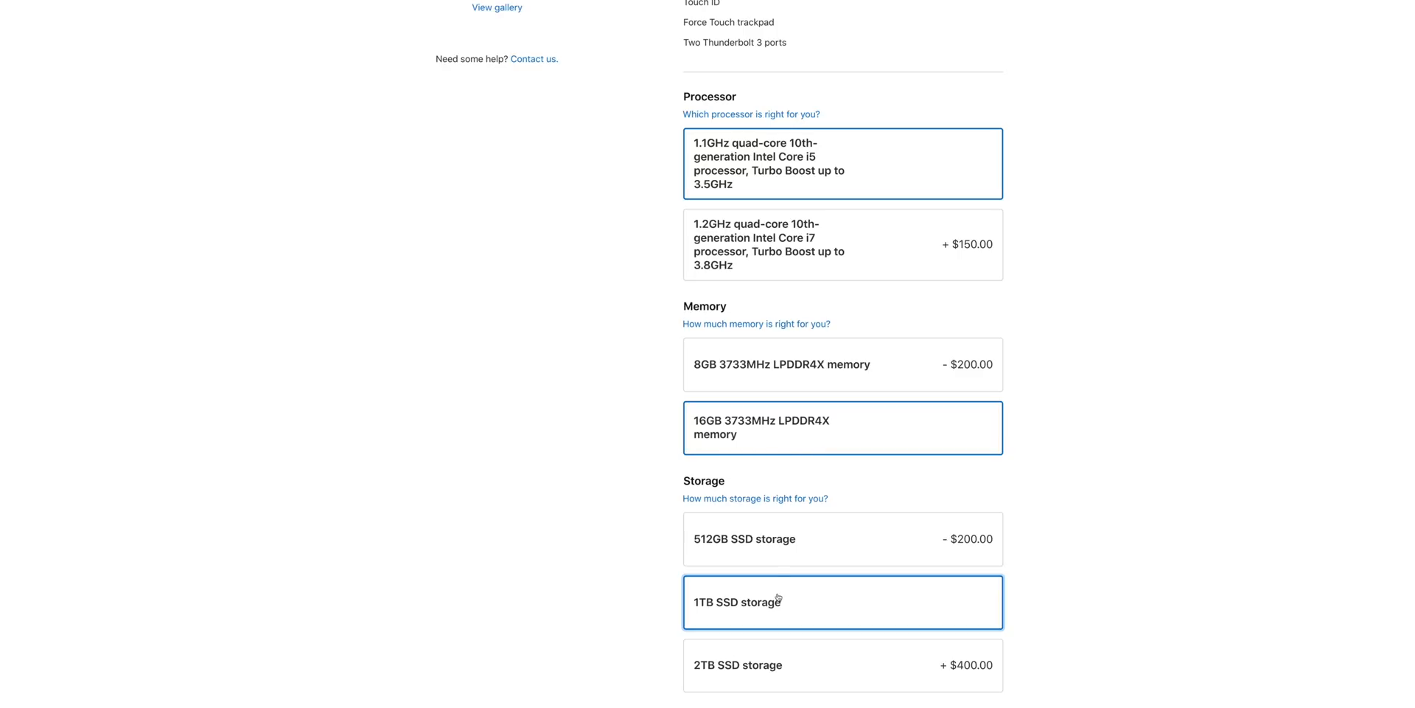
{"action": "mouse_move", "coordinate": [858, 435]}
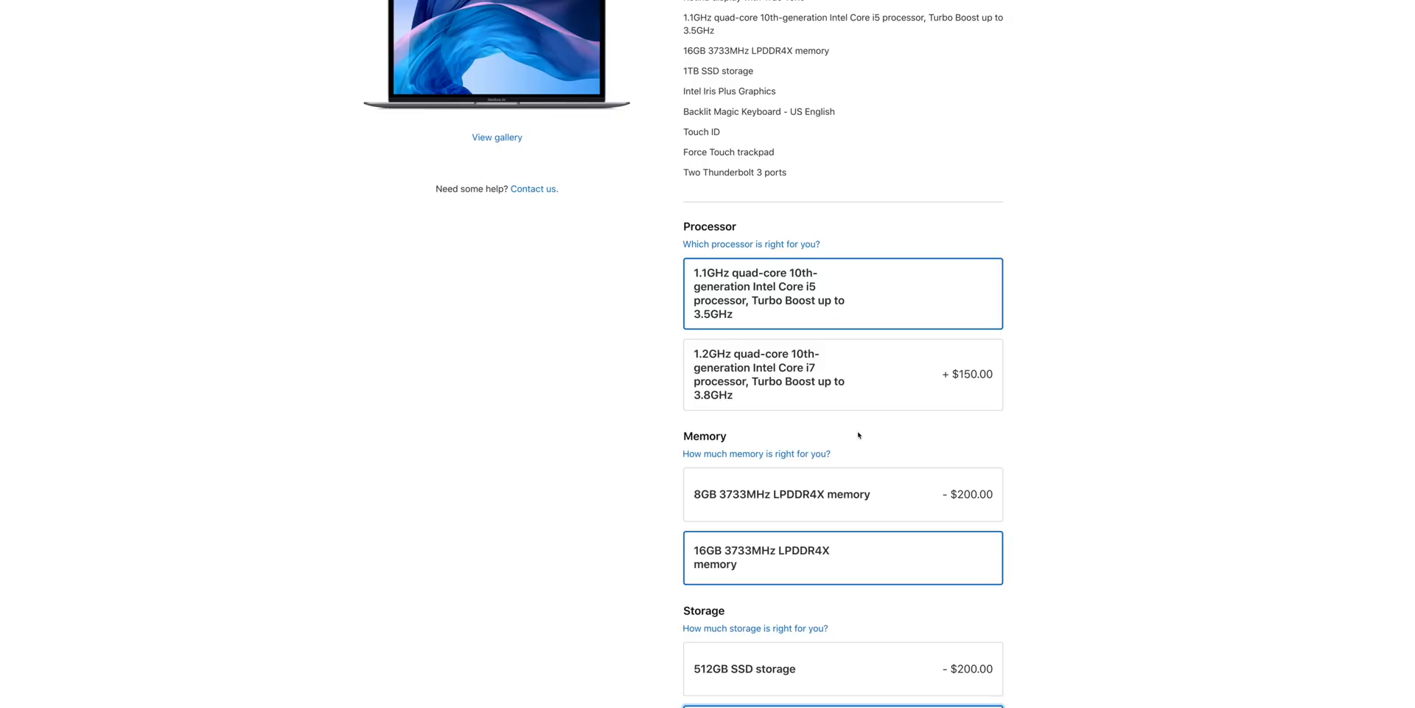
{"action": "scroll", "scroll_direction": "up", "scroll_amount": 3}
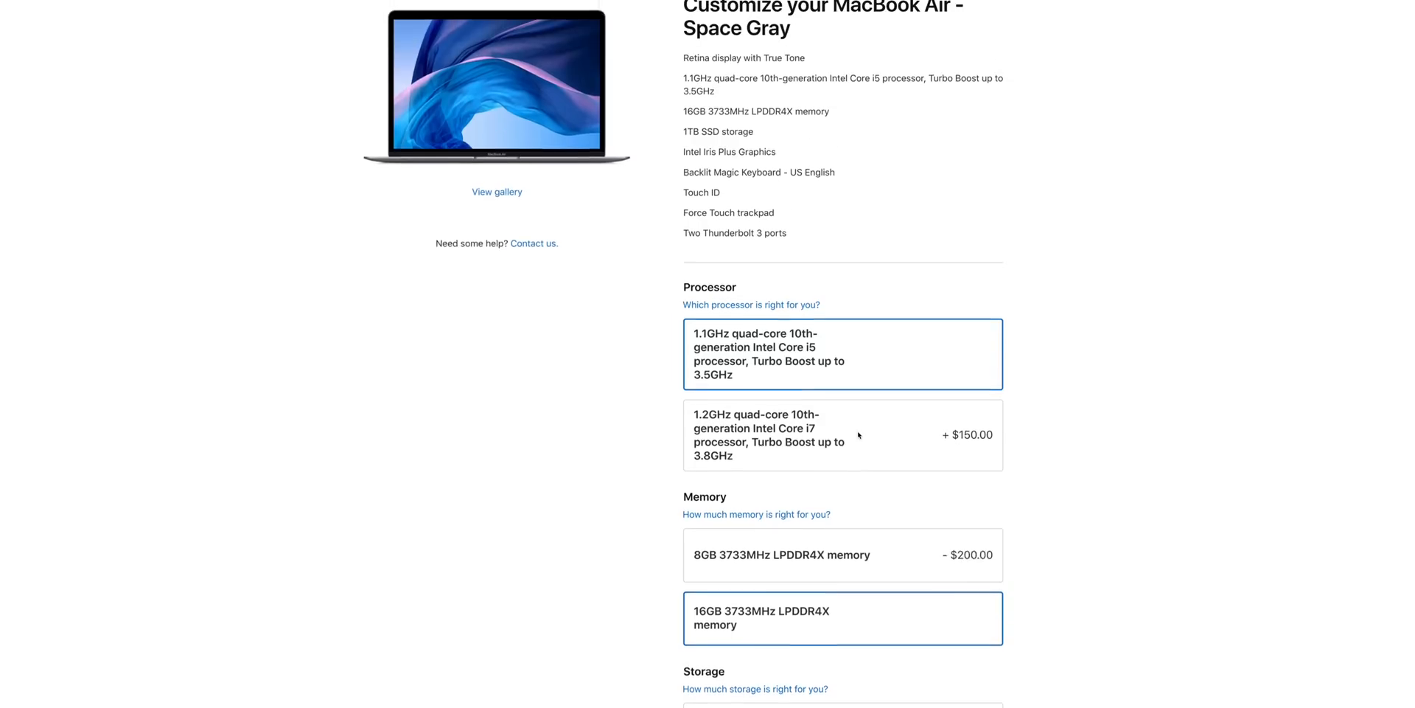
{"action": "scroll", "scroll_direction": "down", "scroll_amount": 3}
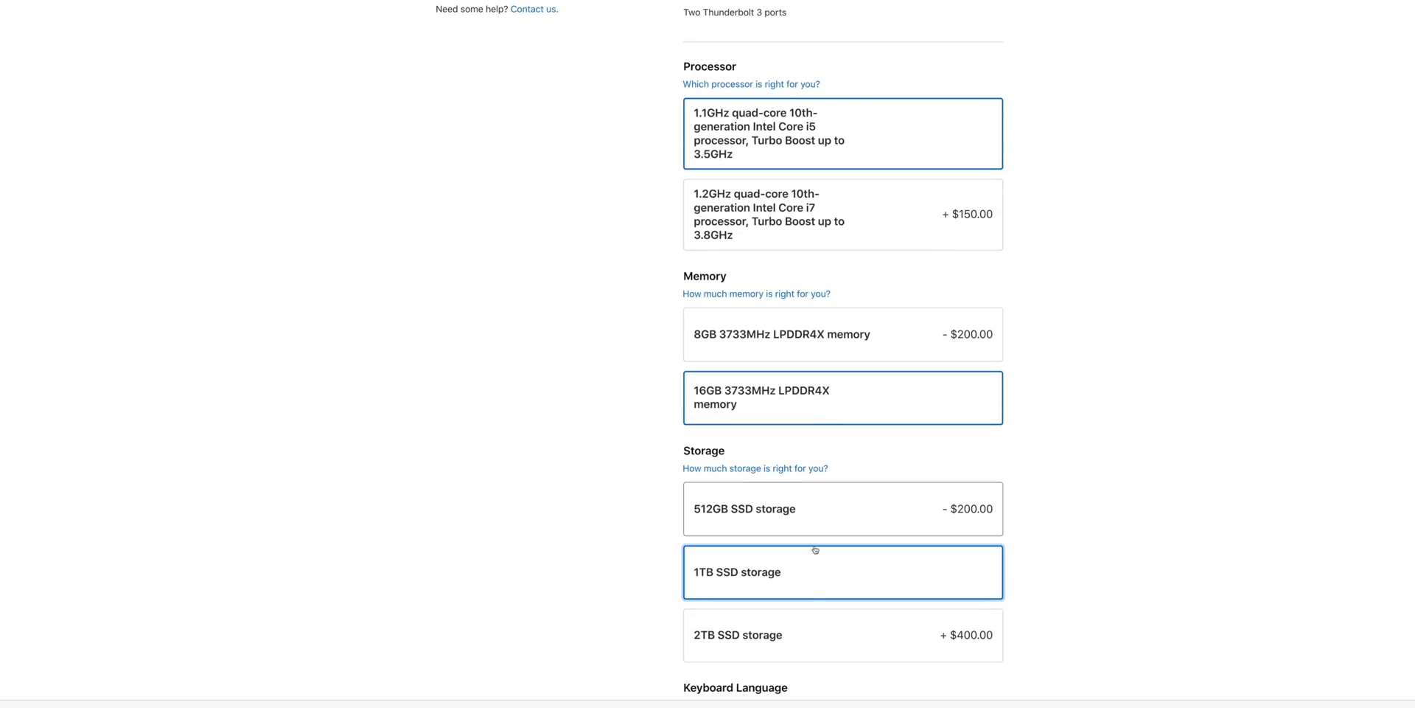
{"action": "mouse_move", "coordinate": [825, 418]}
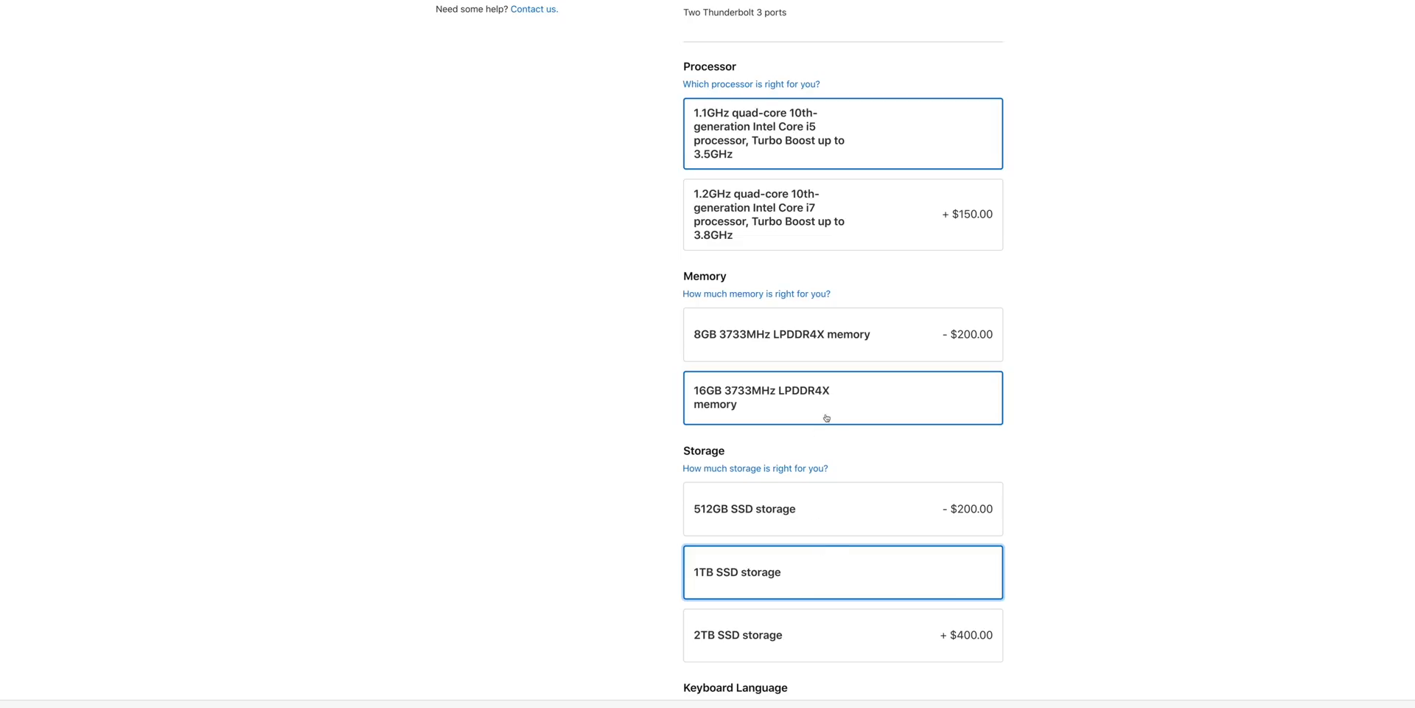
{"action": "scroll", "scroll_direction": "up", "scroll_amount": 3}
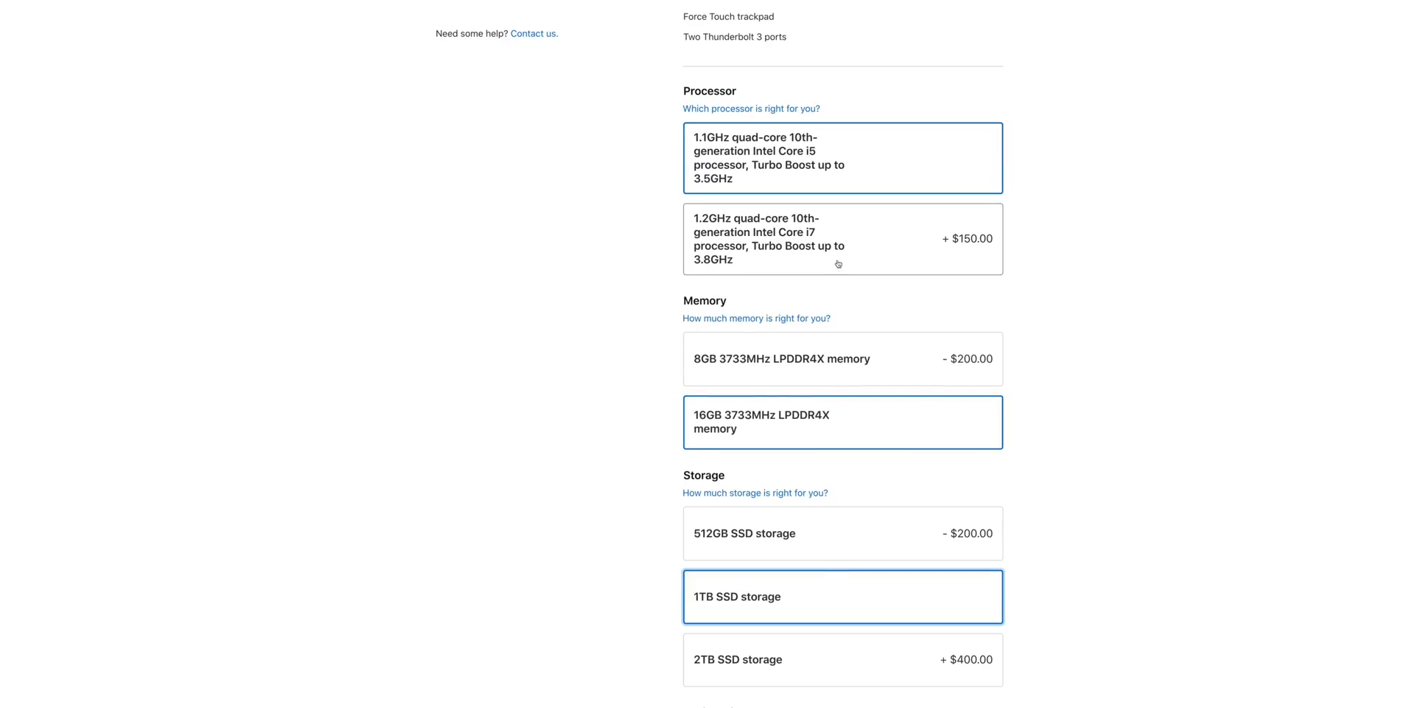
{"action": "scroll", "scroll_direction": "down", "scroll_amount": 3}
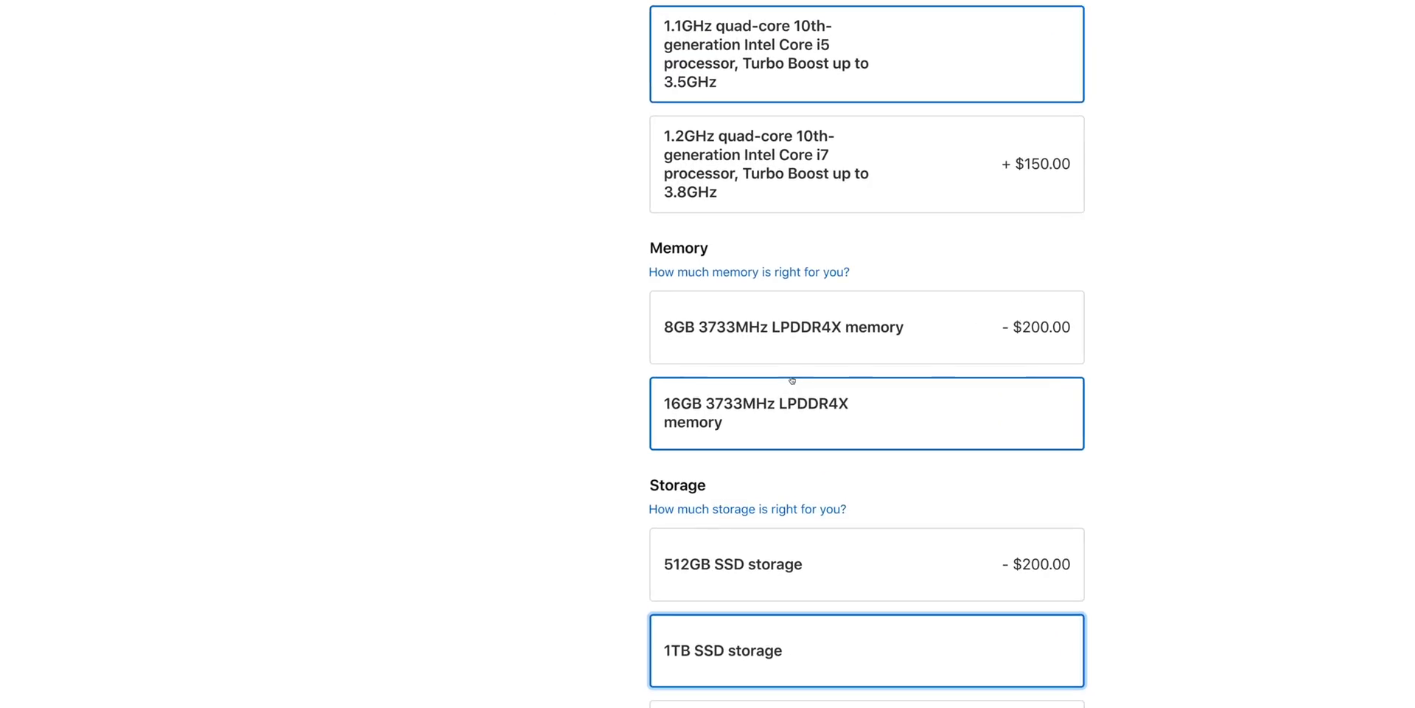
{"action": "scroll", "scroll_direction": "down", "scroll_amount": 3}
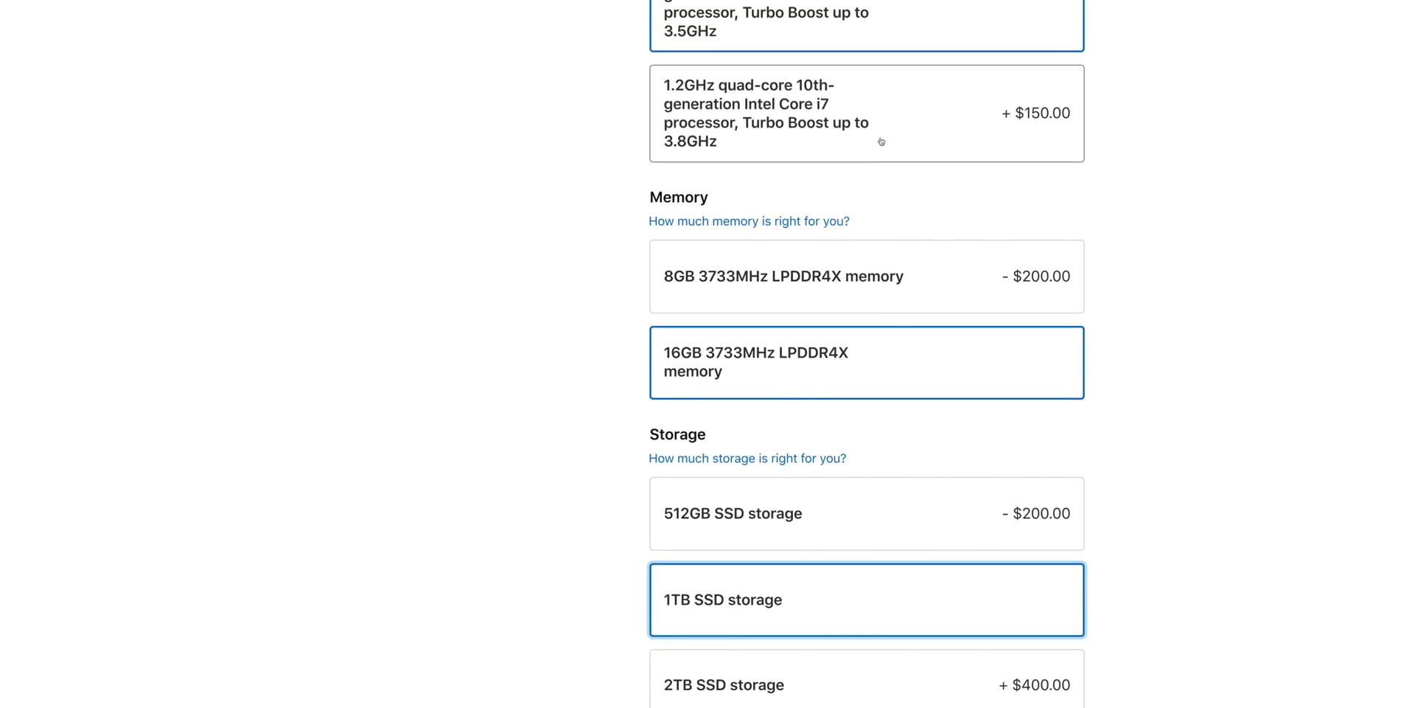
{"action": "scroll", "scroll_direction": "down", "scroll_amount": 3}
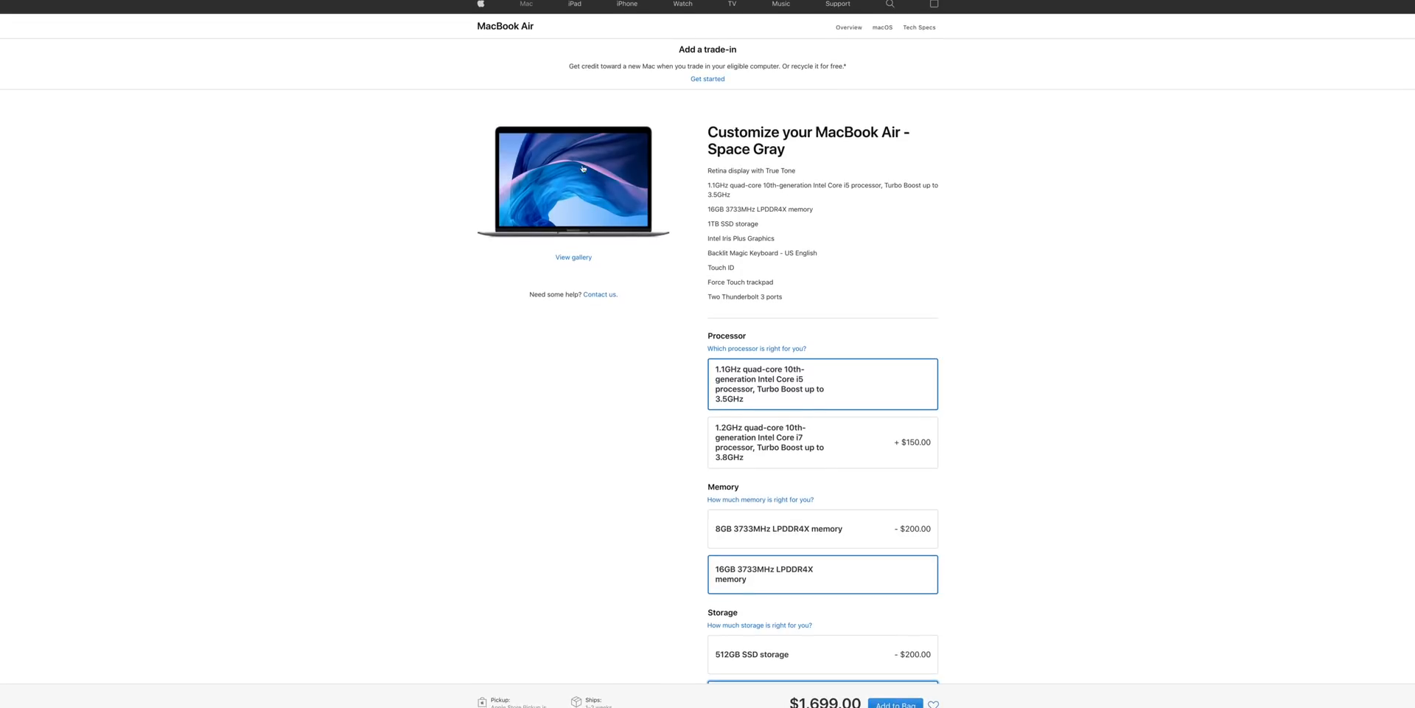
{"action": "mouse_move", "coordinate": [696, 104]}
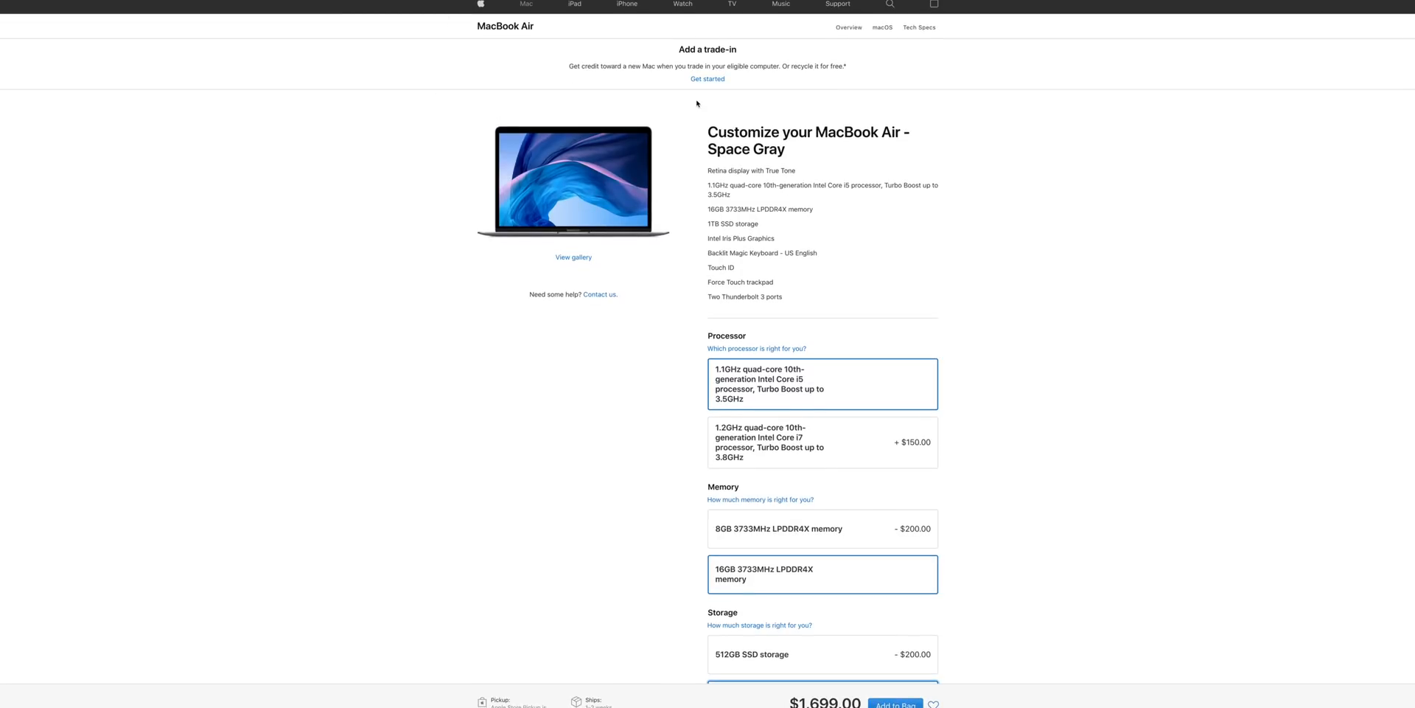
{"action": "scroll", "scroll_direction": "down", "scroll_amount": 3}
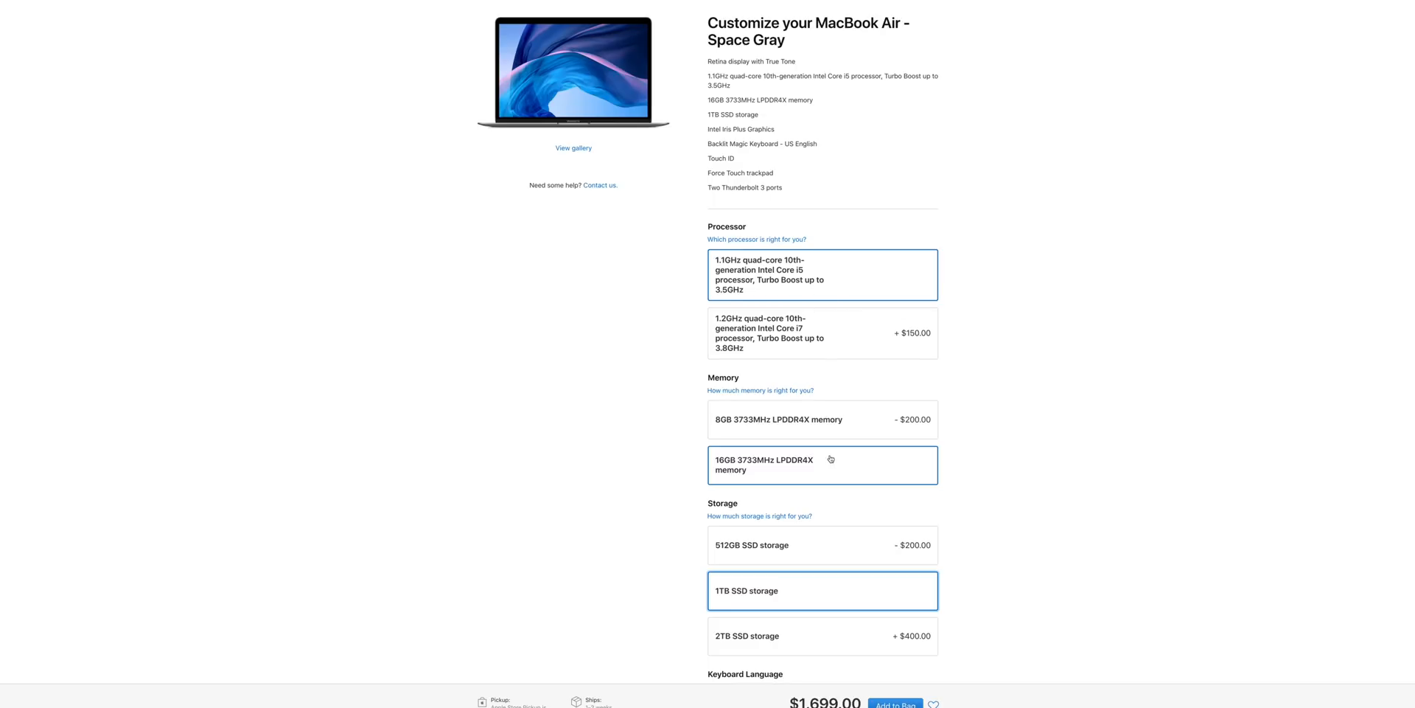
{"action": "scroll", "scroll_direction": "down", "scroll_amount": 3}
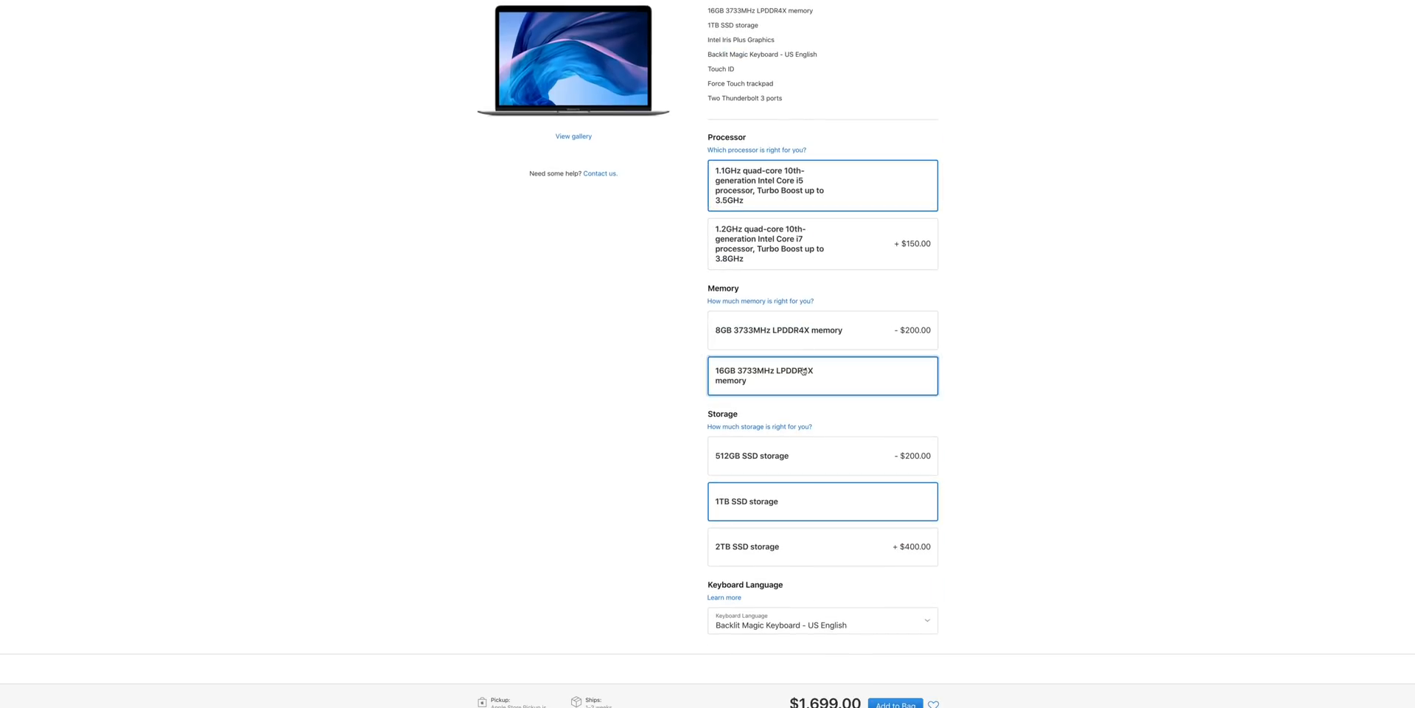
Revert storage to 512GB SSD at $1,499 and scroll to Compare Mac models.
{"action": "left_click", "coordinate": [821, 455]}
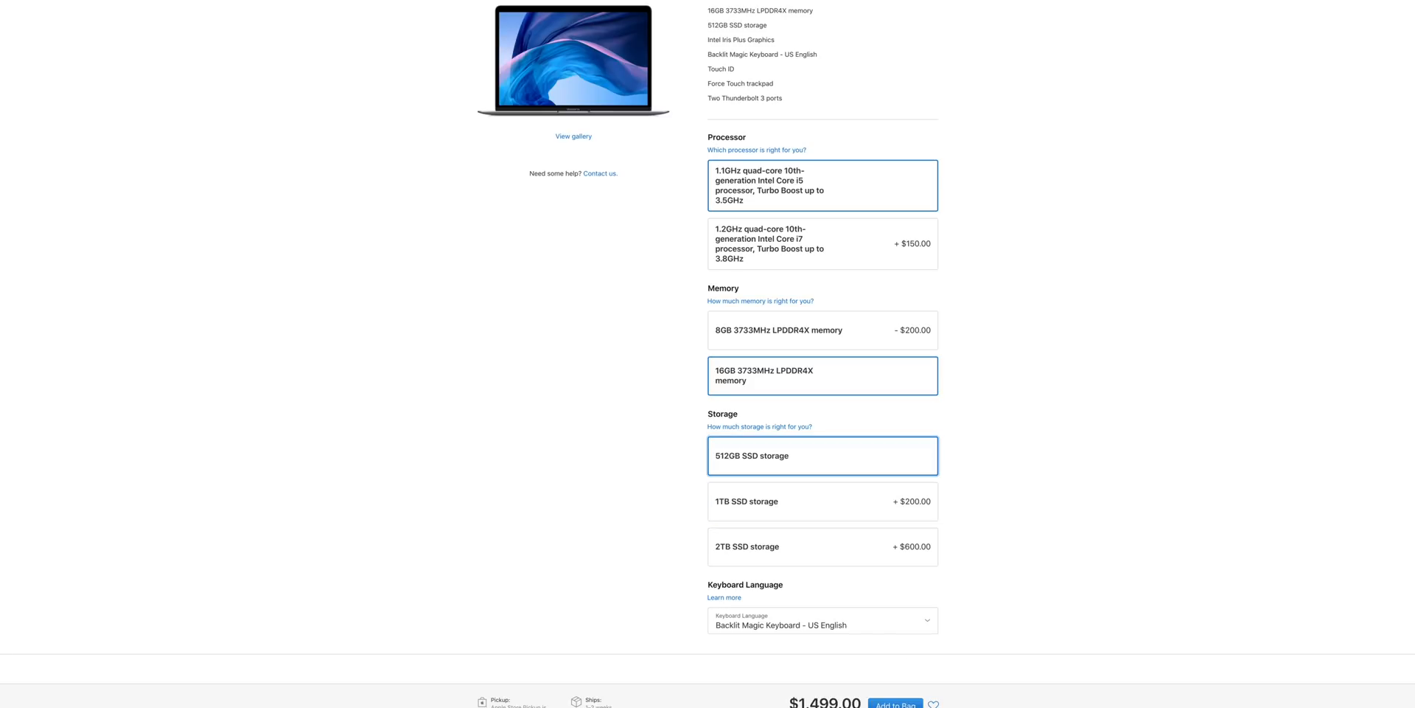
{"action": "mouse_move", "coordinate": [828, 185]}
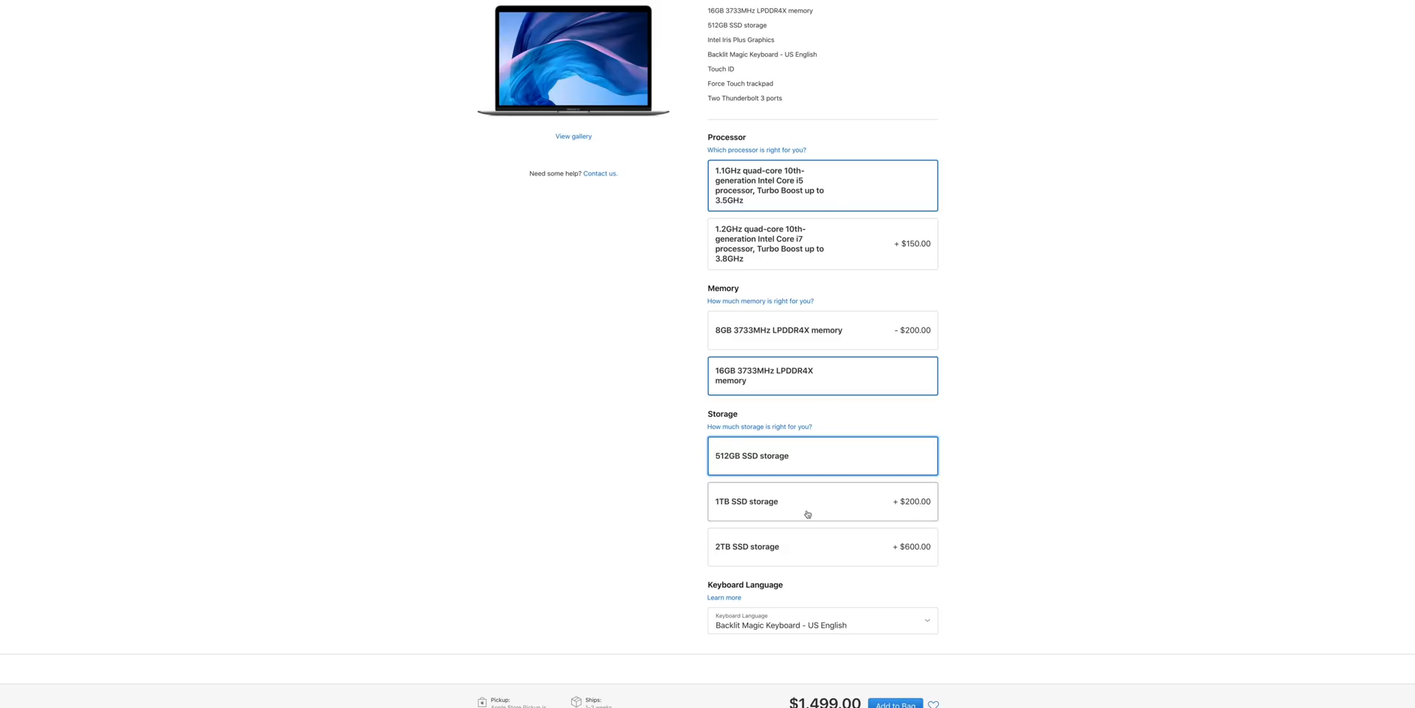
{"action": "mouse_move", "coordinate": [808, 389]}
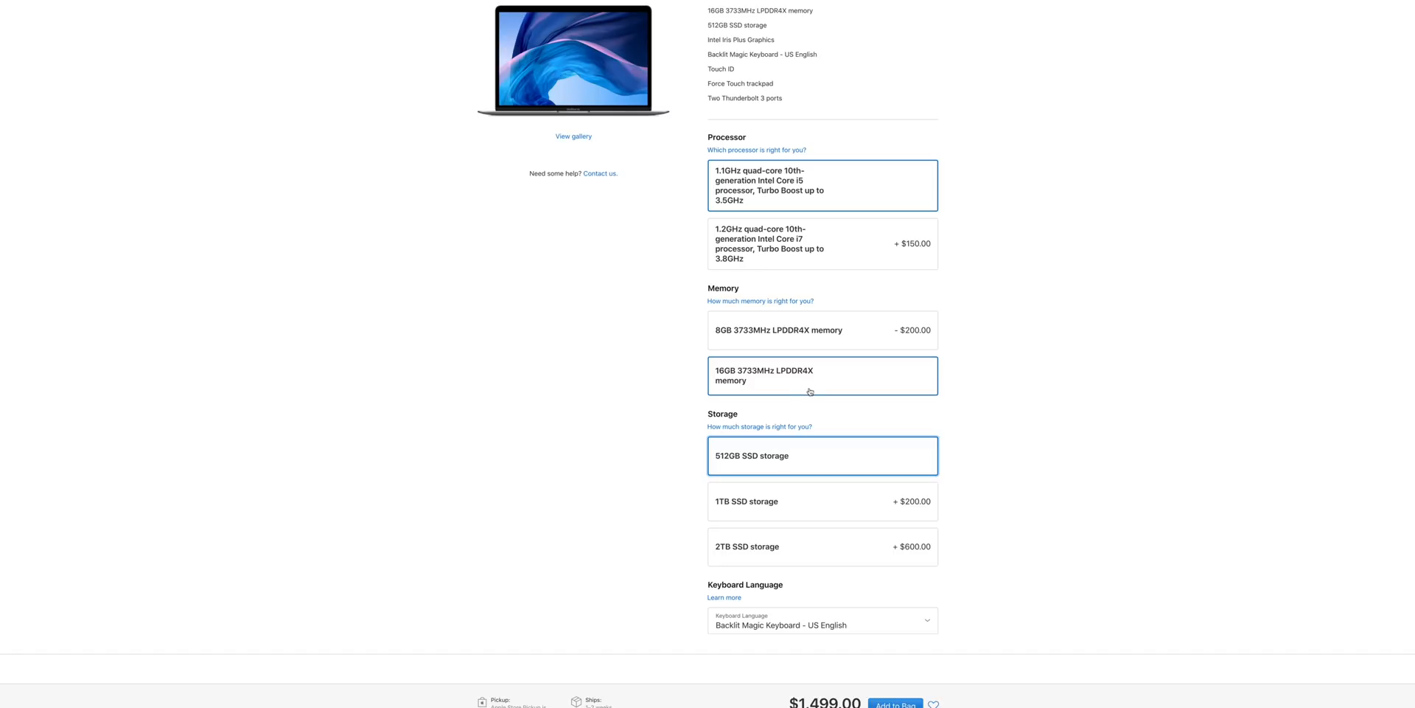
{"action": "mouse_move", "coordinate": [812, 394]}
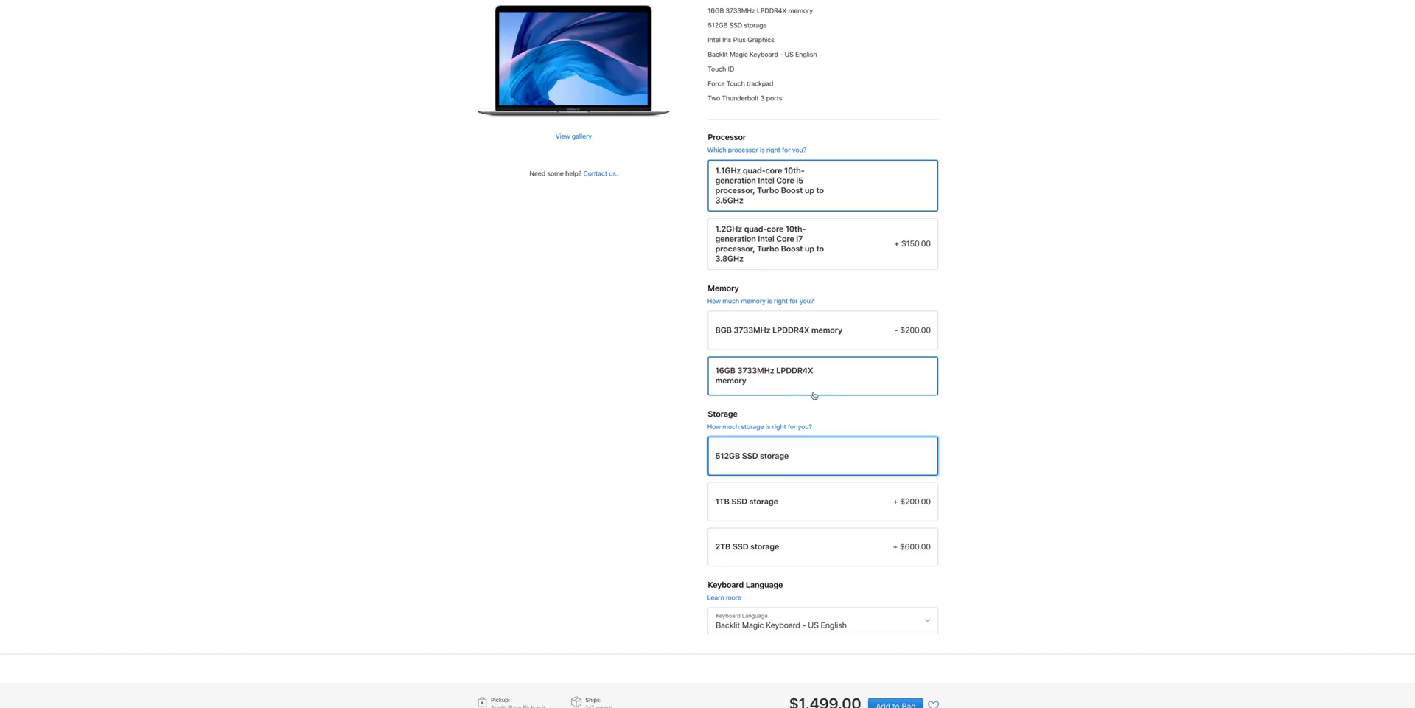
{"action": "scroll", "scroll_direction": "down", "scroll_amount": 3}
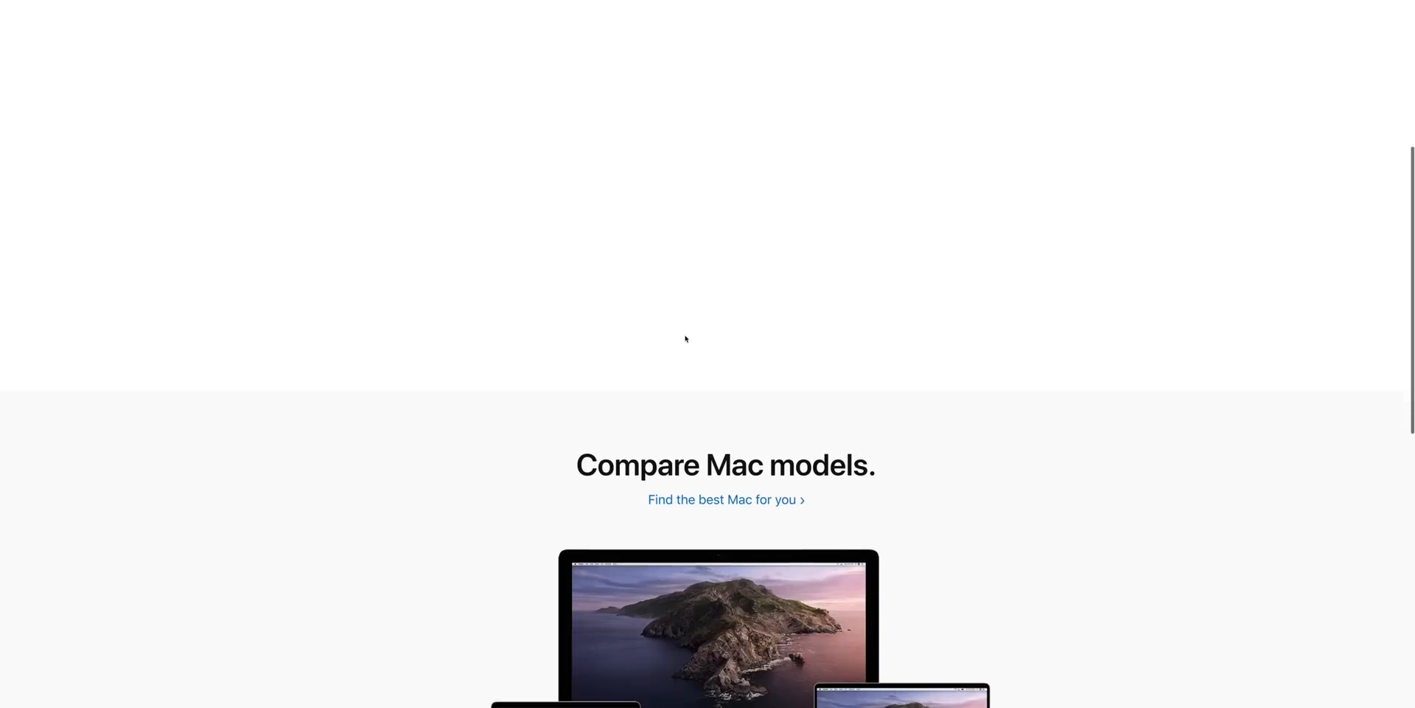
Customize the $999 MacBook Air with the quad-core i5 and 16GB memory, totalling $1,299.
{"action": "scroll", "scroll_direction": "down", "scroll_amount": 3}
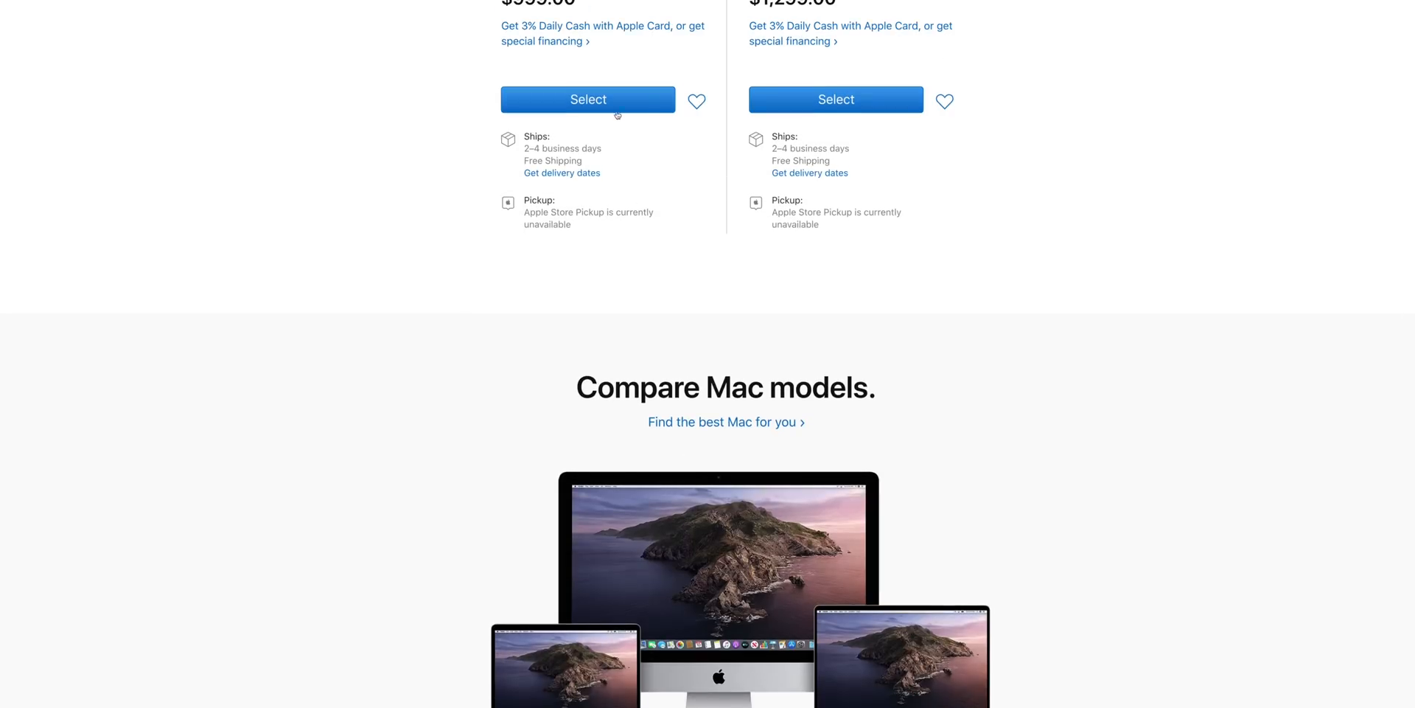
{"action": "left_click", "coordinate": [587, 100]}
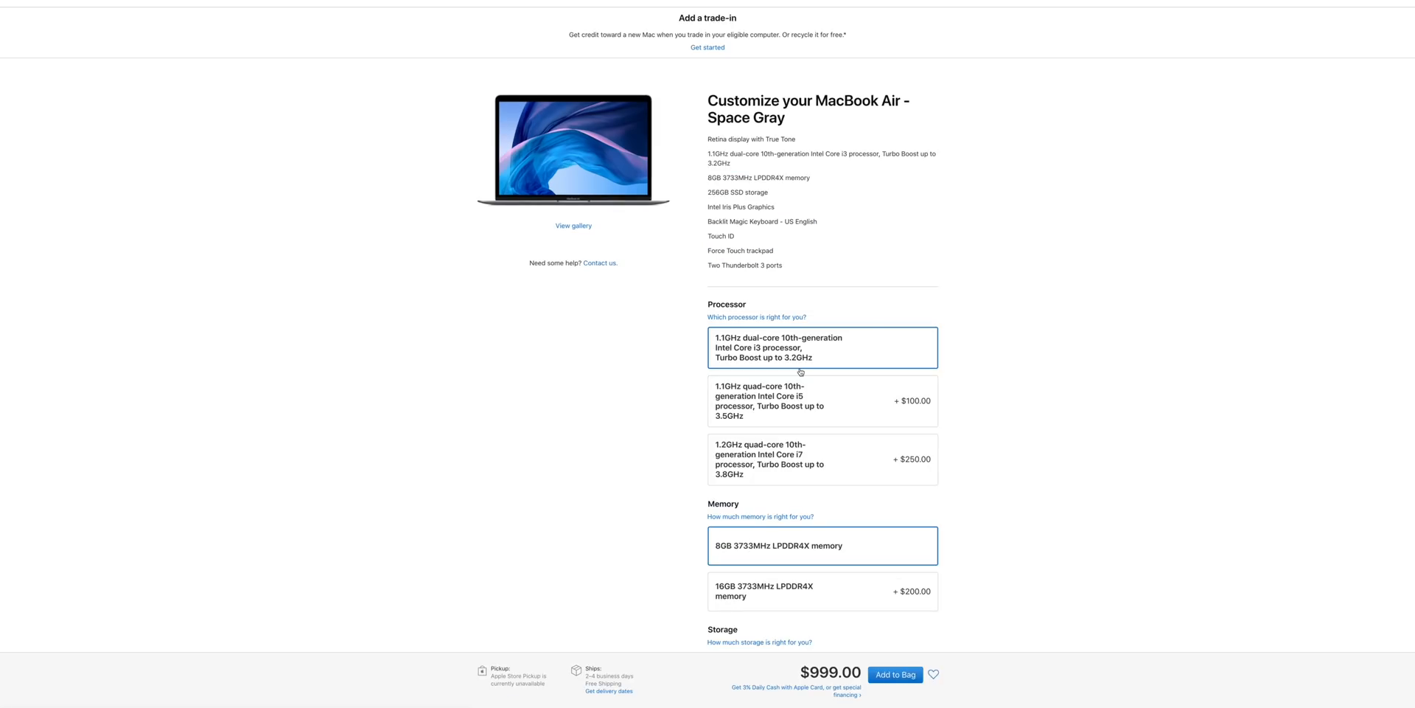
{"action": "scroll", "scroll_direction": "down", "scroll_amount": 3}
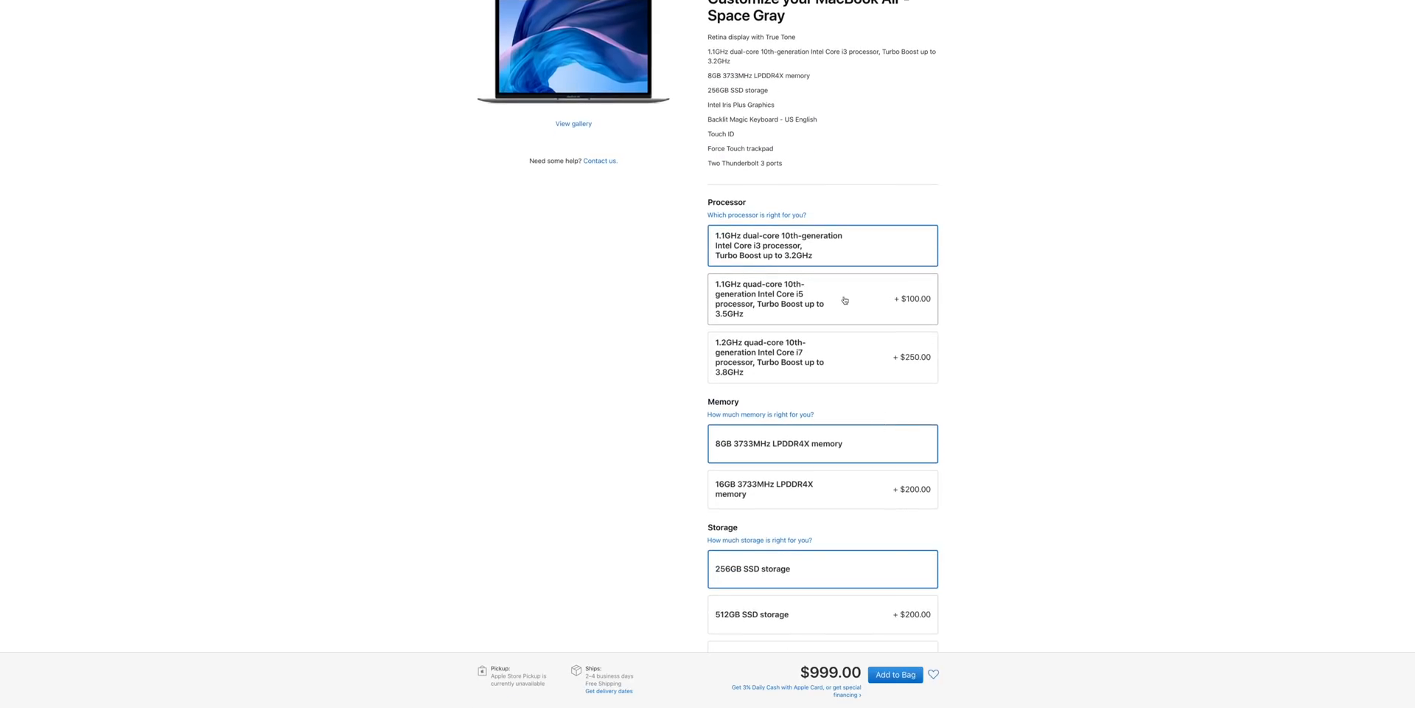
{"action": "left_click", "coordinate": [821, 298]}
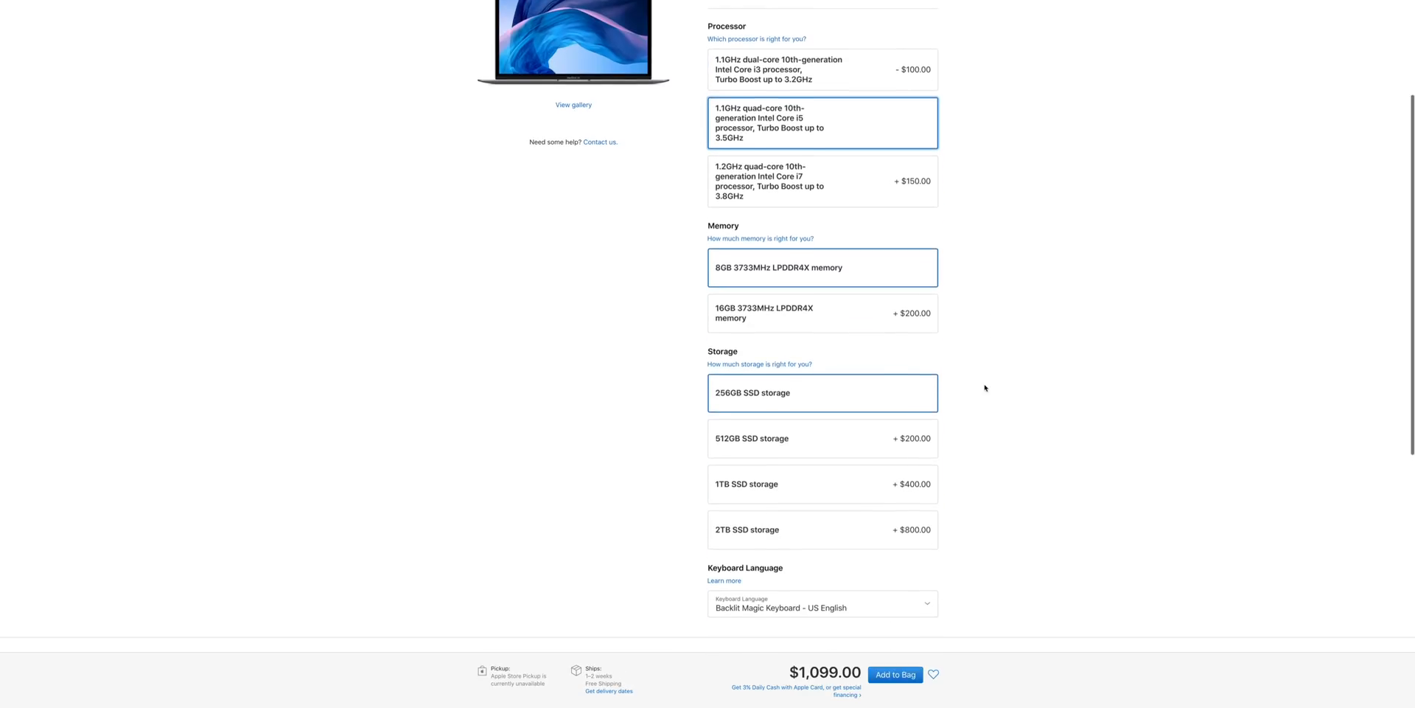
{"action": "scroll", "scroll_direction": "down", "scroll_amount": 3}
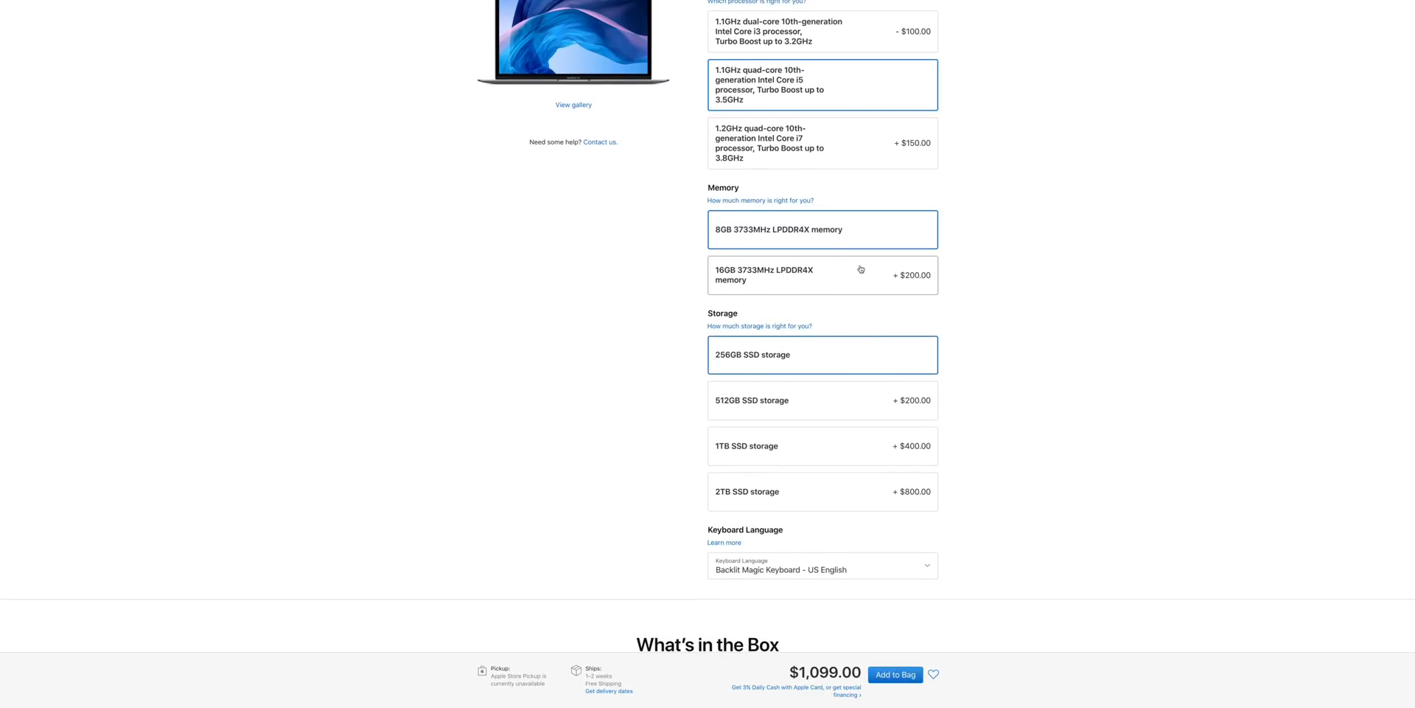
{"action": "left_click", "coordinate": [822, 275]}
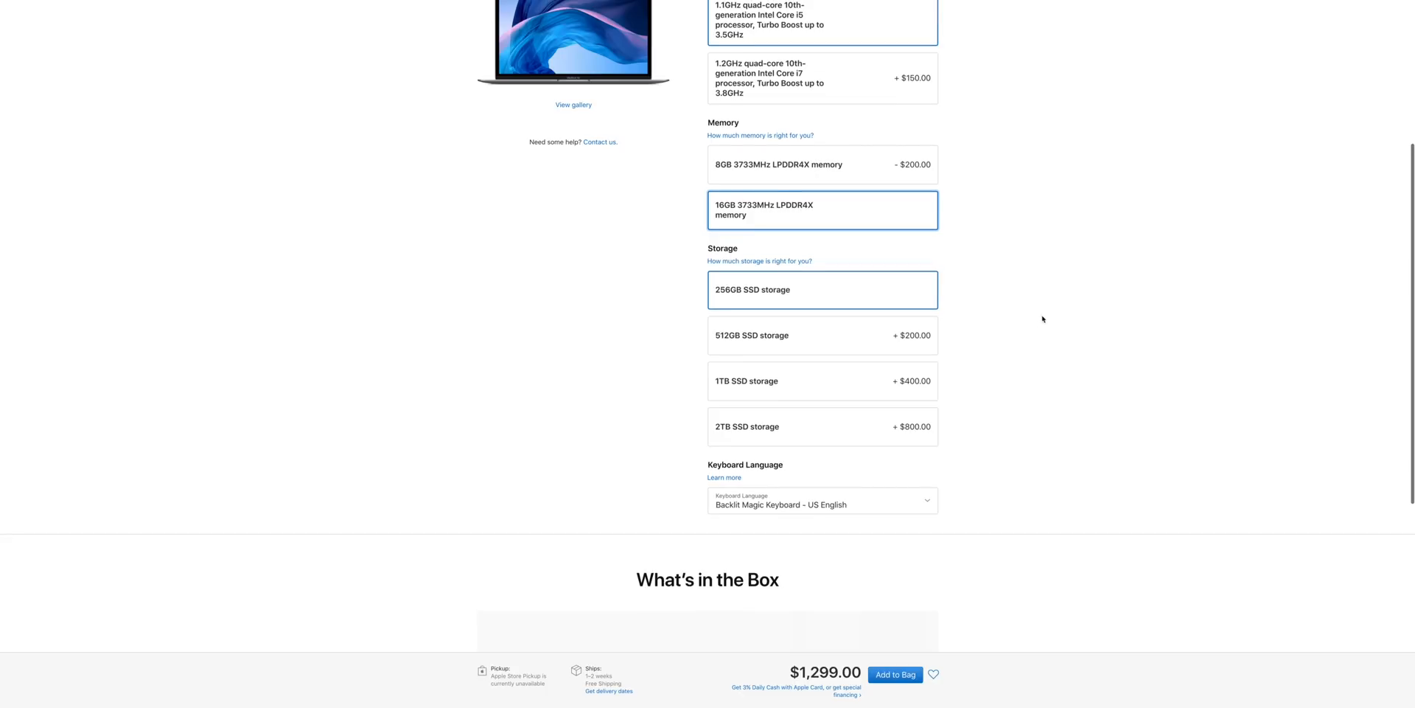
{"action": "scroll", "scroll_direction": "up", "scroll_amount": 3}
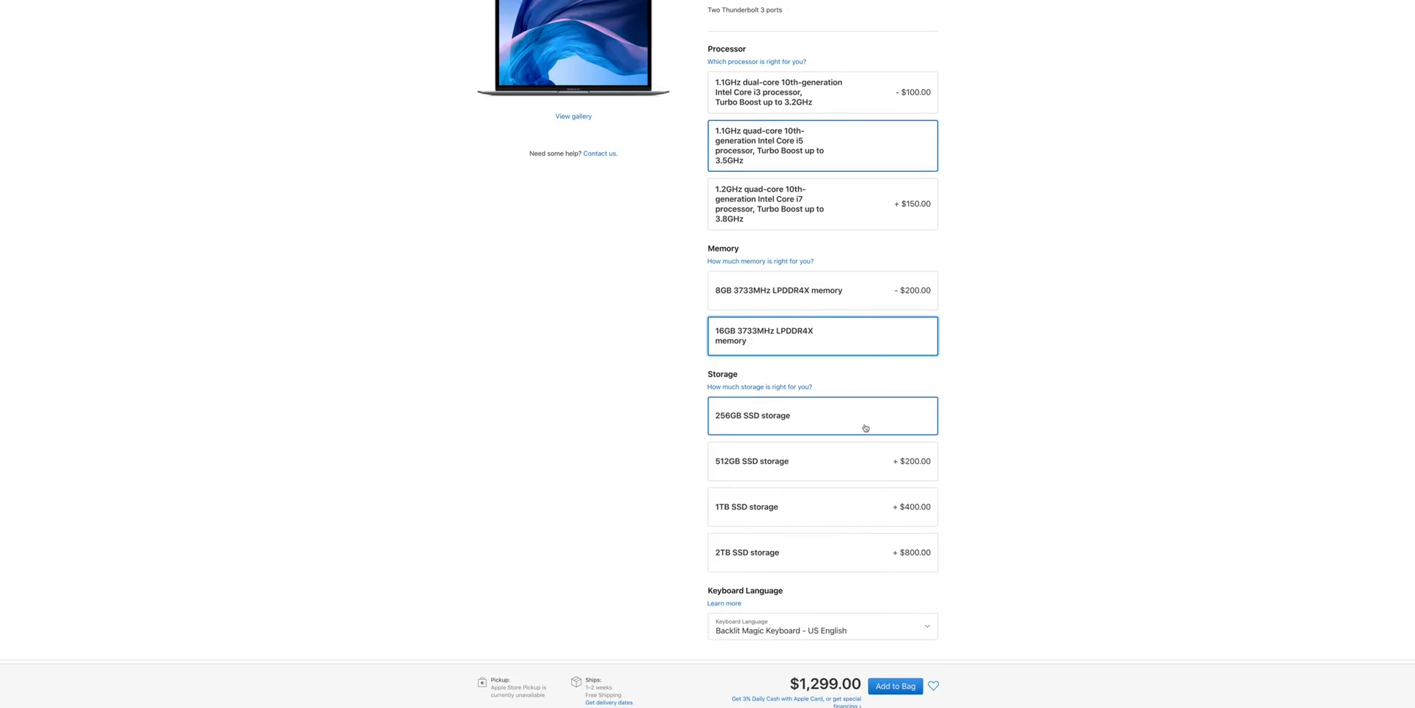
{"action": "mouse_move", "coordinate": [869, 432]}
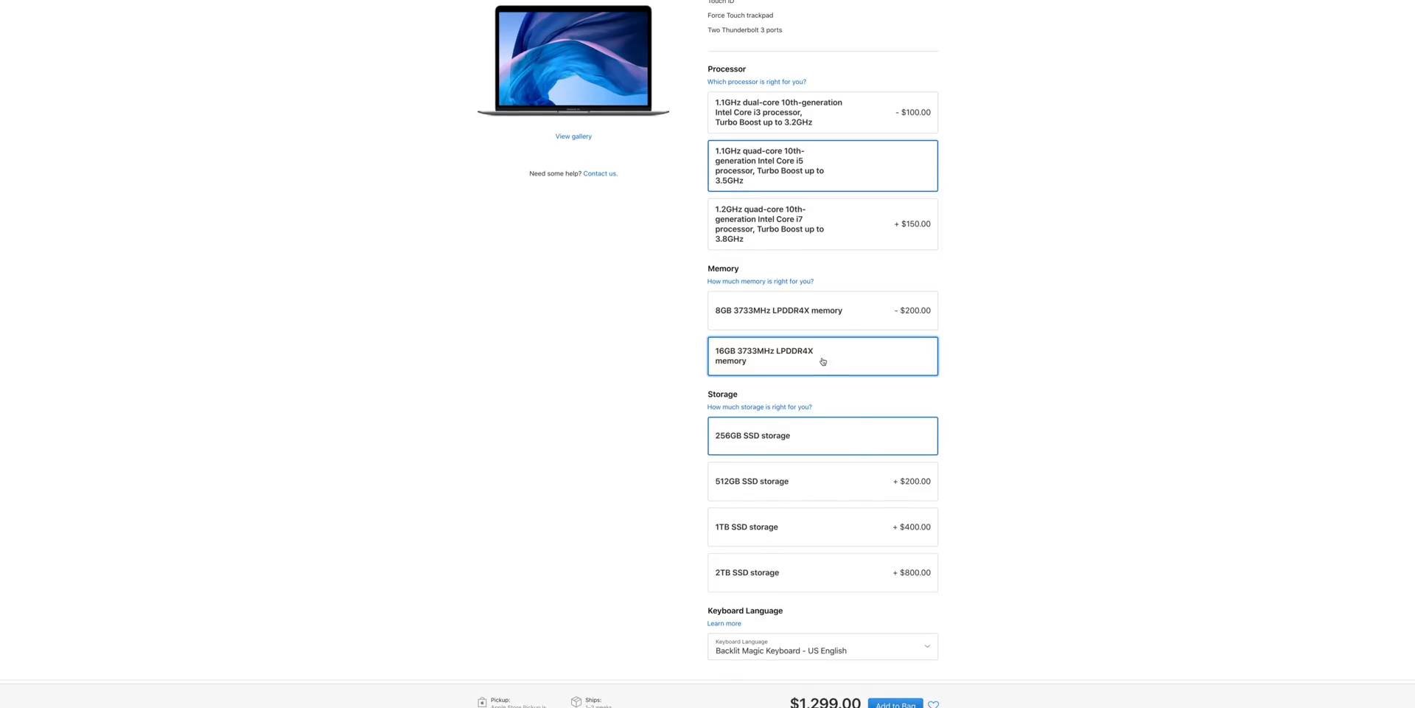
{"action": "mouse_move", "coordinate": [802, 370]}
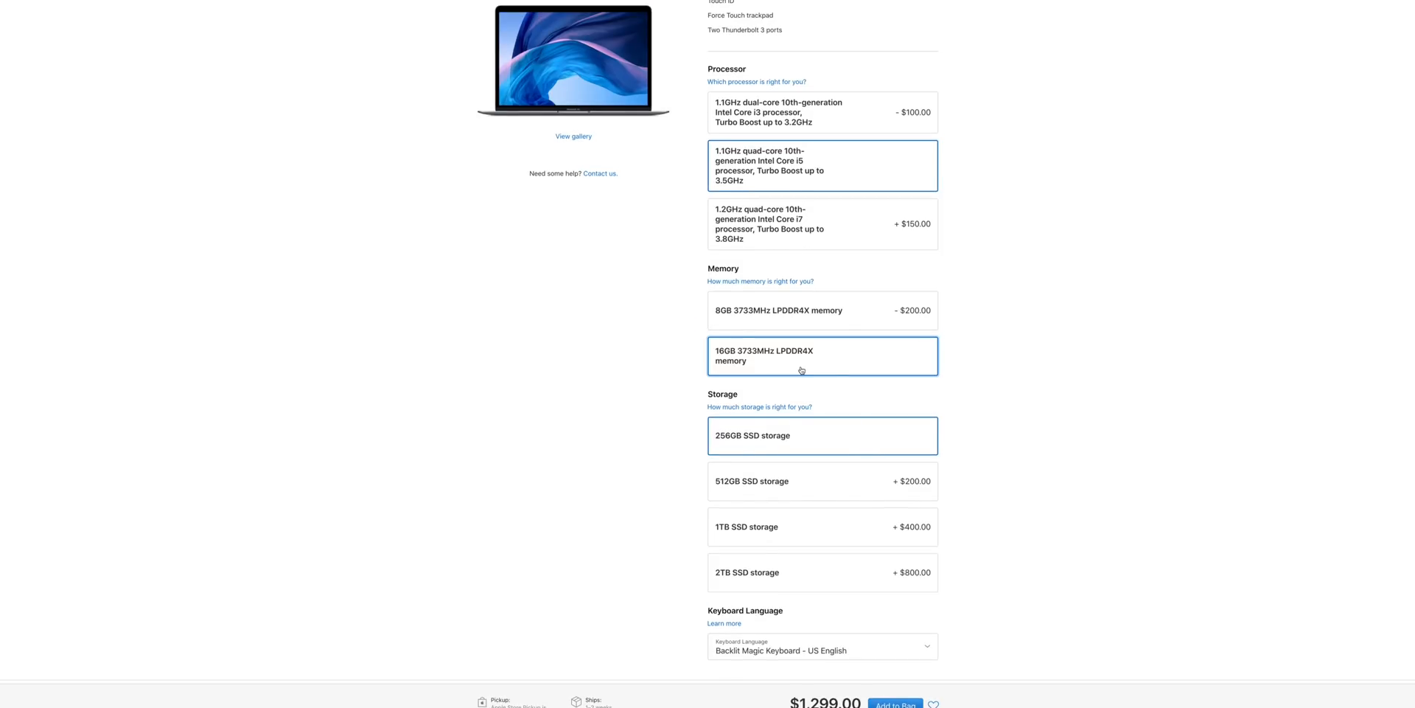
{"action": "mouse_move", "coordinate": [800, 437]}
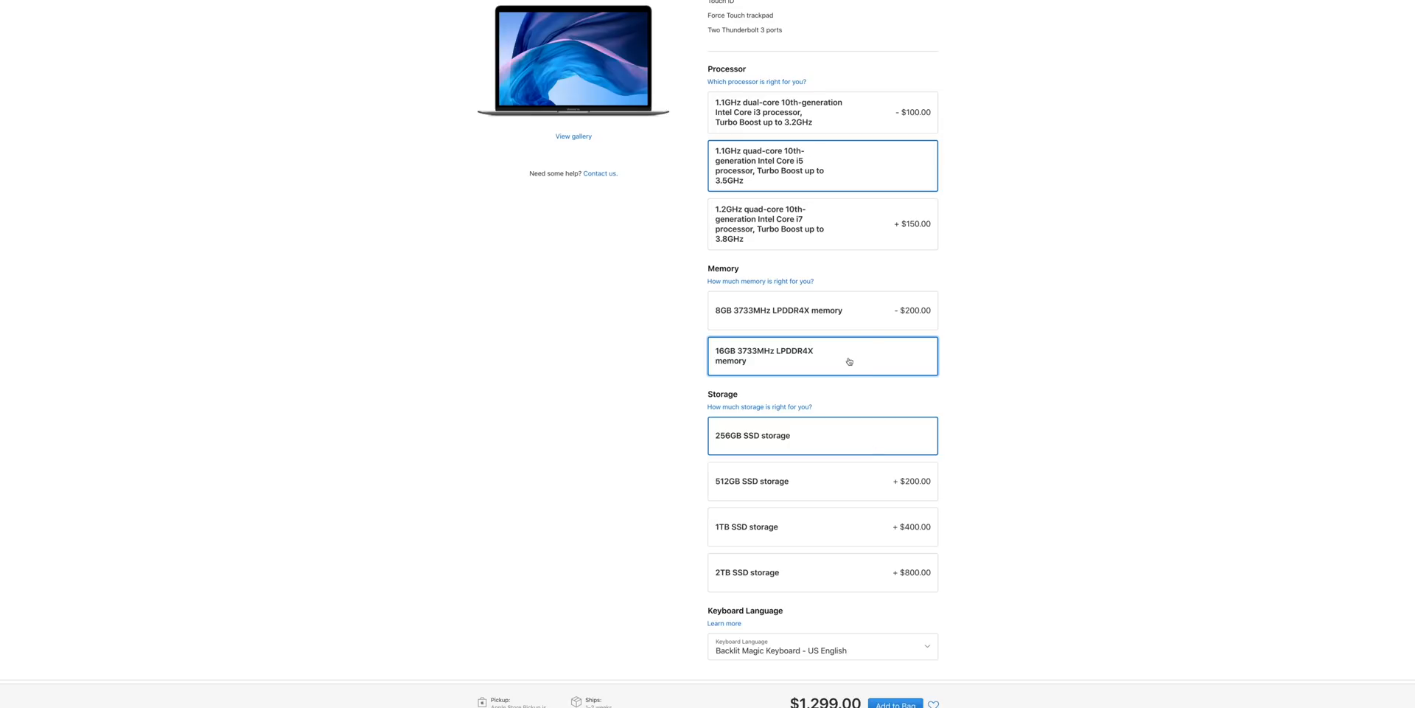
{"action": "mouse_move", "coordinate": [819, 362]}
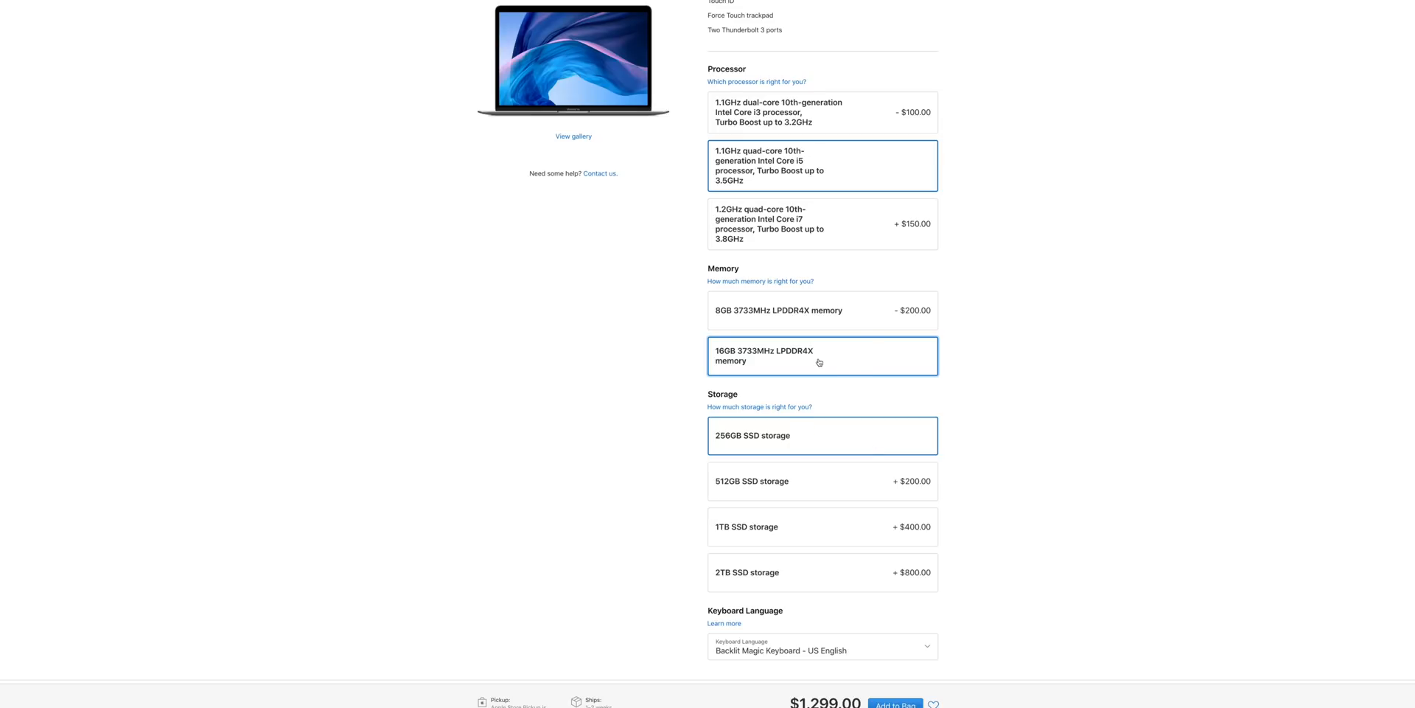
{"action": "mouse_move", "coordinate": [805, 418]}
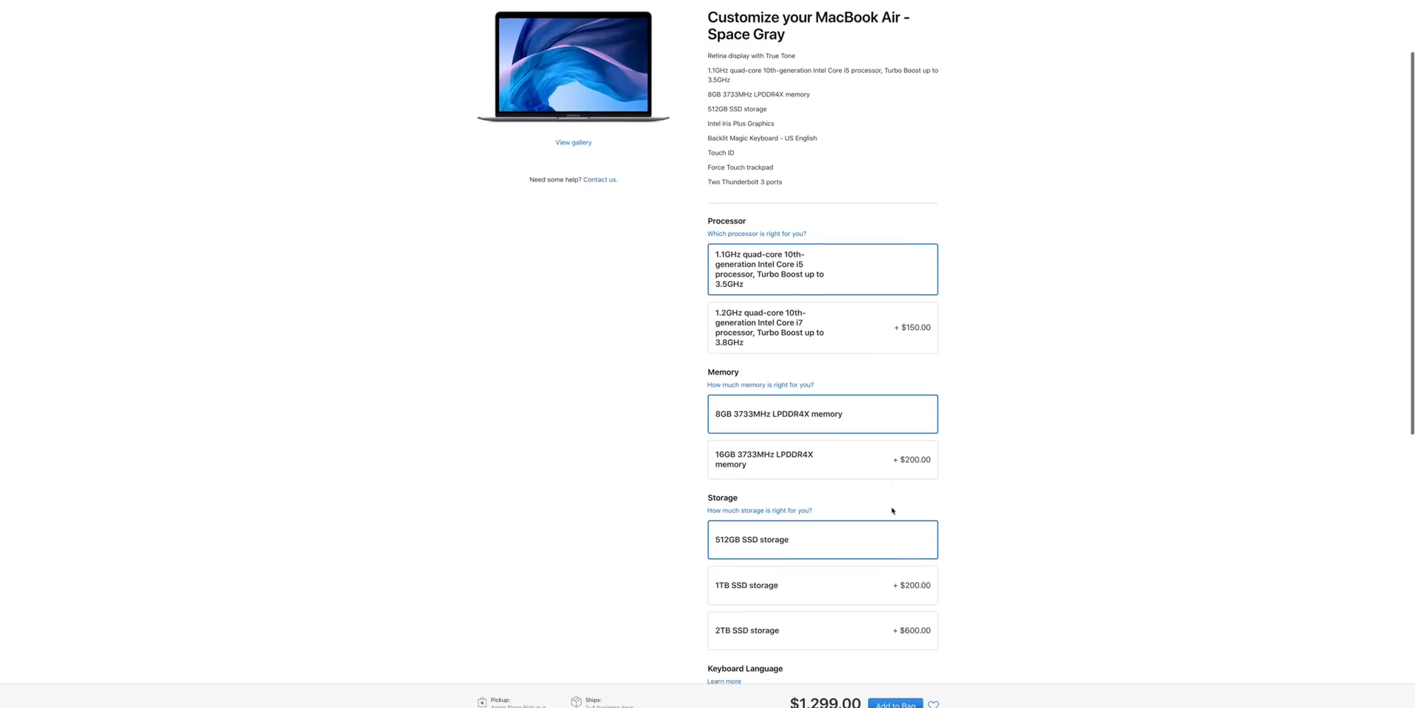
Choose the 16GB 3733MHz LPDDR4X memory option and review the $1,499.00 summary.
{"action": "scroll", "scroll_direction": "down", "scroll_amount": 3}
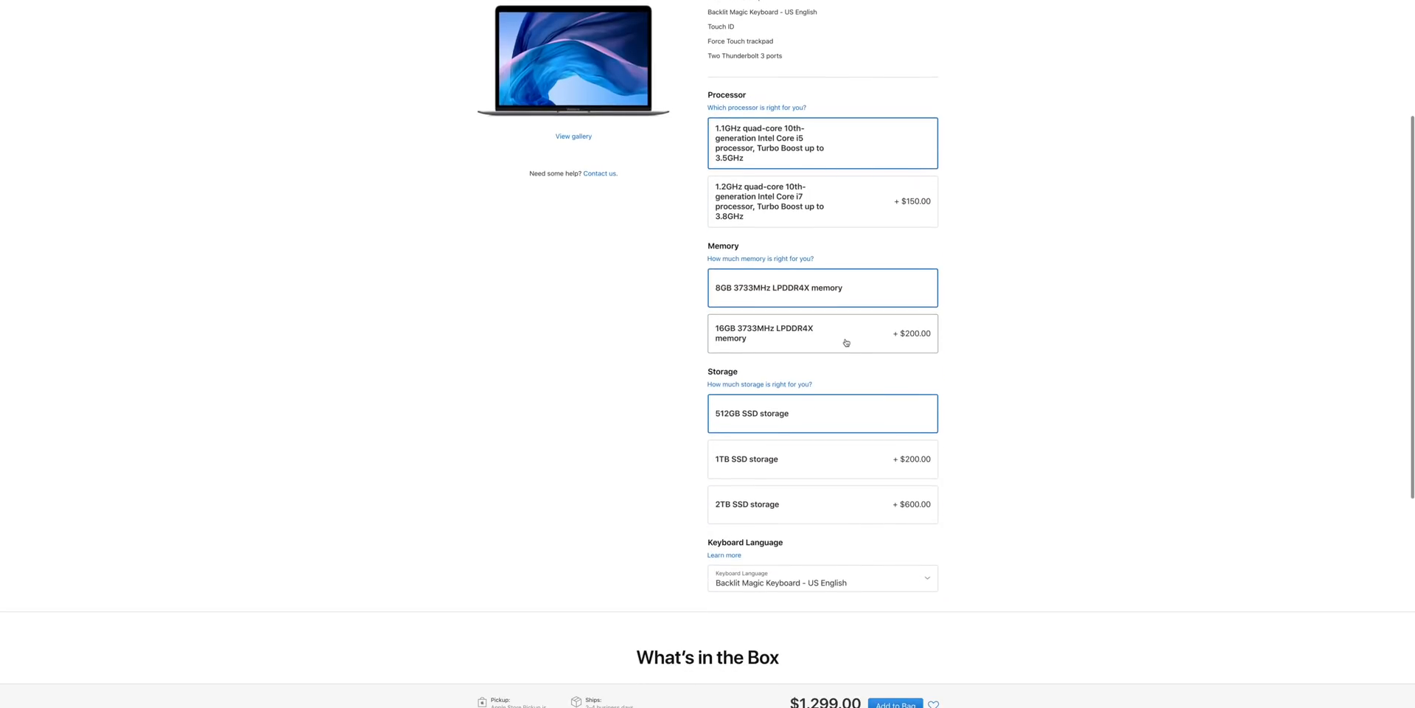
{"action": "left_click", "coordinate": [821, 333]}
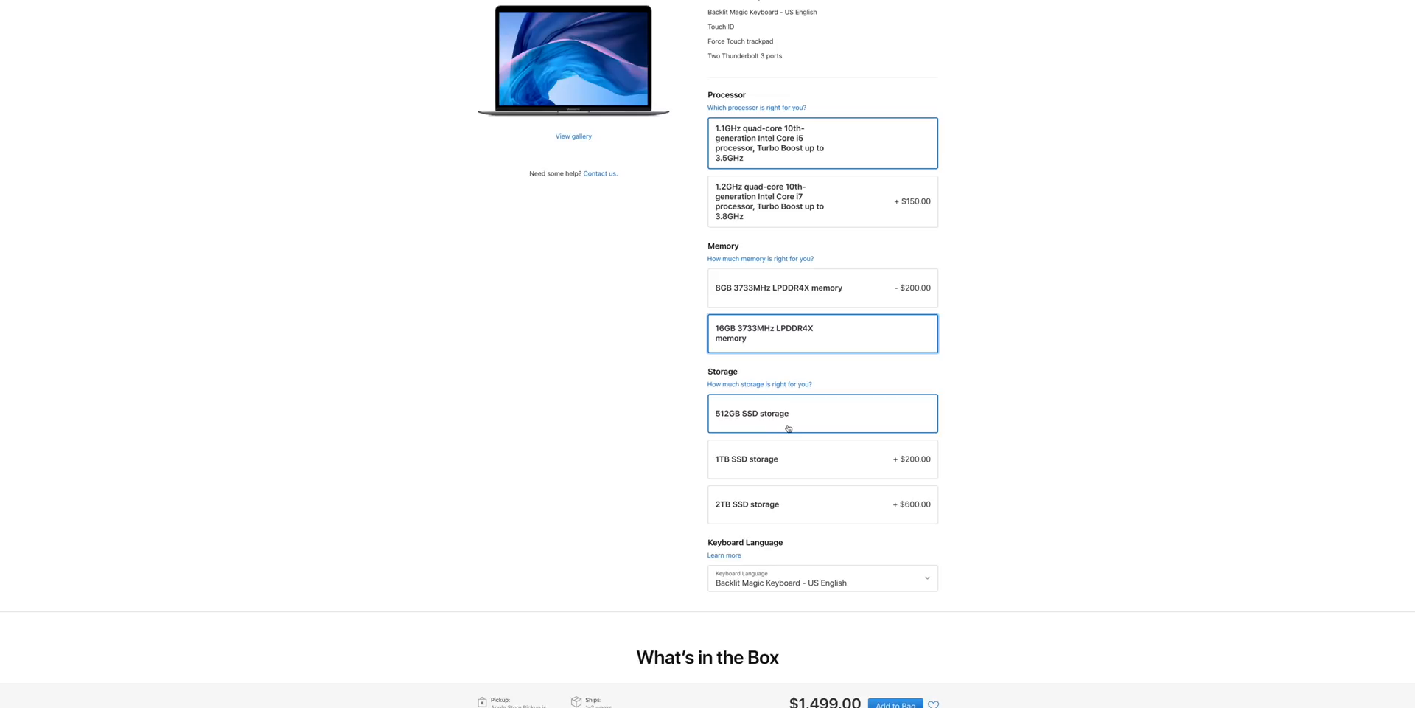
{"action": "scroll", "scroll_direction": "down", "scroll_amount": 3}
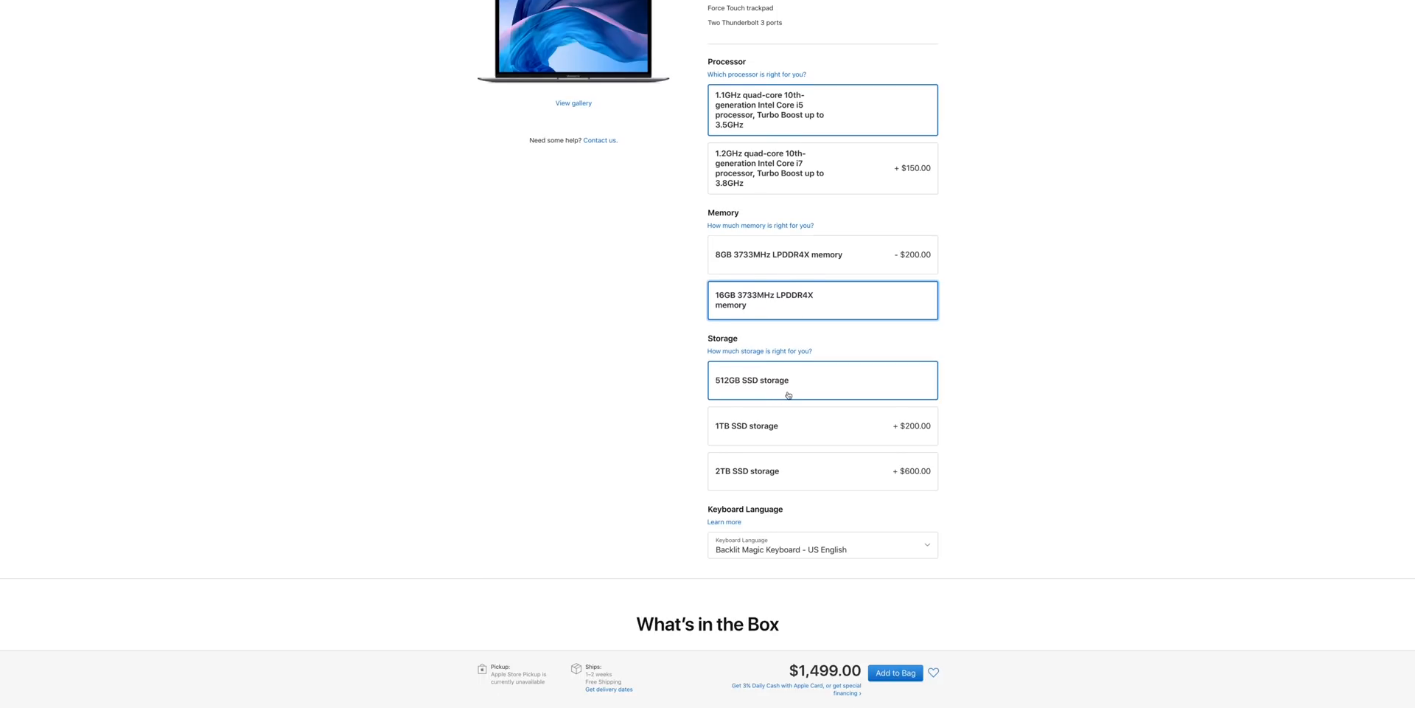
{"action": "mouse_move", "coordinate": [803, 396]}
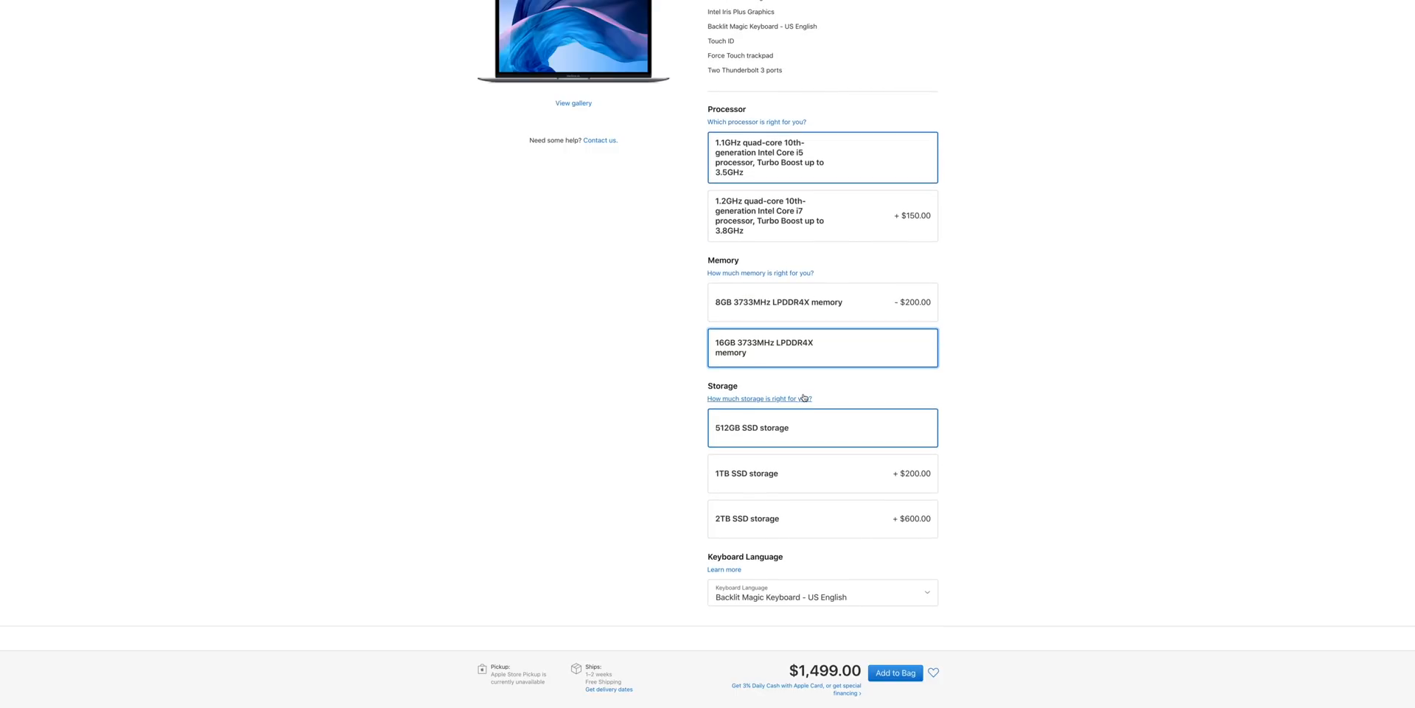
{"action": "mouse_move", "coordinate": [857, 460]}
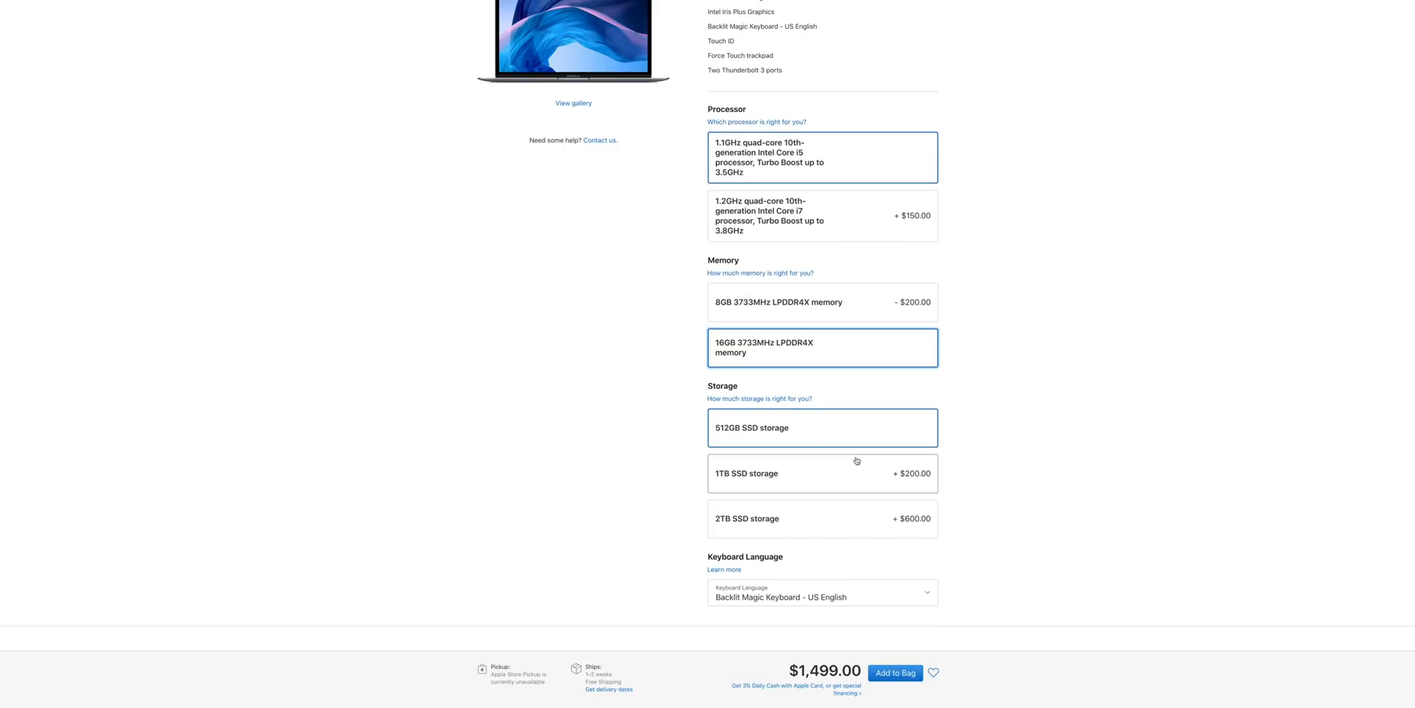
{"action": "mouse_move", "coordinate": [857, 593]}
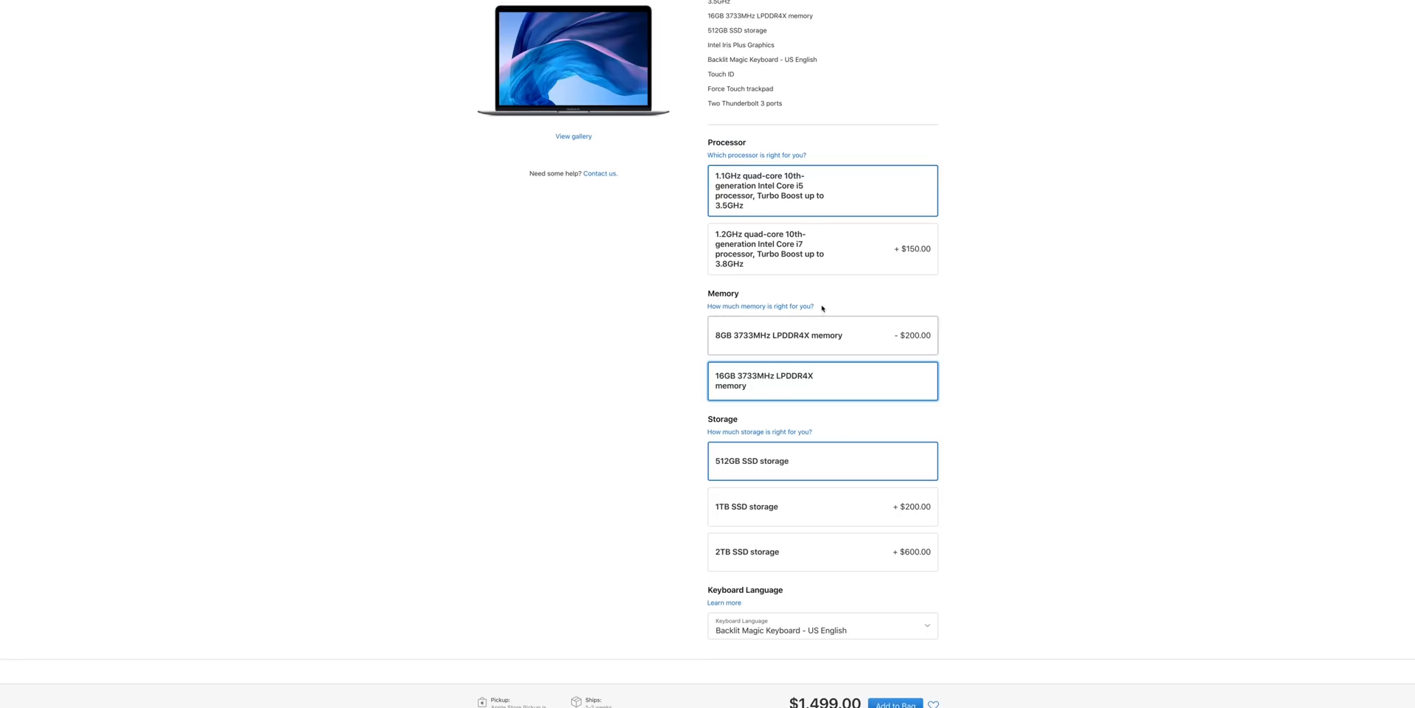
{"action": "mouse_move", "coordinate": [863, 514]}
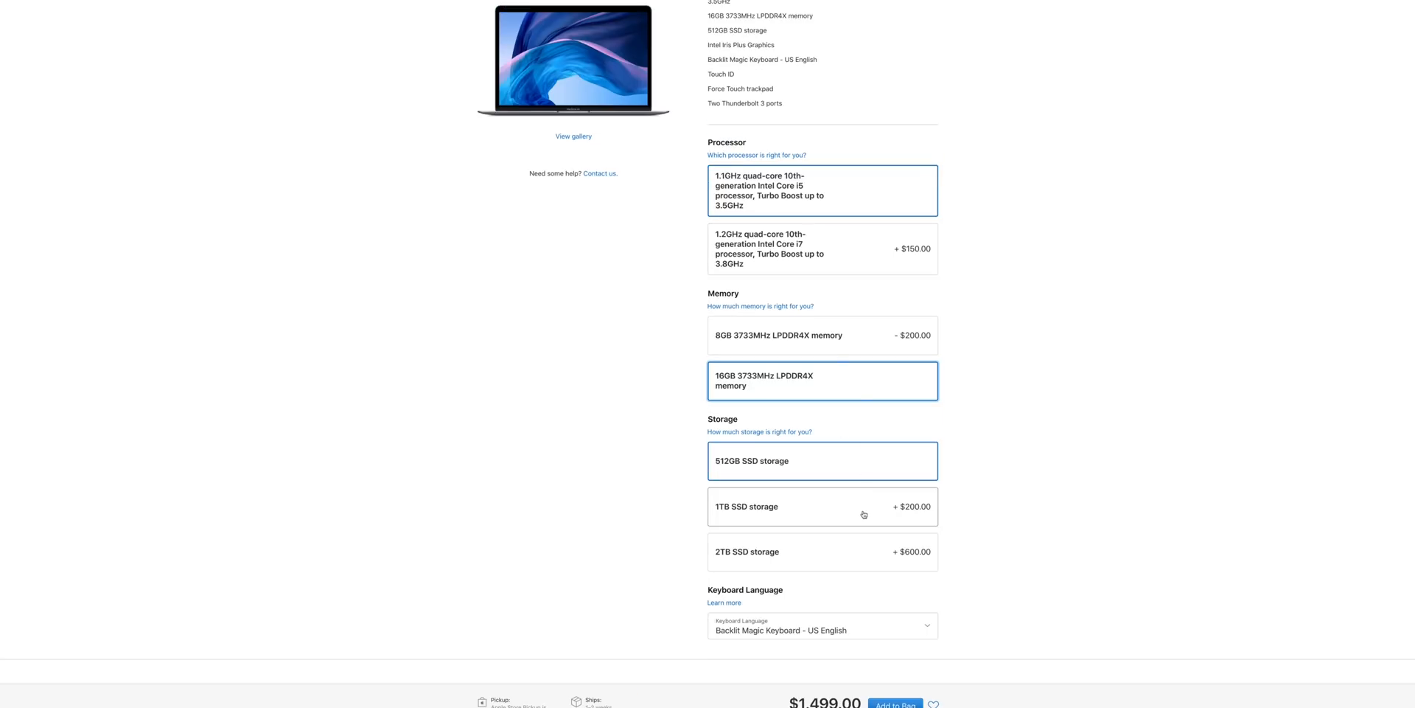
{"action": "mouse_move", "coordinate": [875, 540]}
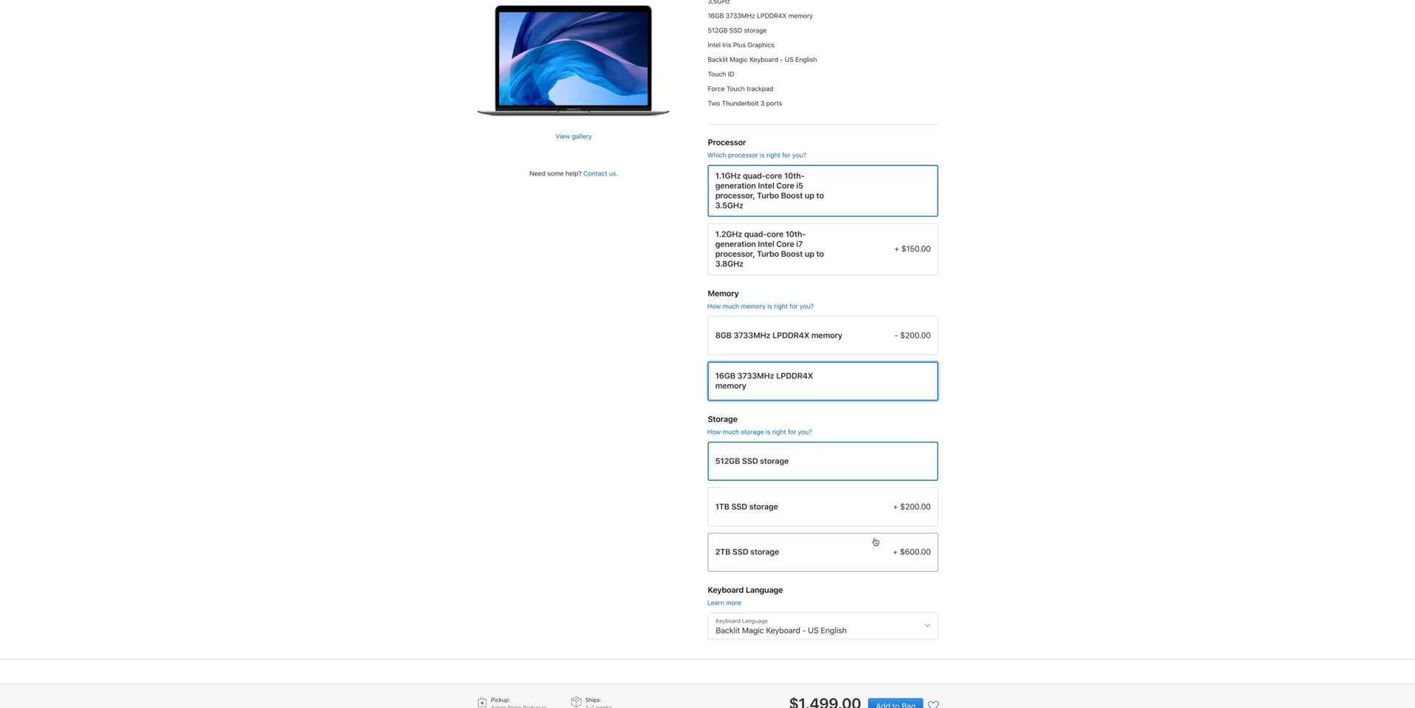
{"action": "mouse_move", "coordinate": [840, 248]}
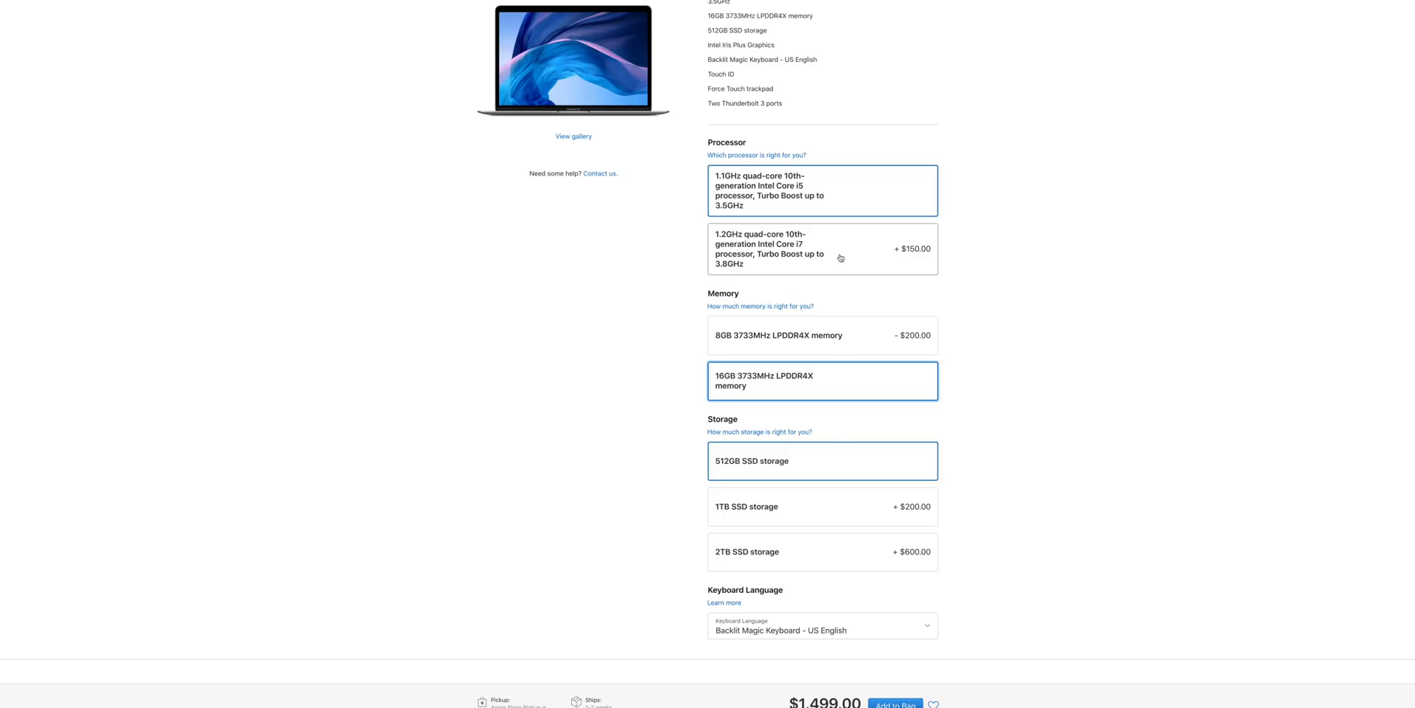
{"action": "scroll", "scroll_direction": "up", "scroll_amount": 3}
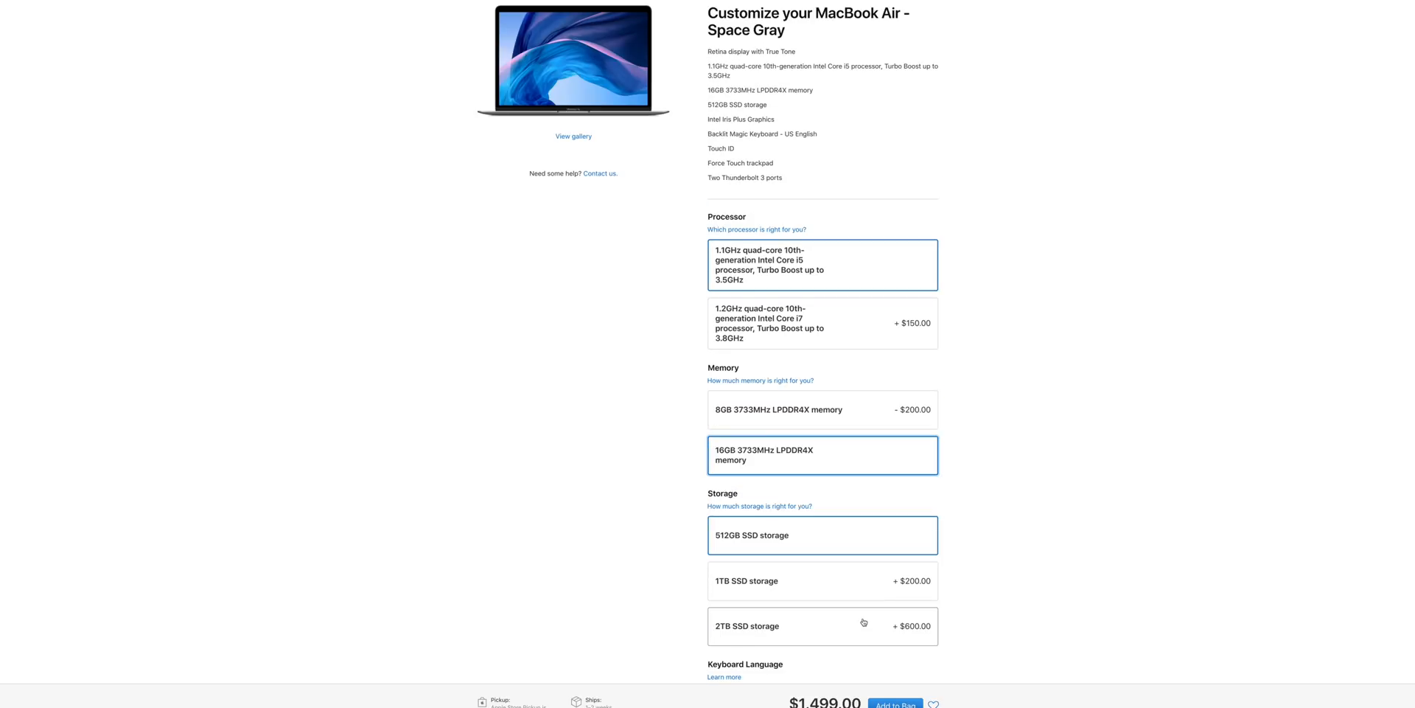